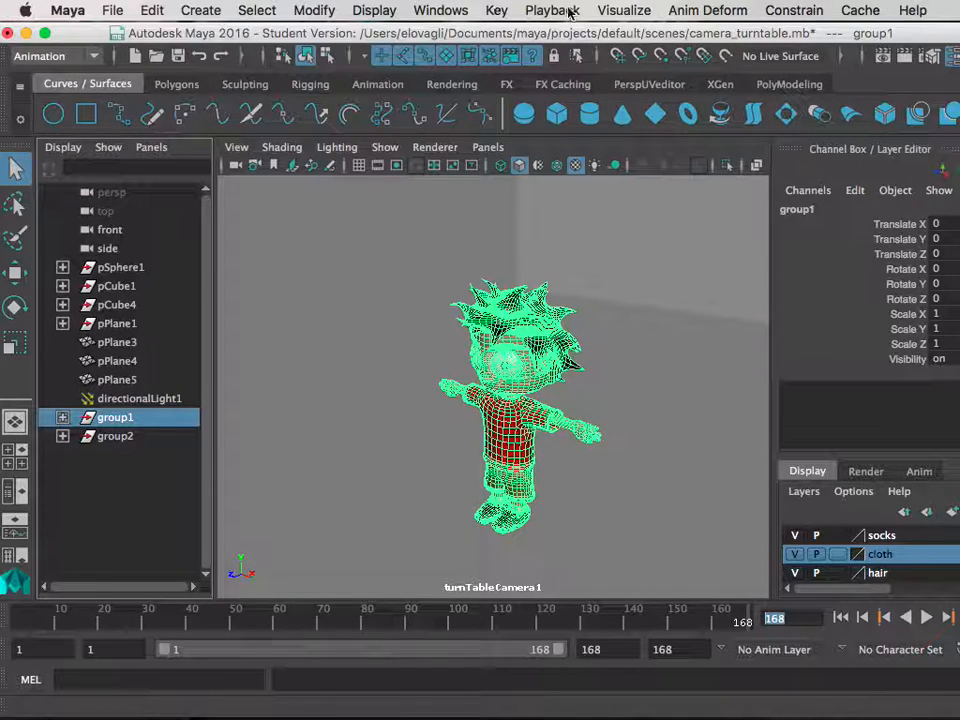
Step: Play the turntable to frame 13, then toggle the menu set to Rendering and back
{"action": "left_click", "coordinate": [623, 10]}
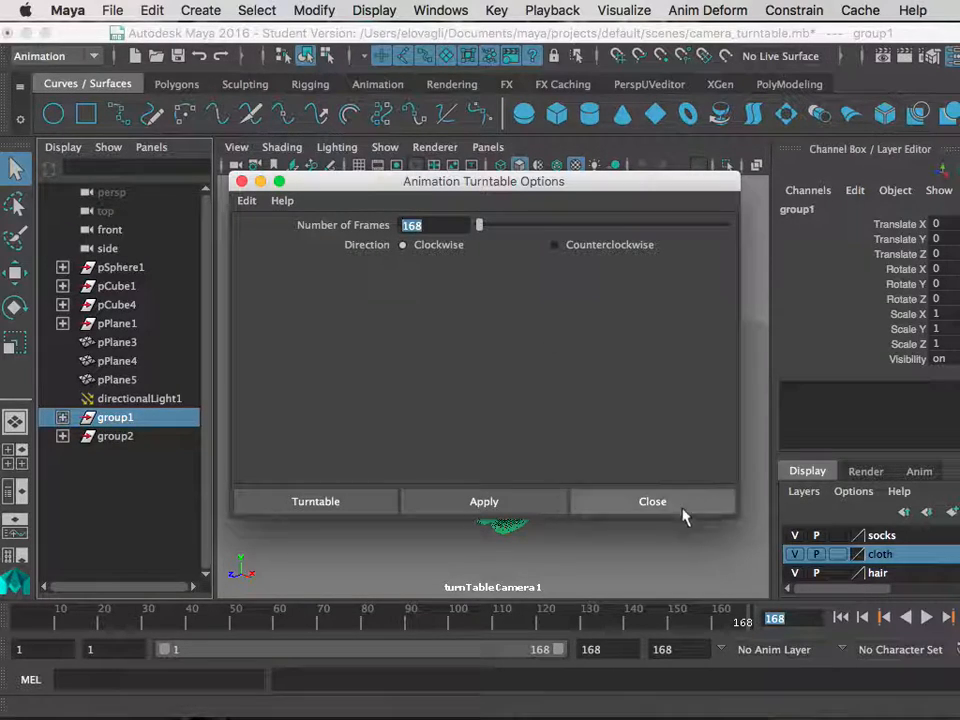
{"action": "left_click", "coordinate": [651, 501]}
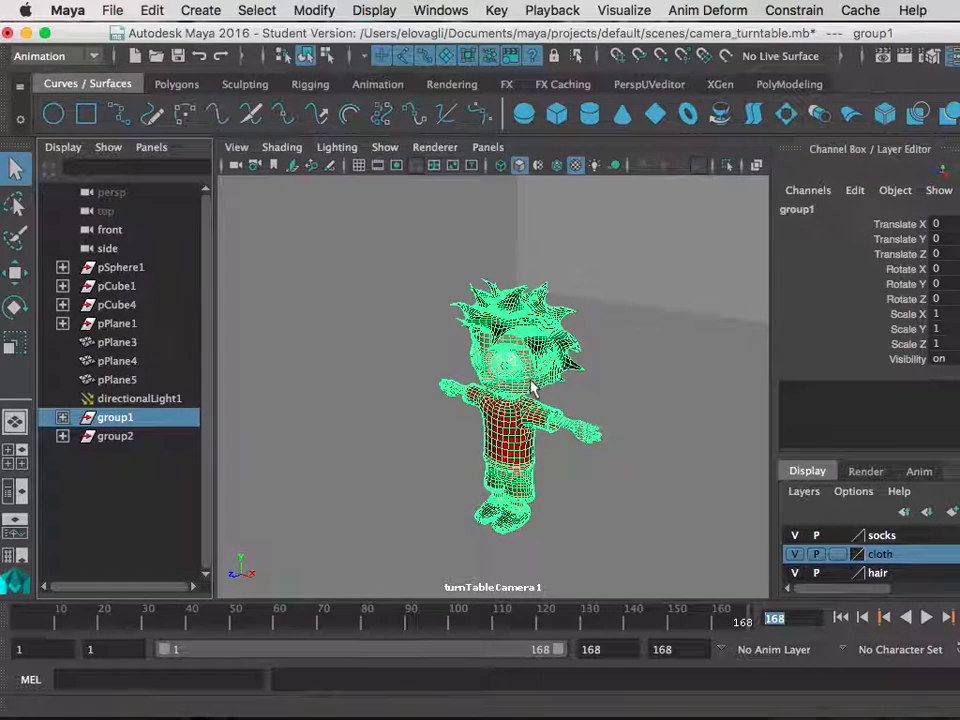
{"action": "left_click", "coordinate": [925, 617]}
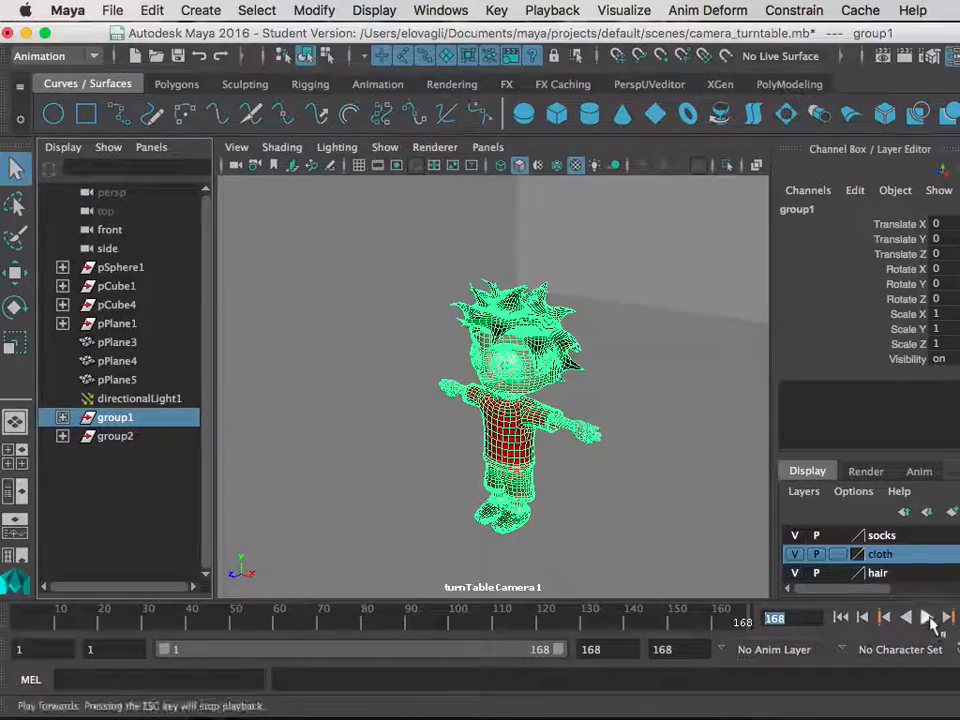
{"action": "left_click", "coordinate": [927, 617]}
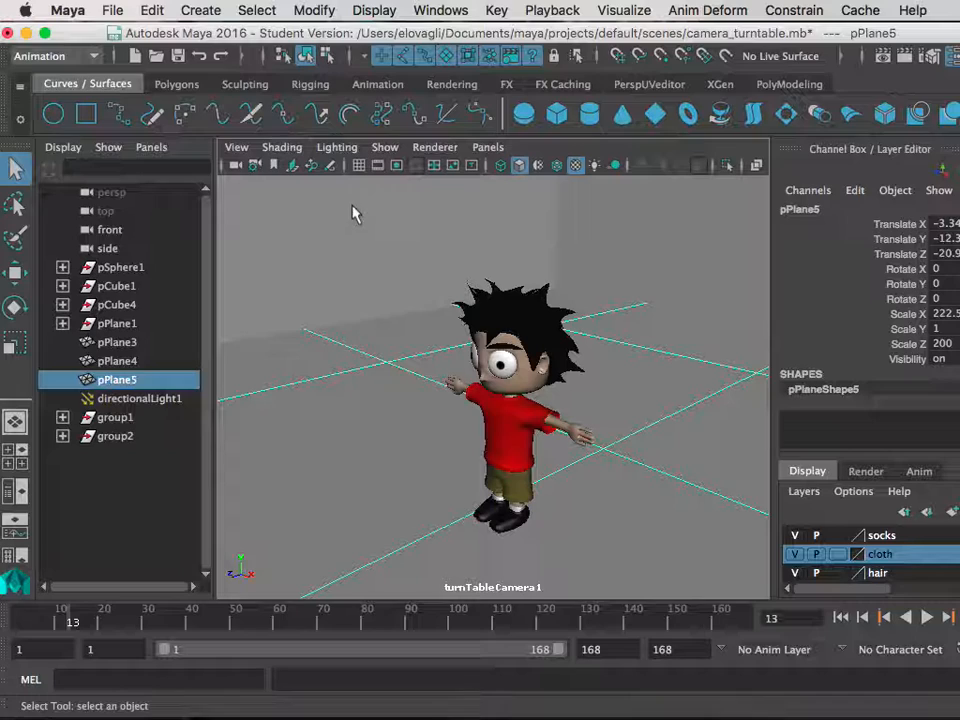
{"action": "mouse_move", "coordinate": [368, 238]}
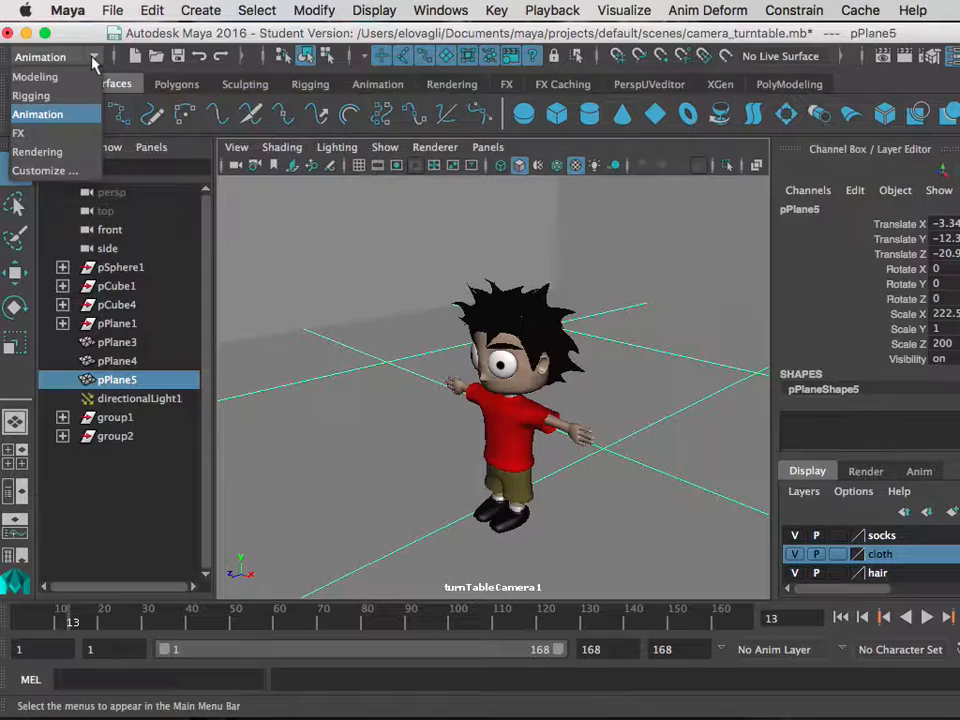
{"action": "left_click", "coordinate": [41, 56]}
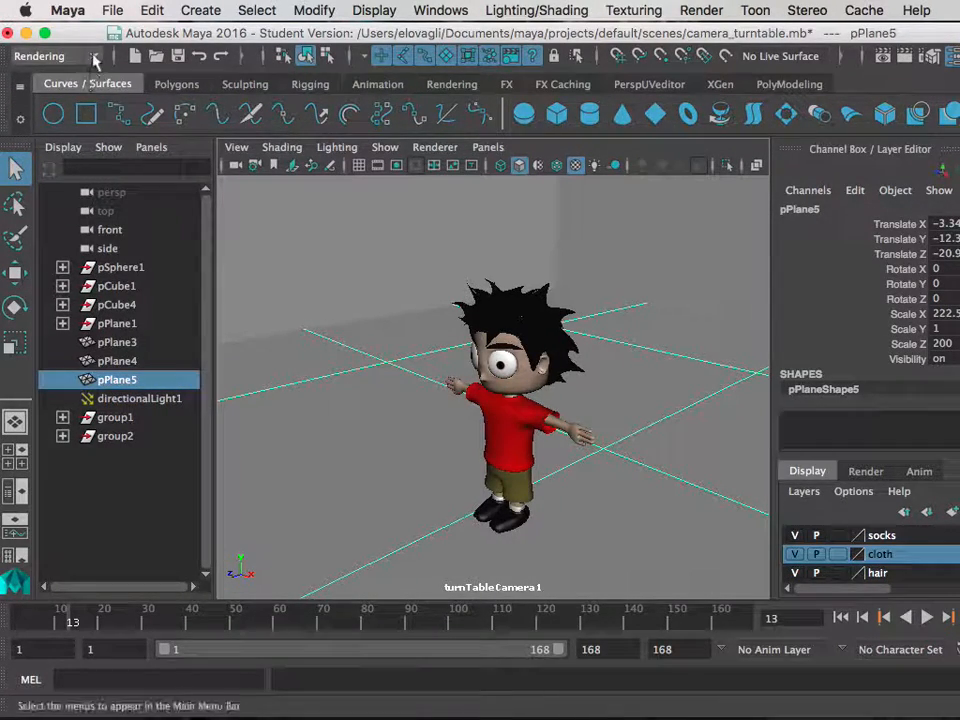
{"action": "left_click", "coordinate": [54, 56]}
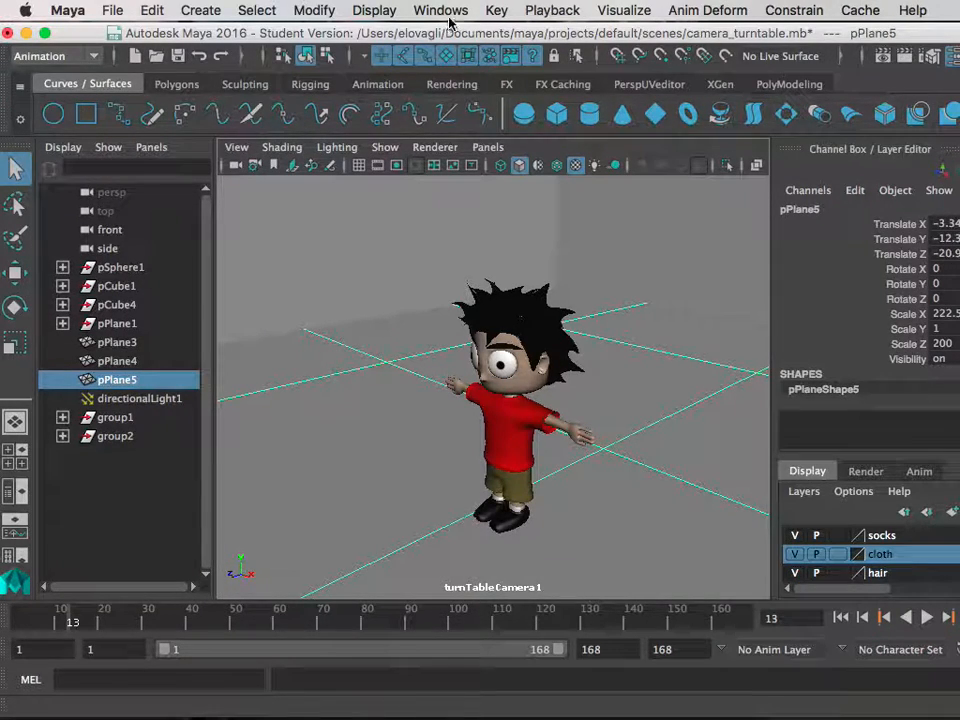
Step: Playblast the turntable to camera_spin_animation.mov and play it in QuickTime Player
{"action": "left_click", "coordinate": [552, 10]}
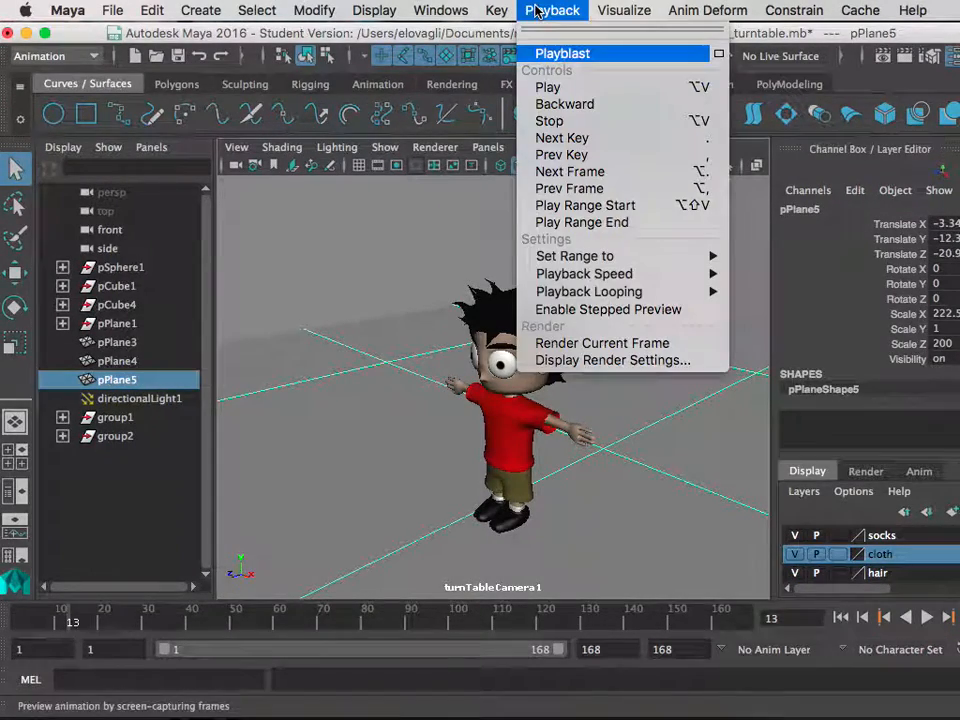
{"action": "mouse_move", "coordinate": [585, 62]}
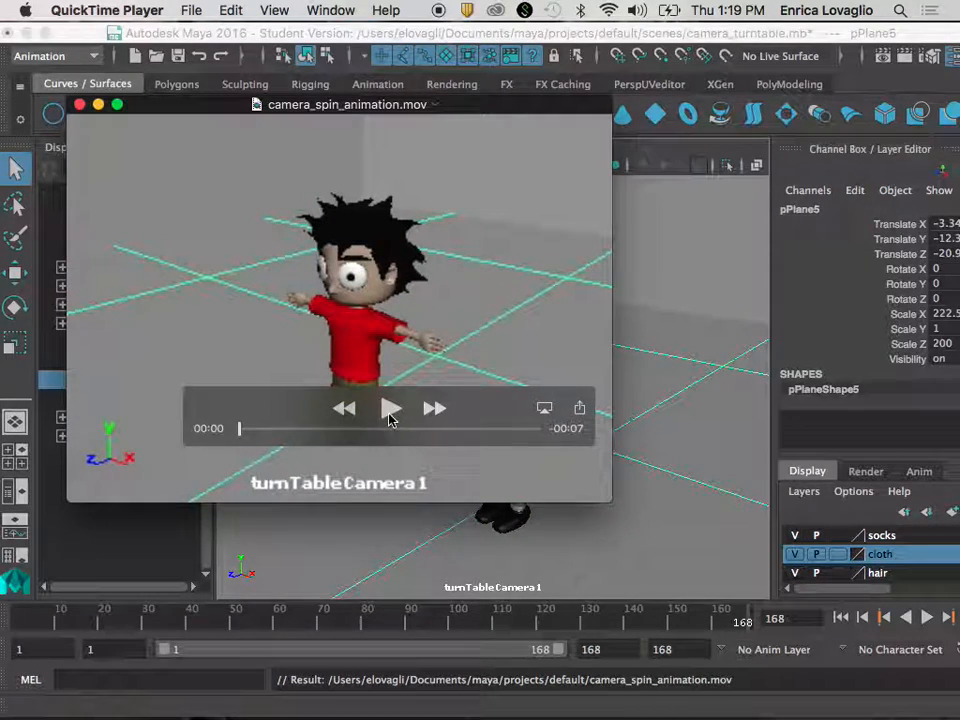
{"action": "left_click", "coordinate": [390, 408]}
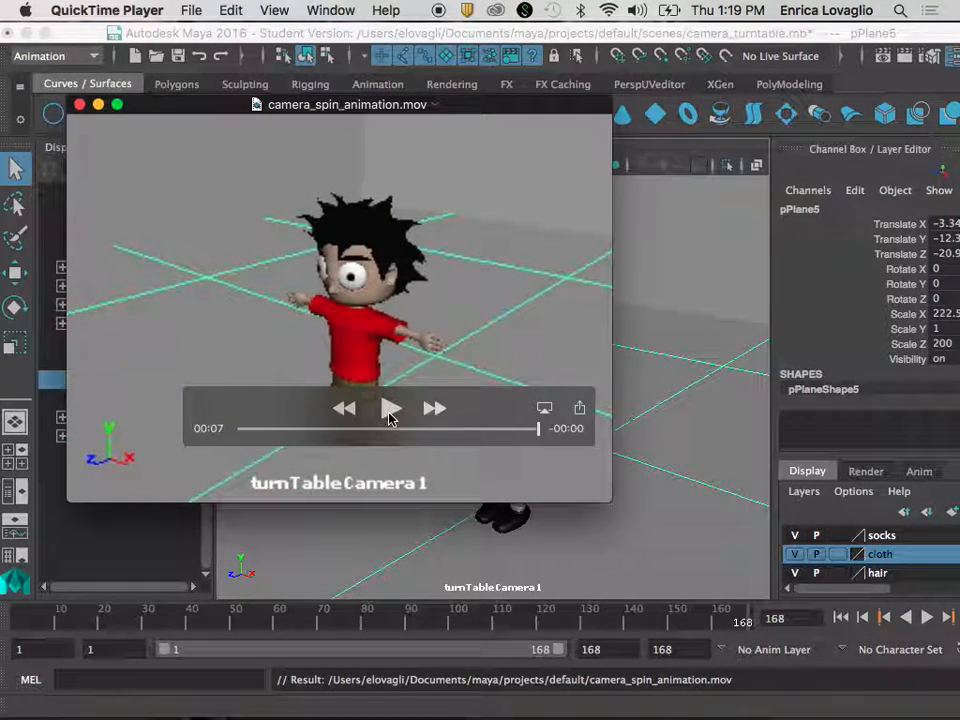
{"action": "left_click_drag", "start_coordinate": [347, 104], "coordinate": [289, 50]}
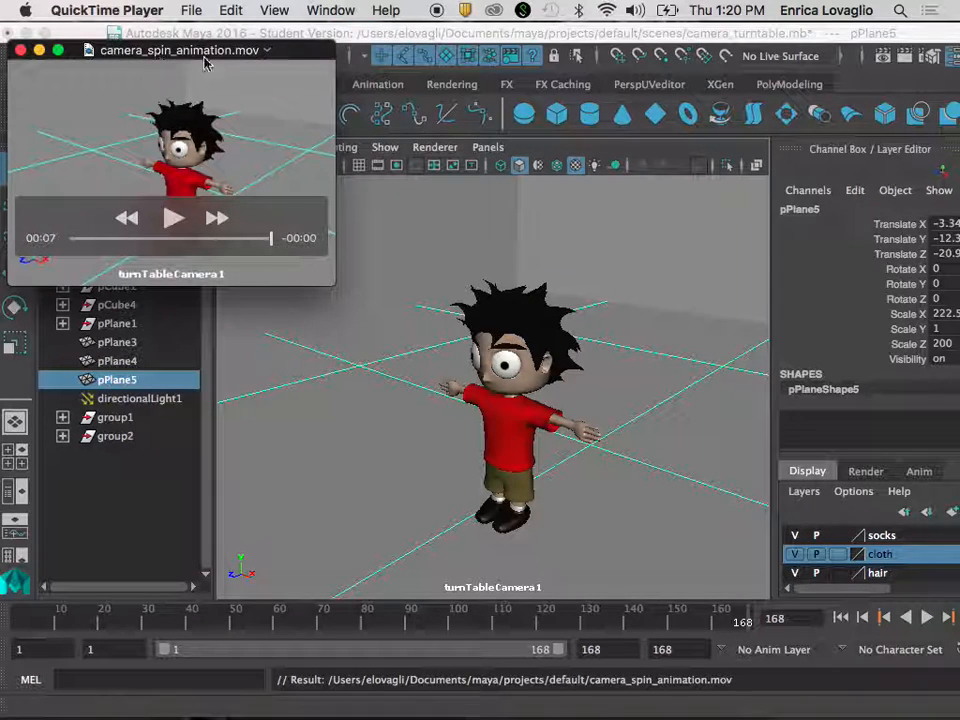
{"action": "mouse_move", "coordinate": [238, 64]}
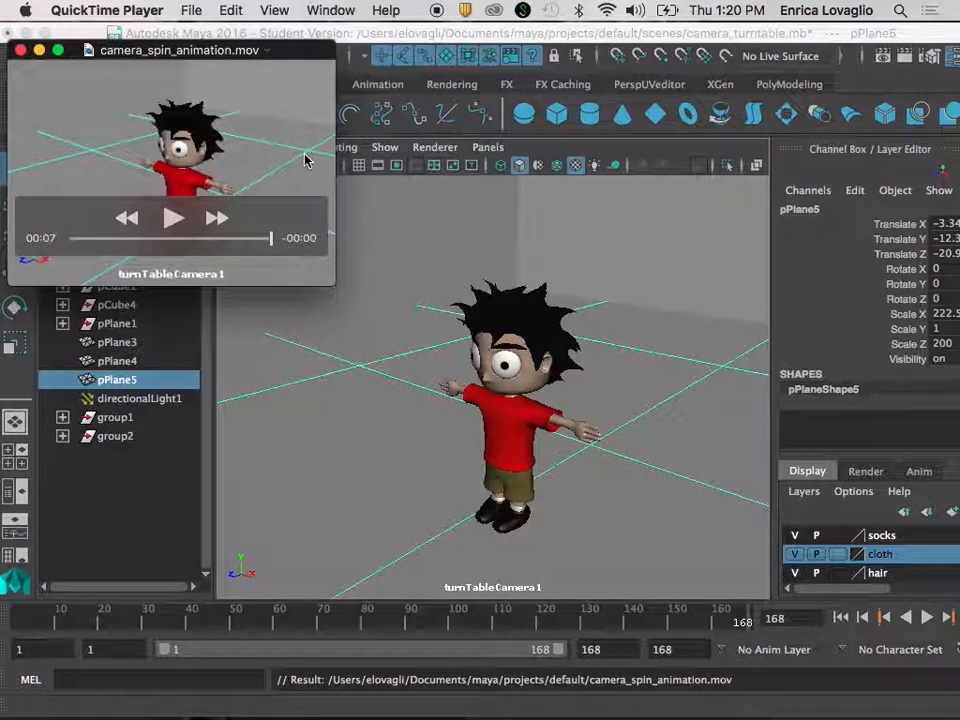
{"action": "mouse_move", "coordinate": [305, 160]}
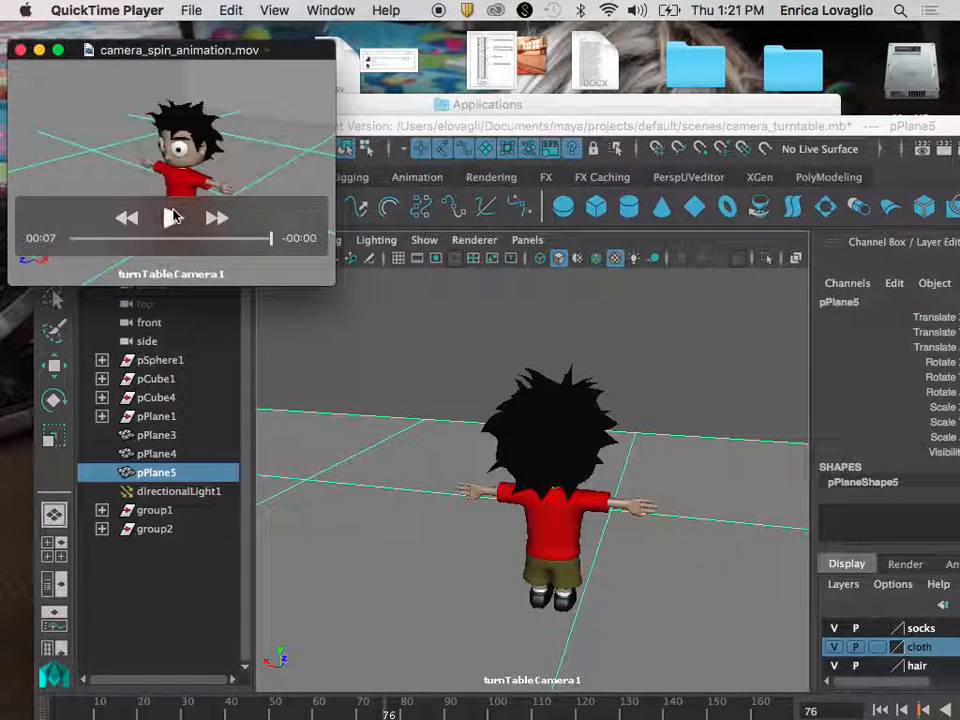
{"action": "left_click", "coordinate": [172, 218]}
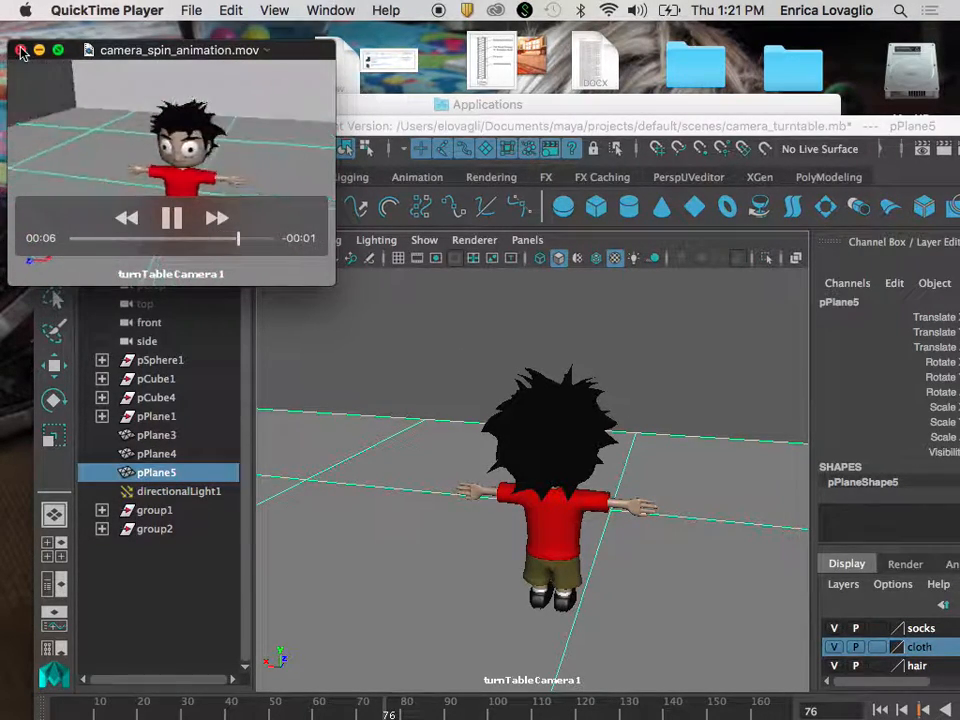
Step: Close the QuickTime preview and set Maya's menu set to Rendering at frame 1
{"action": "left_click", "coordinate": [22, 50]}
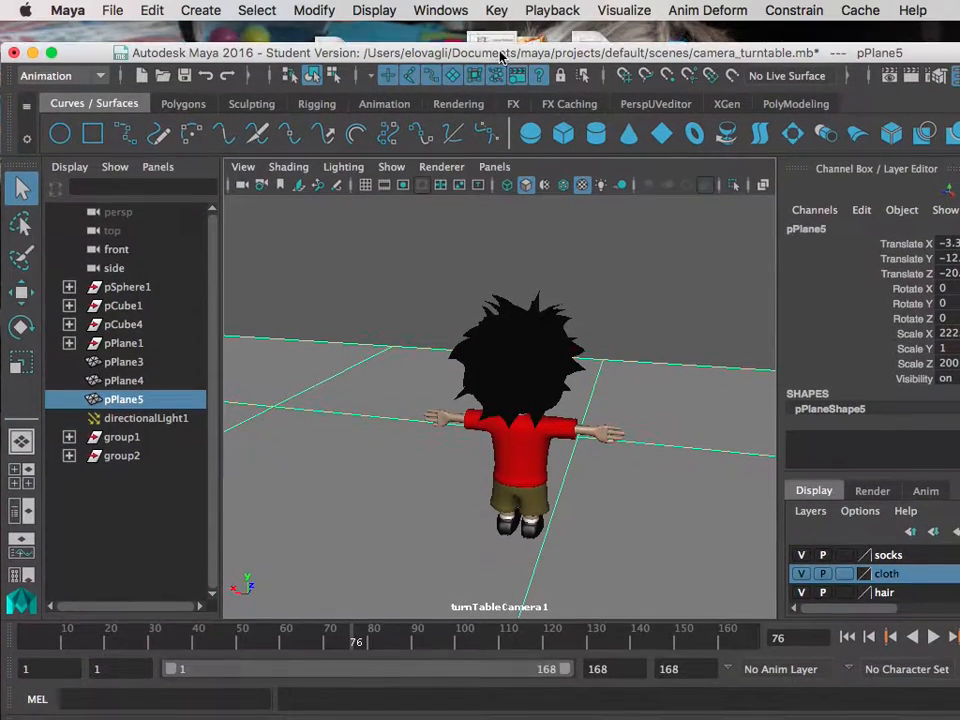
{"action": "left_click", "coordinate": [60, 75]}
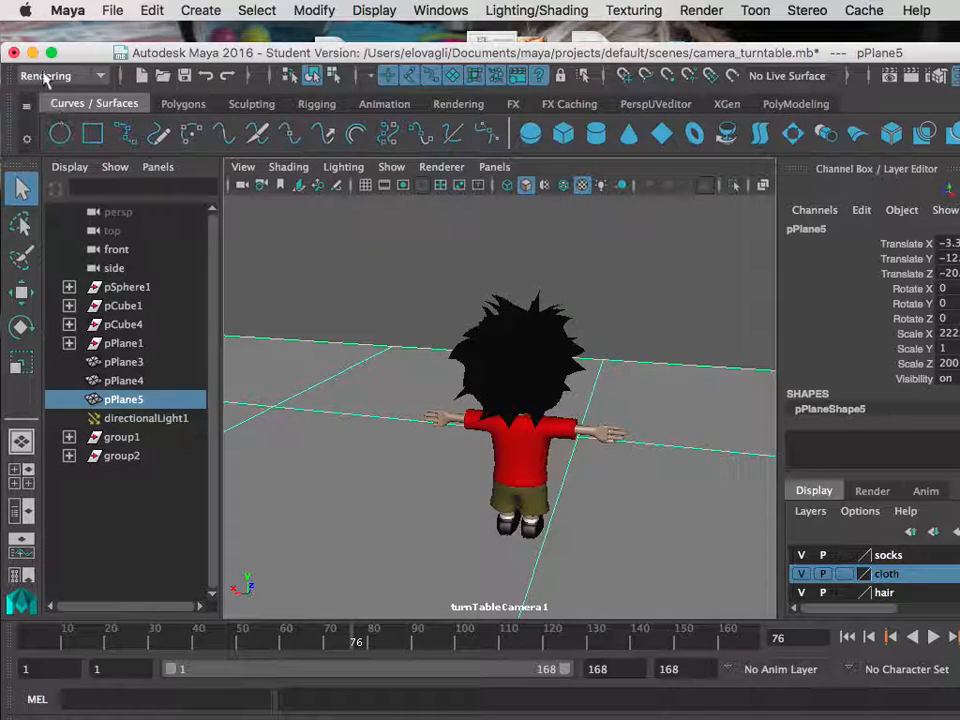
{"action": "left_click", "coordinate": [701, 10]}
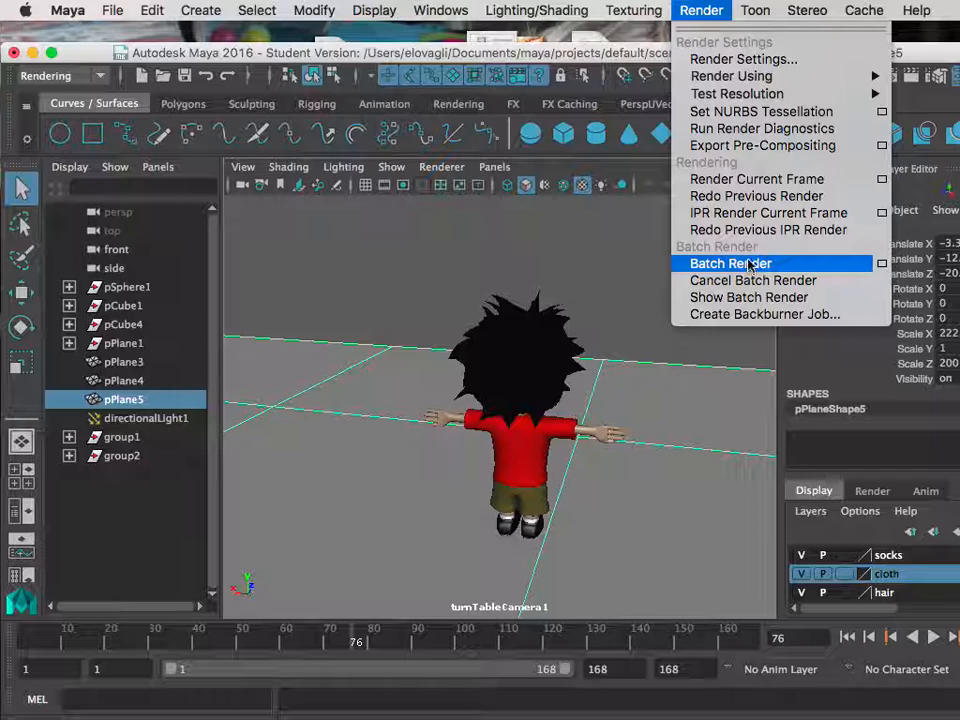
{"action": "left_click", "coordinate": [730, 263]}
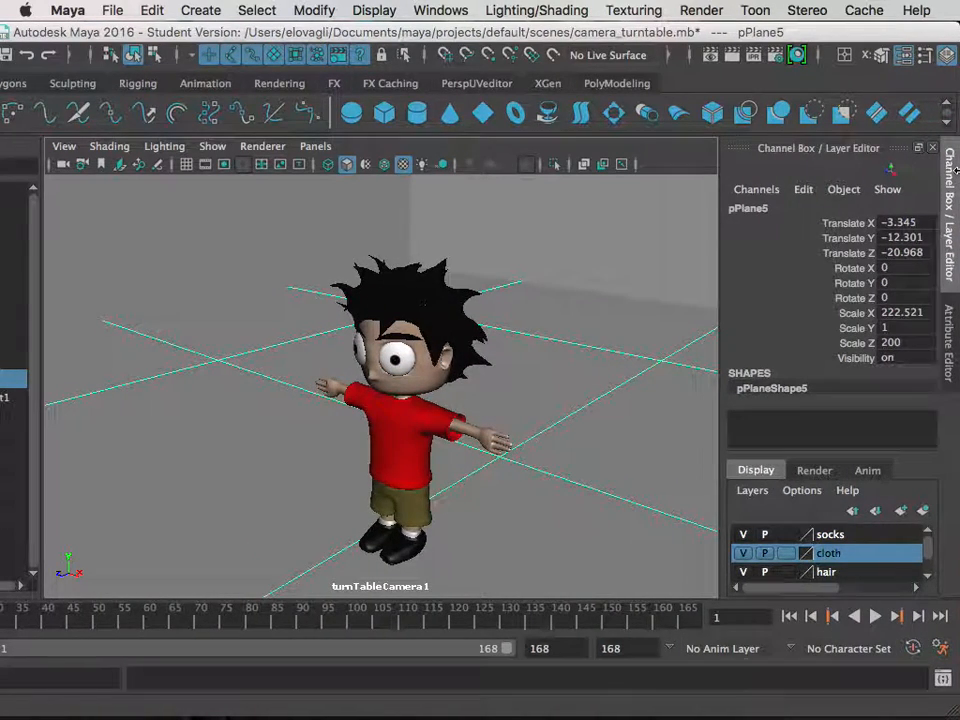
Step: Open Render Settings showing mental ray, frames 11–168, Maya IFF output
{"action": "left_click", "coordinate": [797, 55]}
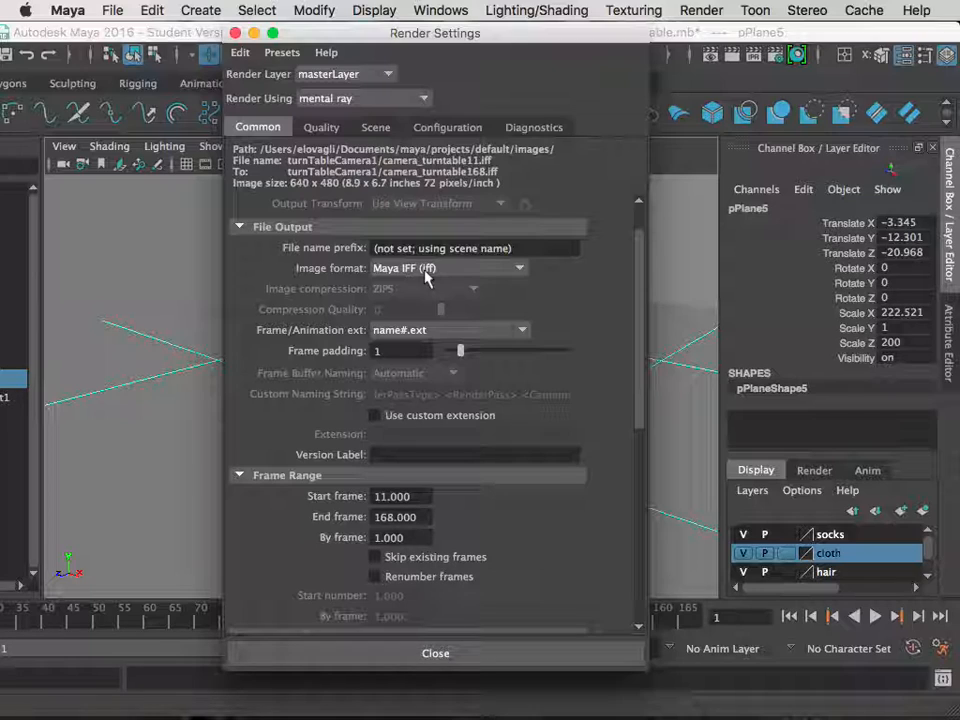
{"action": "mouse_move", "coordinate": [421, 281]}
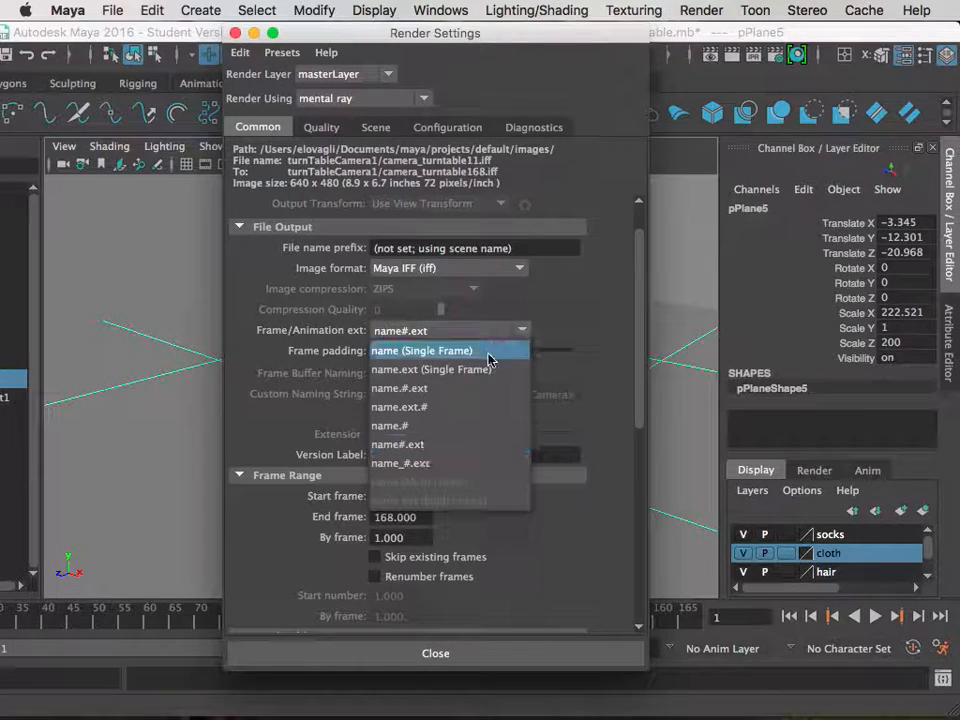
{"action": "mouse_move", "coordinate": [465, 388]}
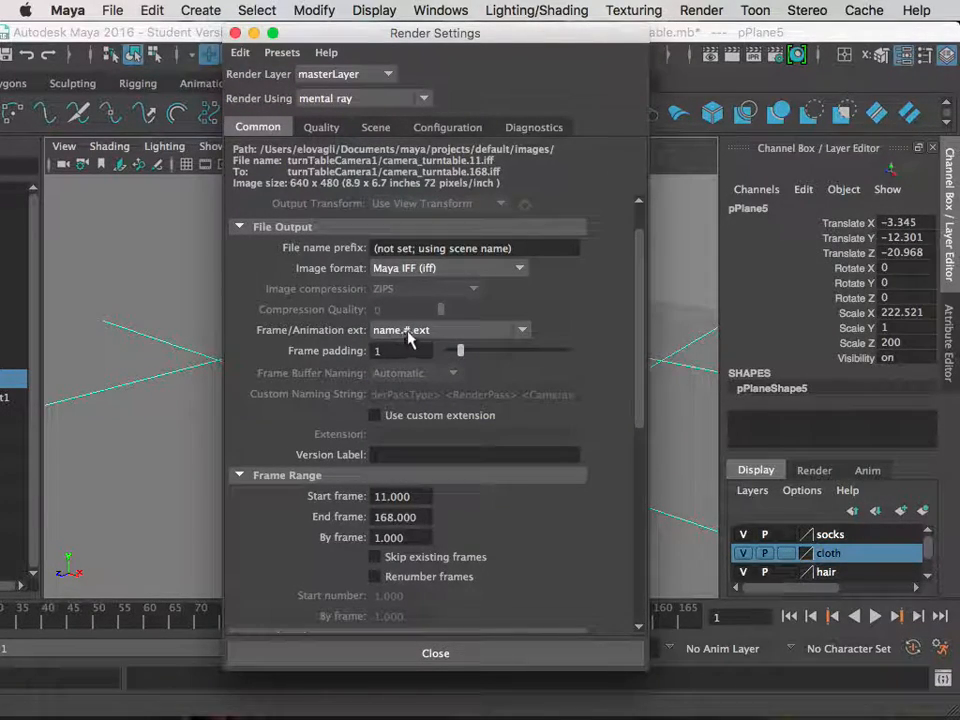
{"action": "mouse_move", "coordinate": [426, 345]}
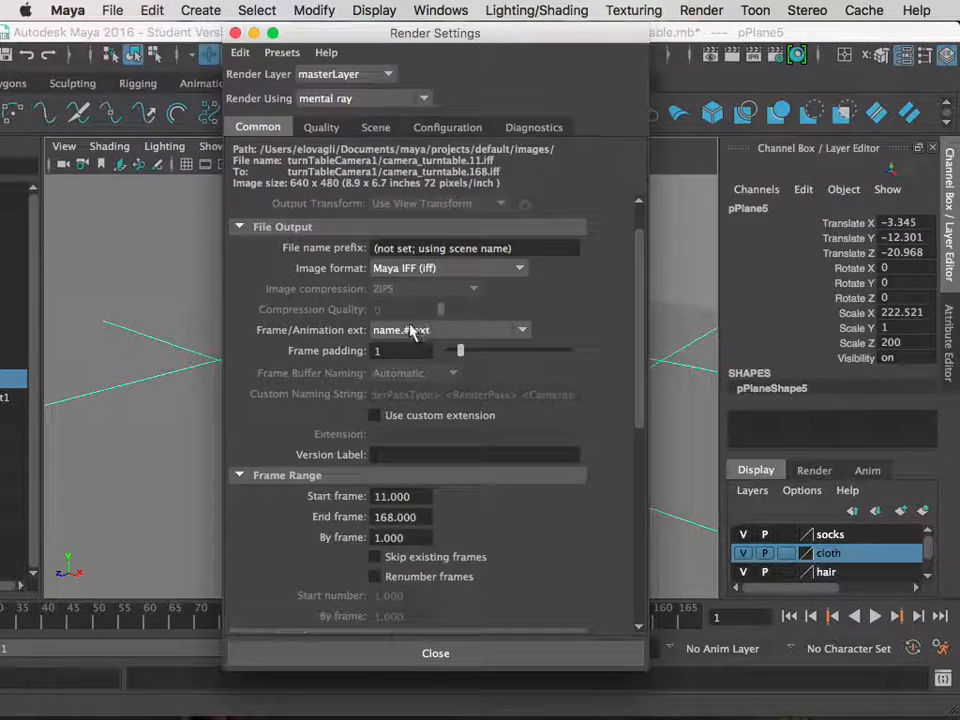
{"action": "mouse_move", "coordinate": [405, 340]}
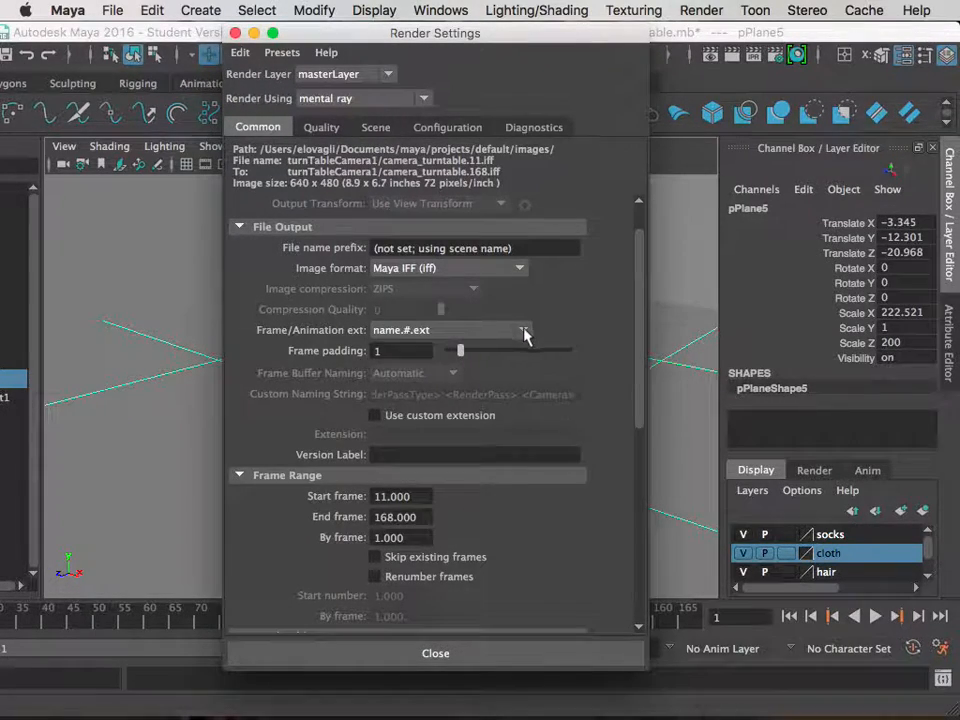
Step: Set frame naming to name#.ext, giving camera_turntable11.iff through camera_turntable168.iff
{"action": "left_click", "coordinate": [520, 330]}
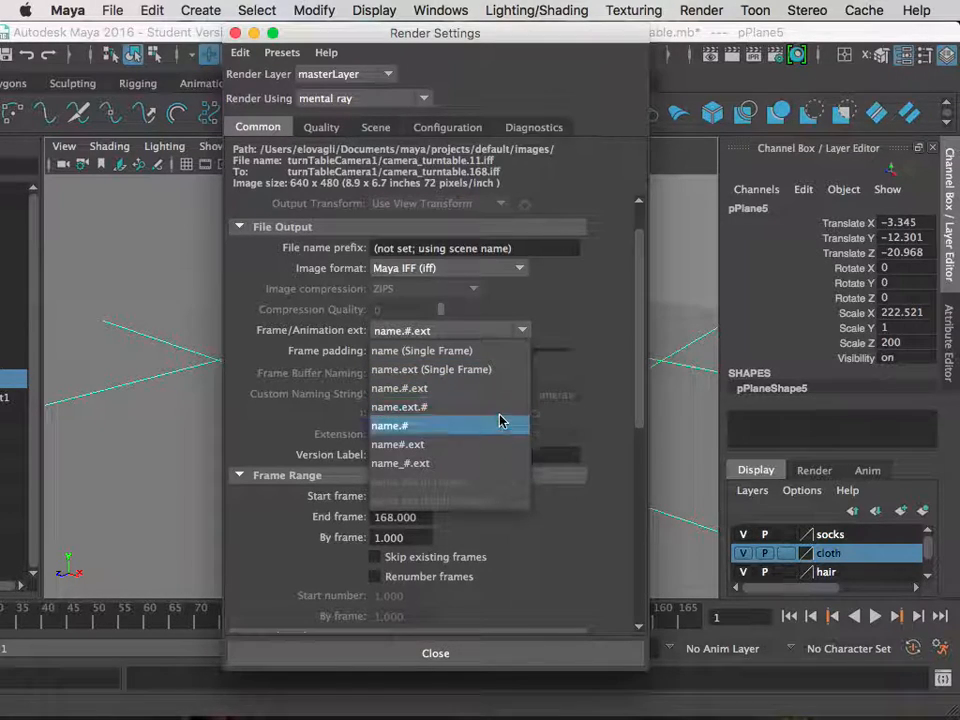
{"action": "mouse_move", "coordinate": [505, 444]}
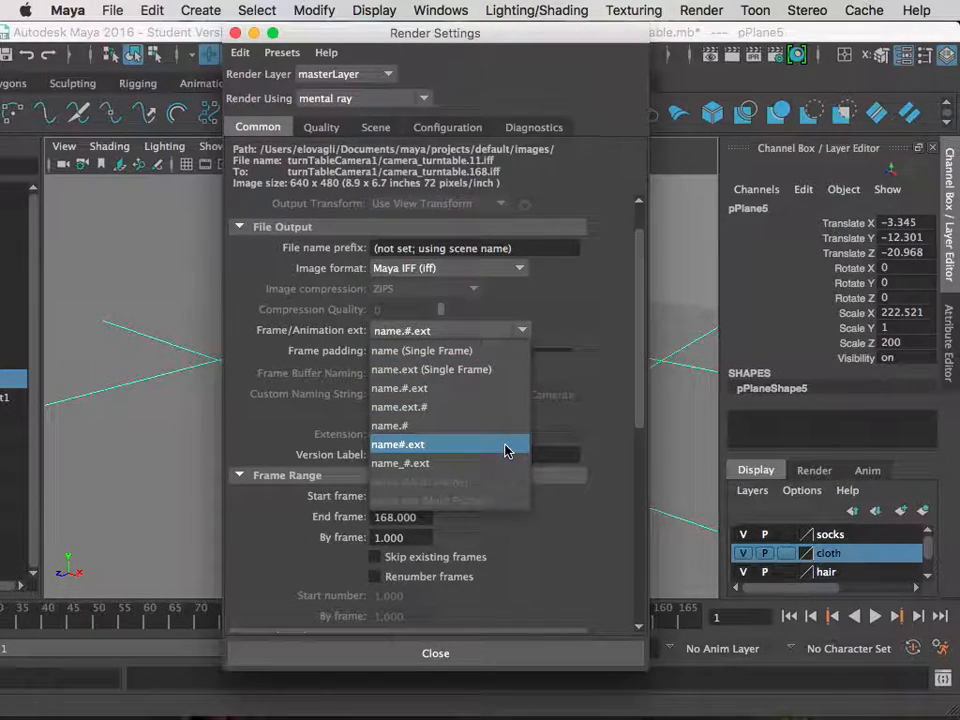
{"action": "left_click", "coordinate": [398, 444]}
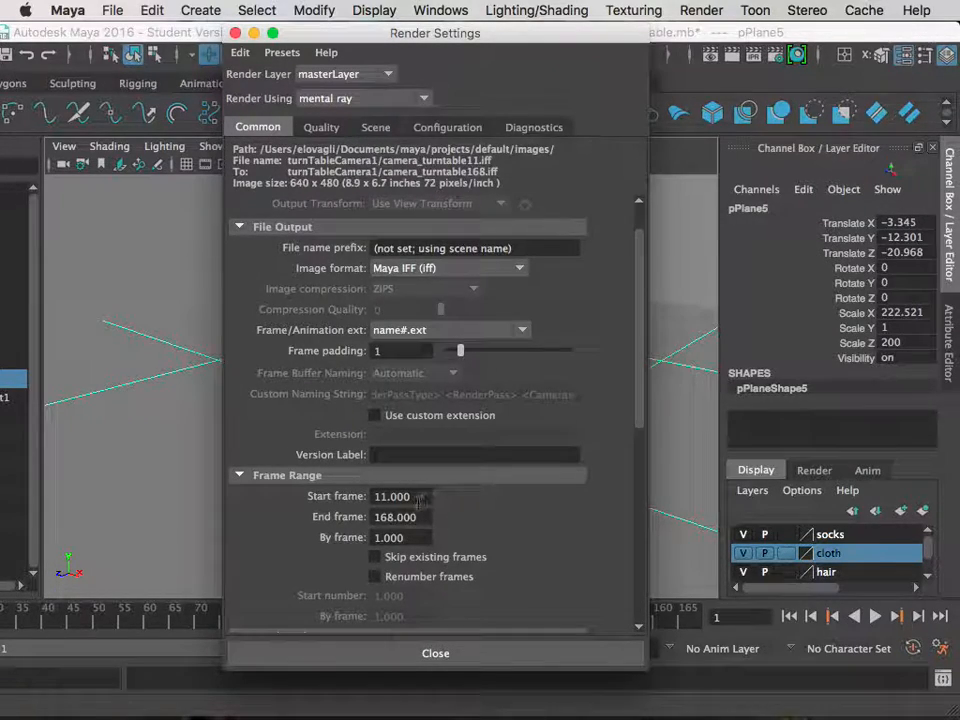
Step: Enter start frame 1 and end frame 168 in the Common tab's Frame Range
{"action": "triple_click", "coordinate": [391, 496]}
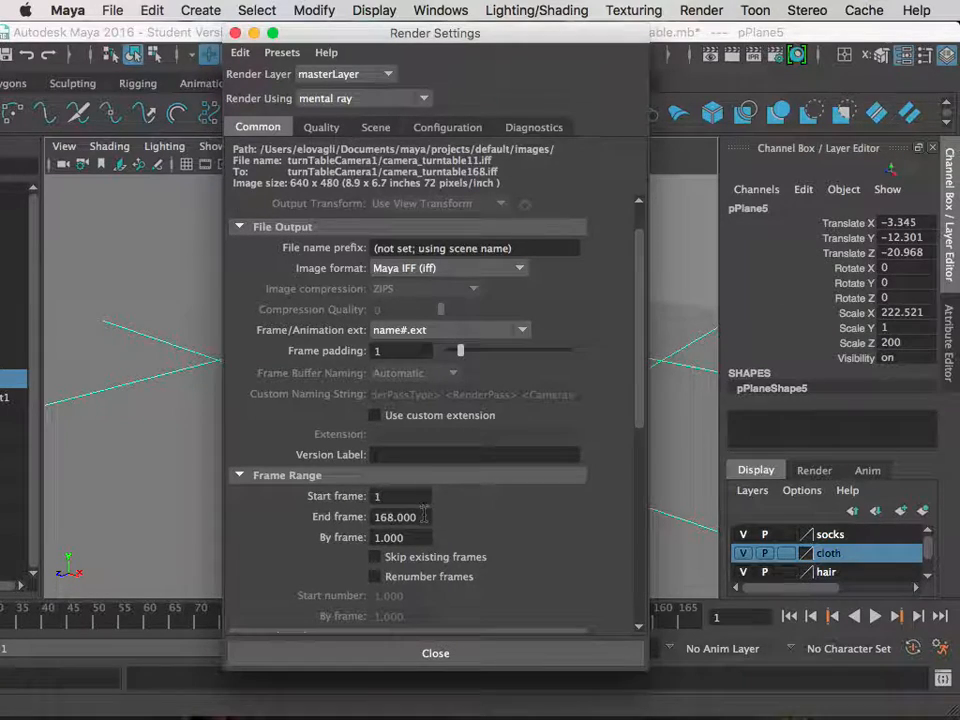
{"action": "type", "text": "10"}
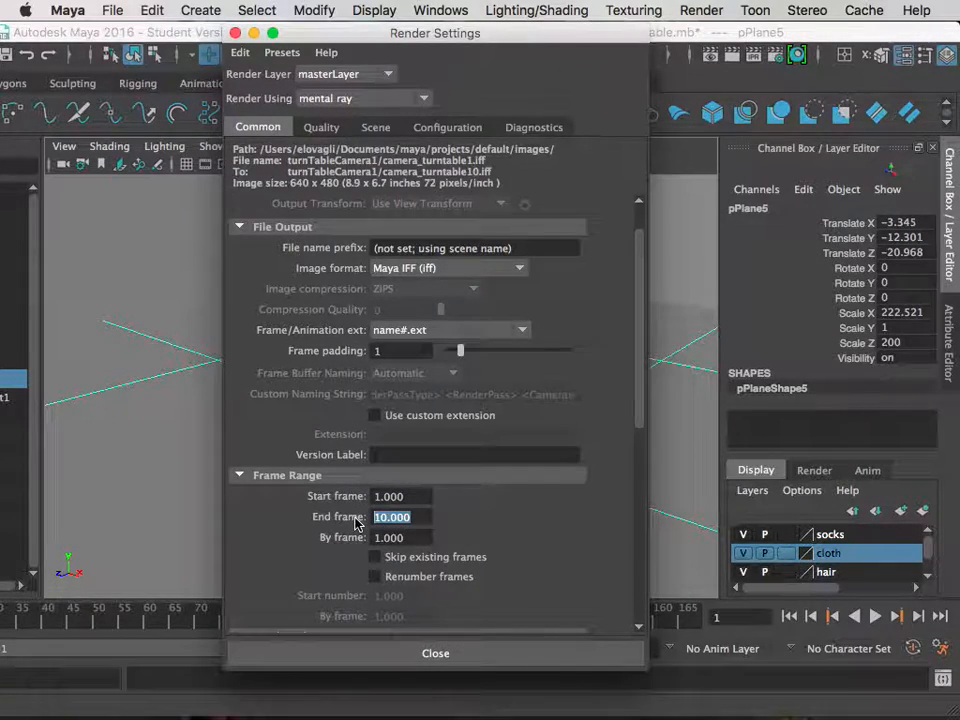
{"action": "type", "text": "168"}
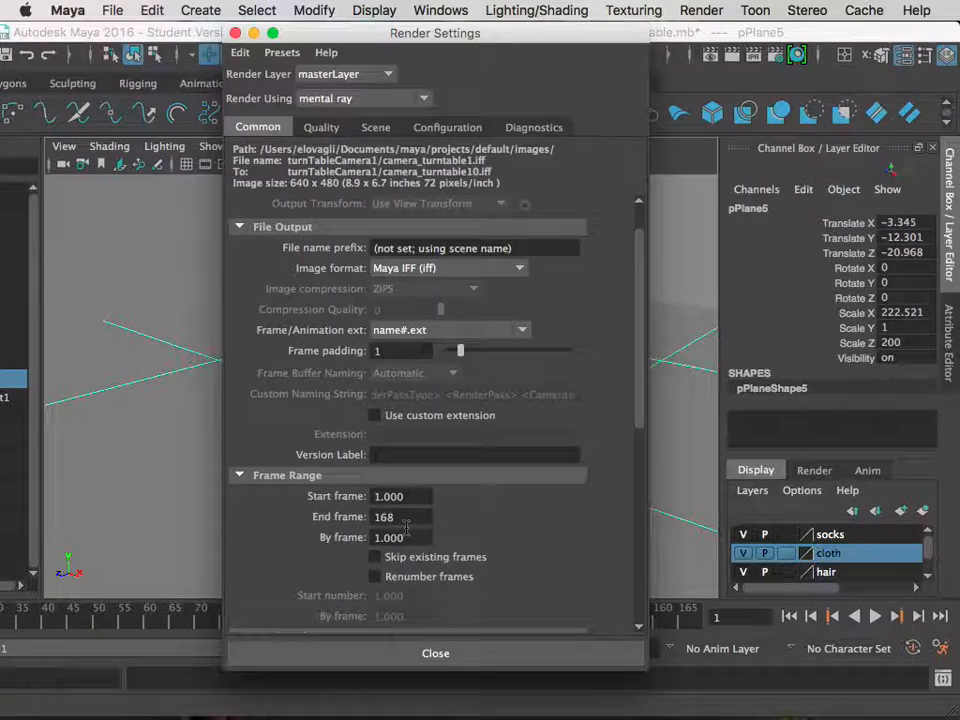
{"action": "scroll", "scroll_direction": "down", "scroll_amount": 3}
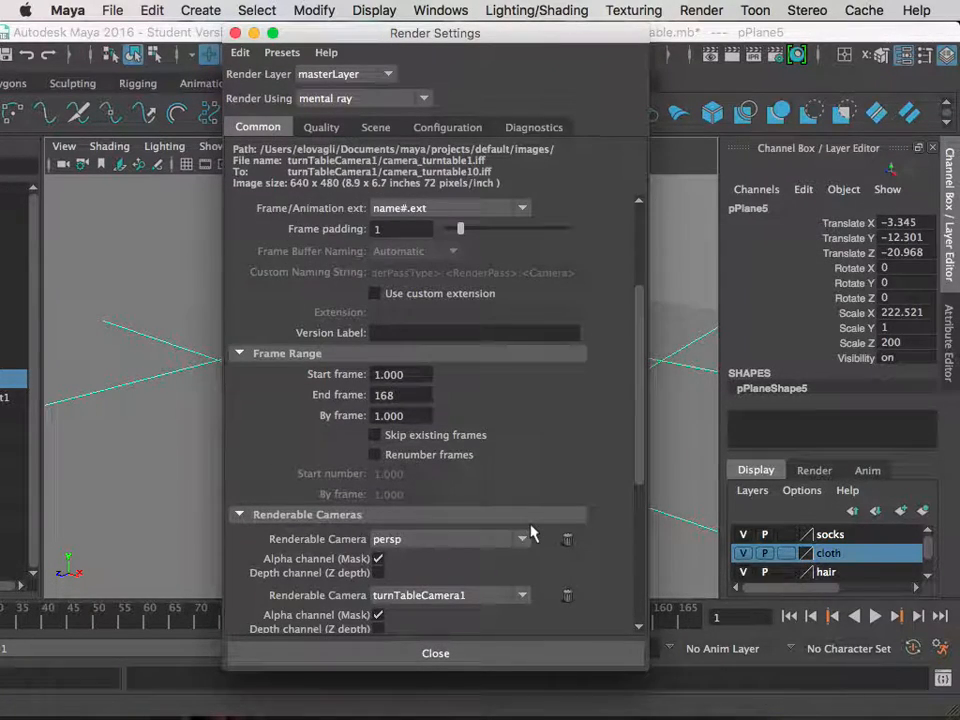
{"action": "scroll", "scroll_direction": "down", "scroll_amount": 3}
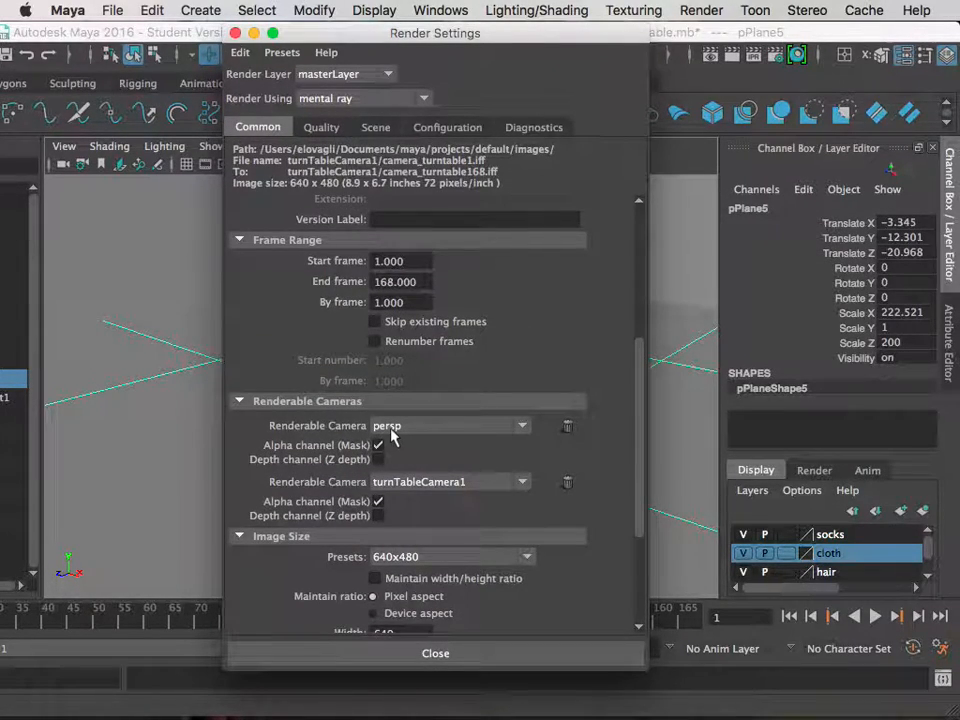
{"action": "mouse_move", "coordinate": [418, 490]}
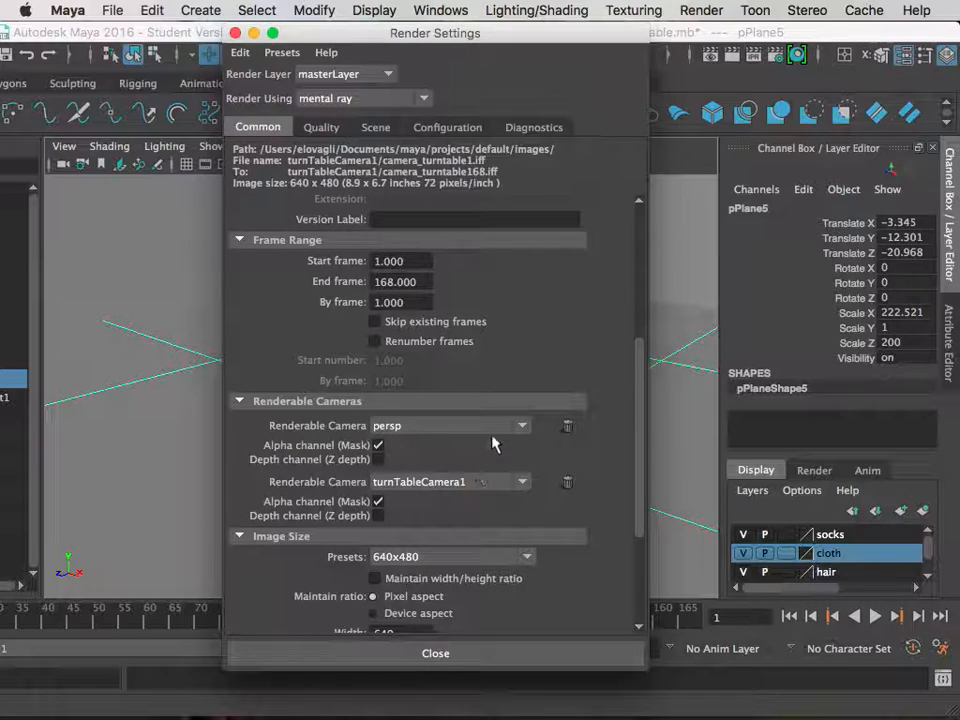
{"action": "scroll", "scroll_direction": "down", "scroll_amount": 3}
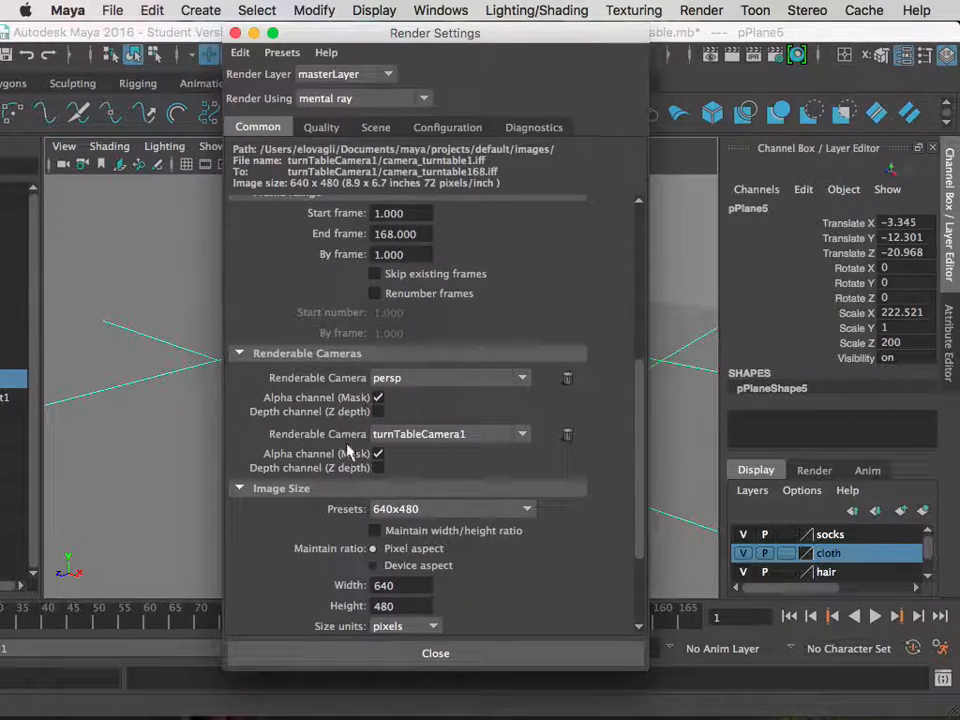
Step: Review Image Size and the Configuration tab, then close Render Settings
{"action": "scroll", "scroll_direction": "down", "scroll_amount": 3}
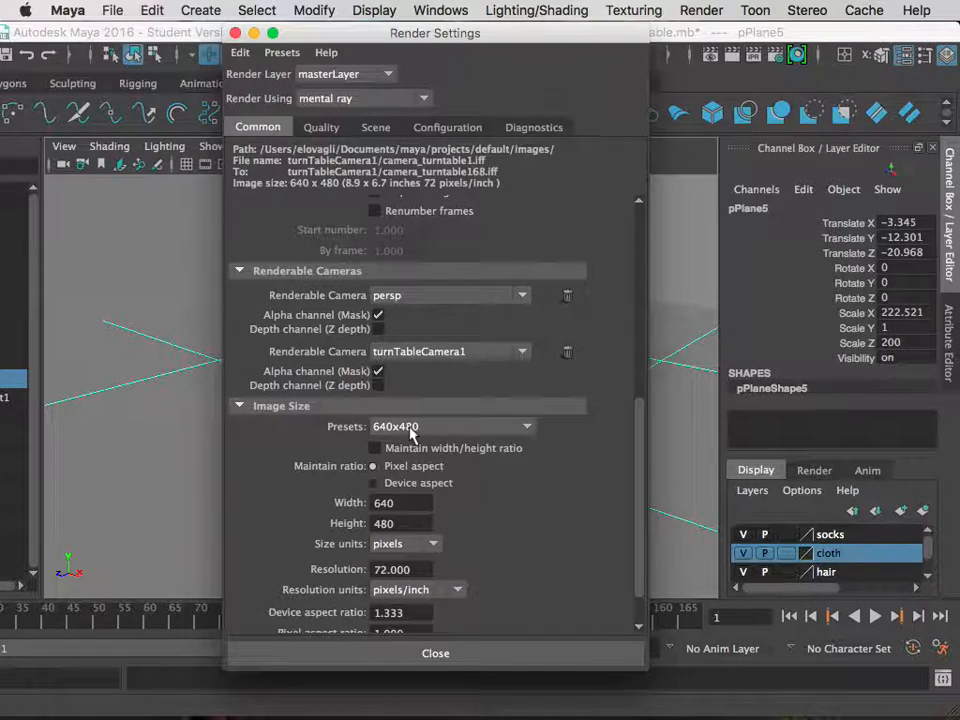
{"action": "mouse_move", "coordinate": [447, 465]}
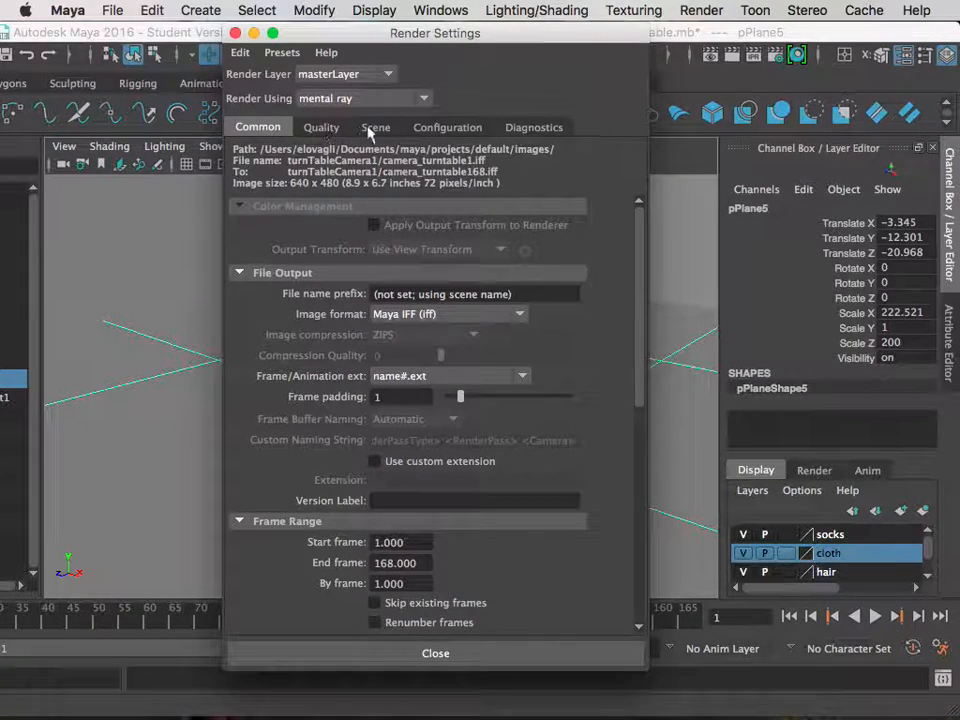
{"action": "left_click", "coordinate": [447, 127]}
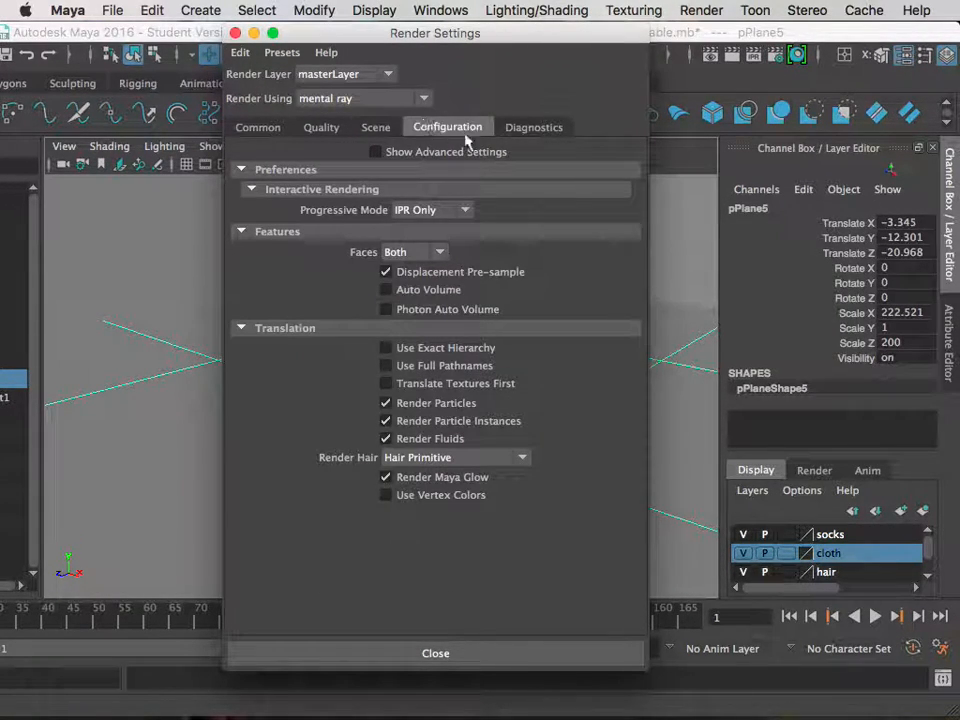
{"action": "left_click", "coordinate": [258, 127]}
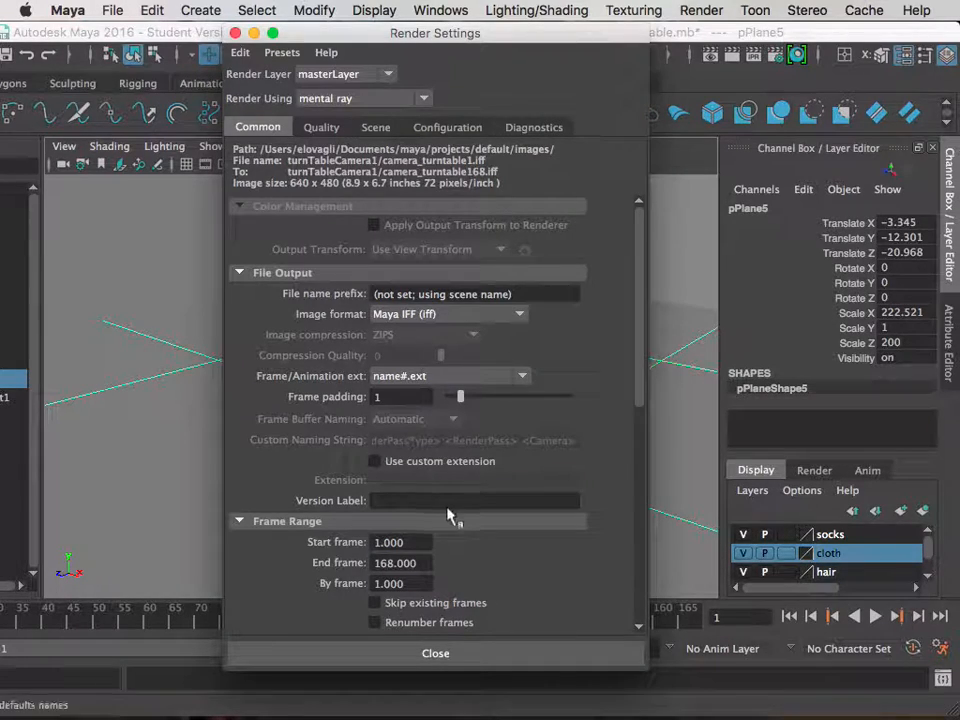
{"action": "left_click", "coordinate": [435, 653]}
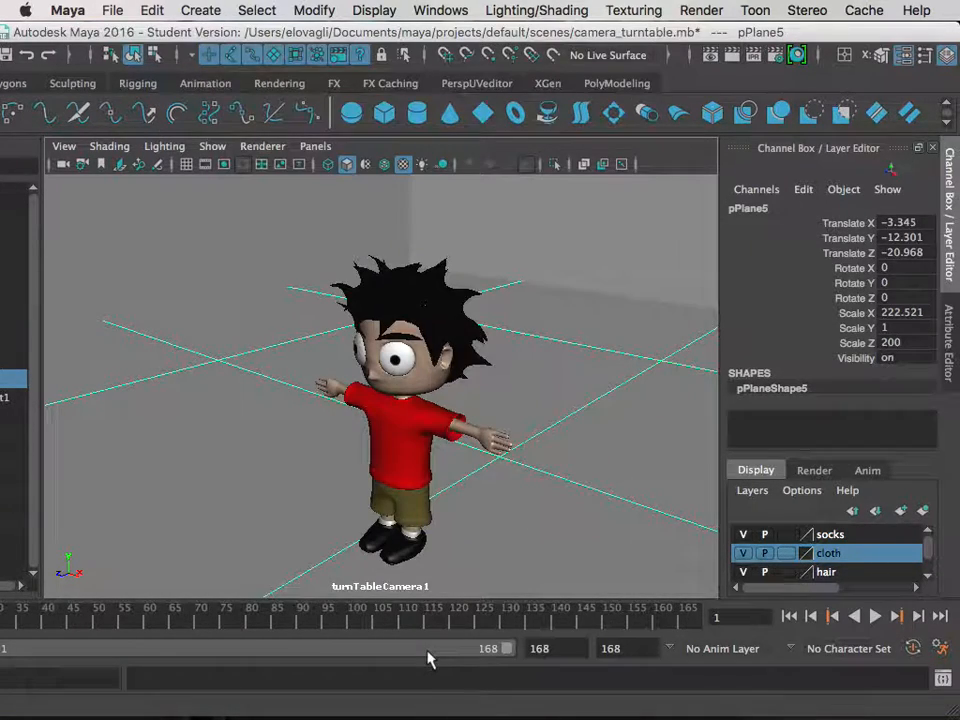
Step: In Finder, browse Documents > maya > projects > default > images > turnTableCamera1
{"action": "left_click", "coordinate": [700, 10]}
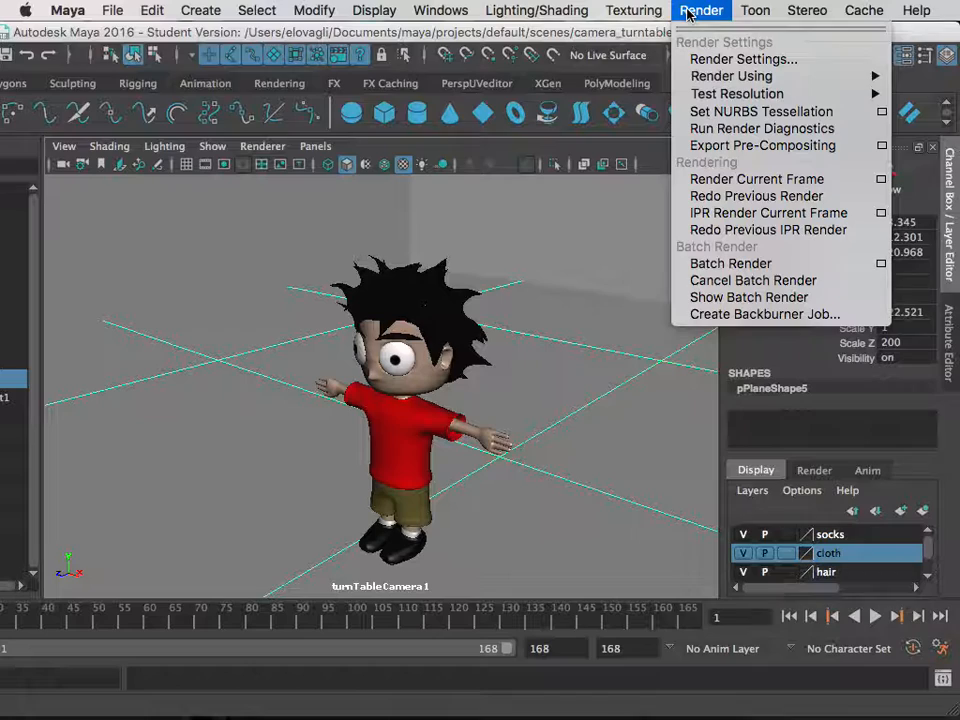
{"action": "mouse_move", "coordinate": [60, 30]}
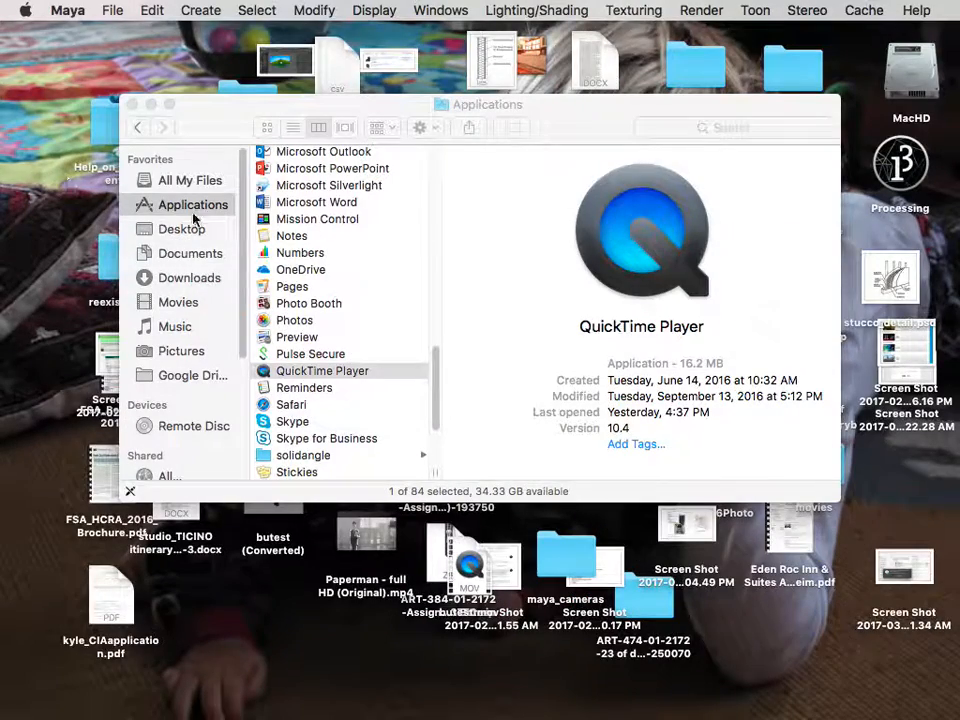
{"action": "left_click", "coordinate": [190, 253]}
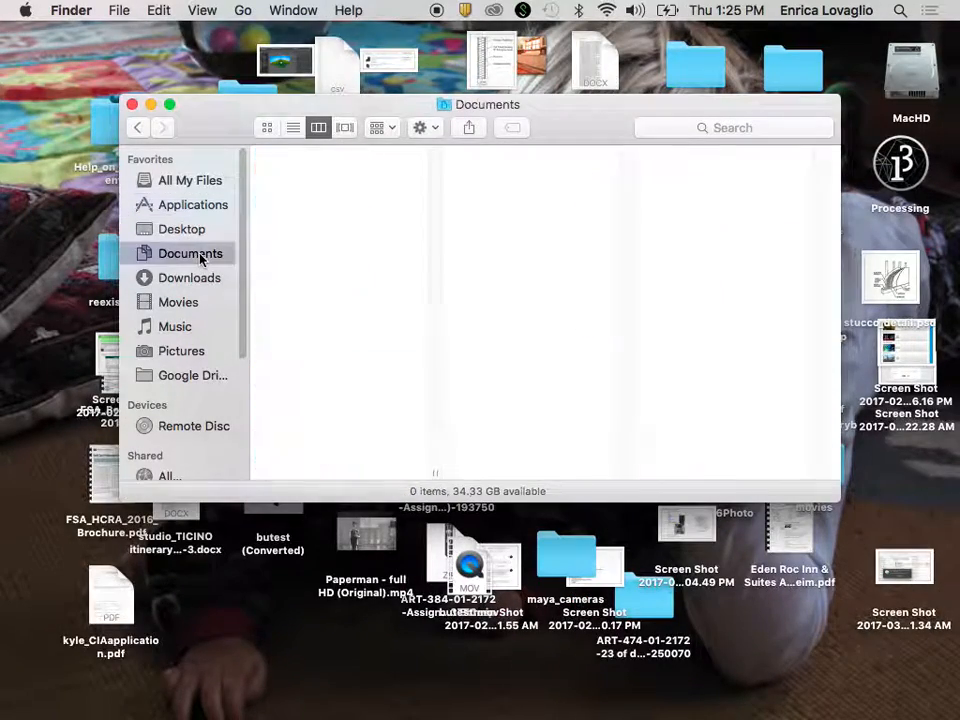
{"action": "left_click", "coordinate": [190, 253]}
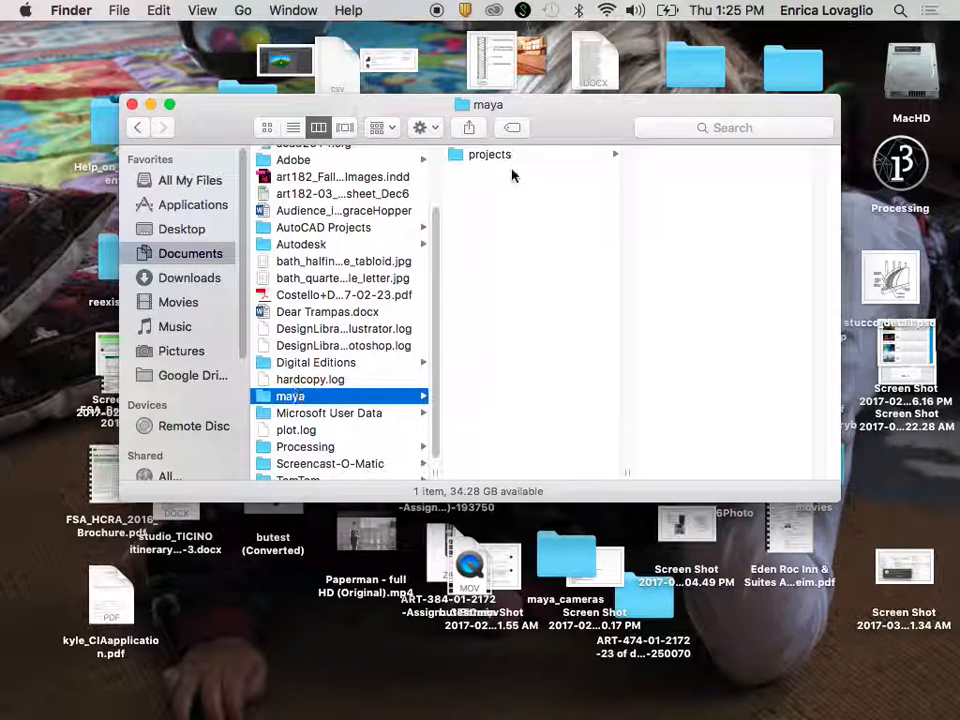
{"action": "left_click", "coordinate": [500, 154]}
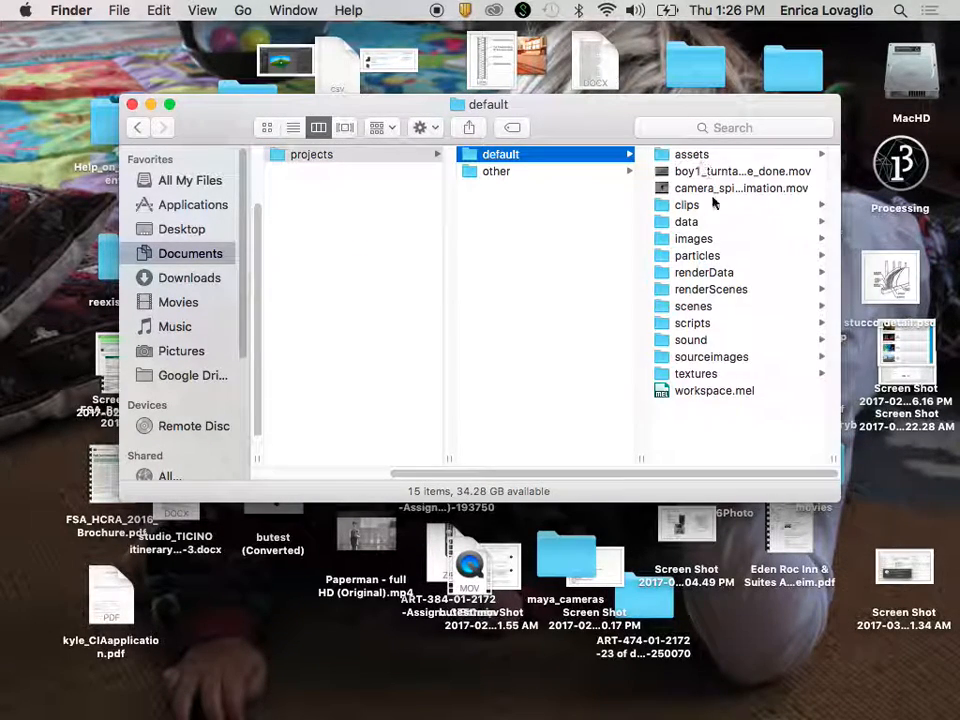
{"action": "left_click", "coordinate": [694, 238]}
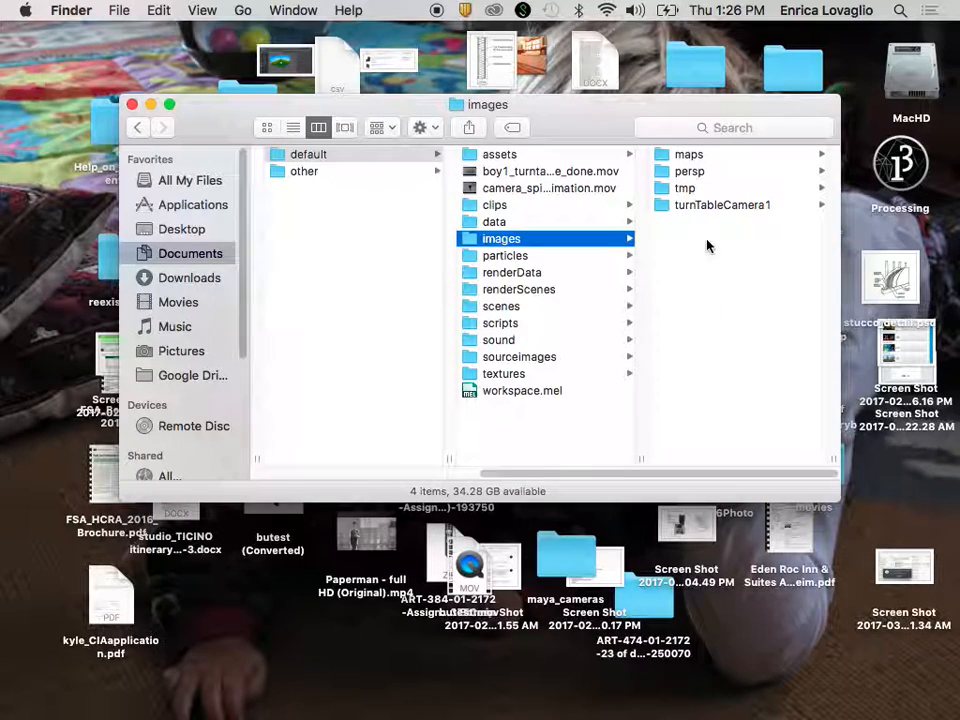
{"action": "left_click", "coordinate": [722, 204]}
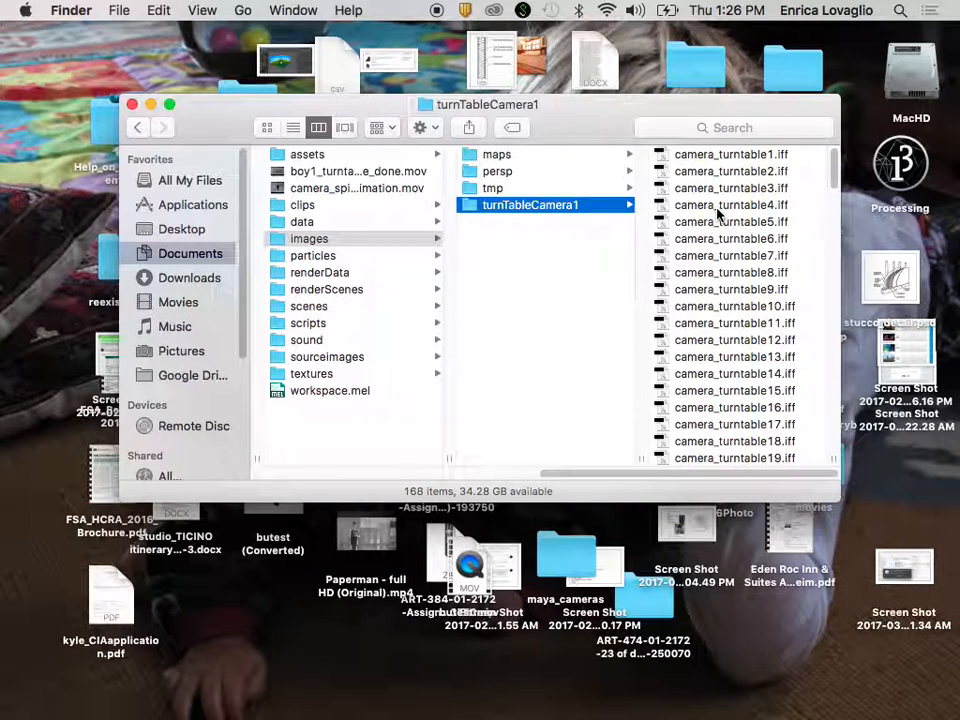
{"action": "scroll", "scroll_direction": "down", "scroll_amount": 3}
{"action": "type", "text": "_imgs_done"}
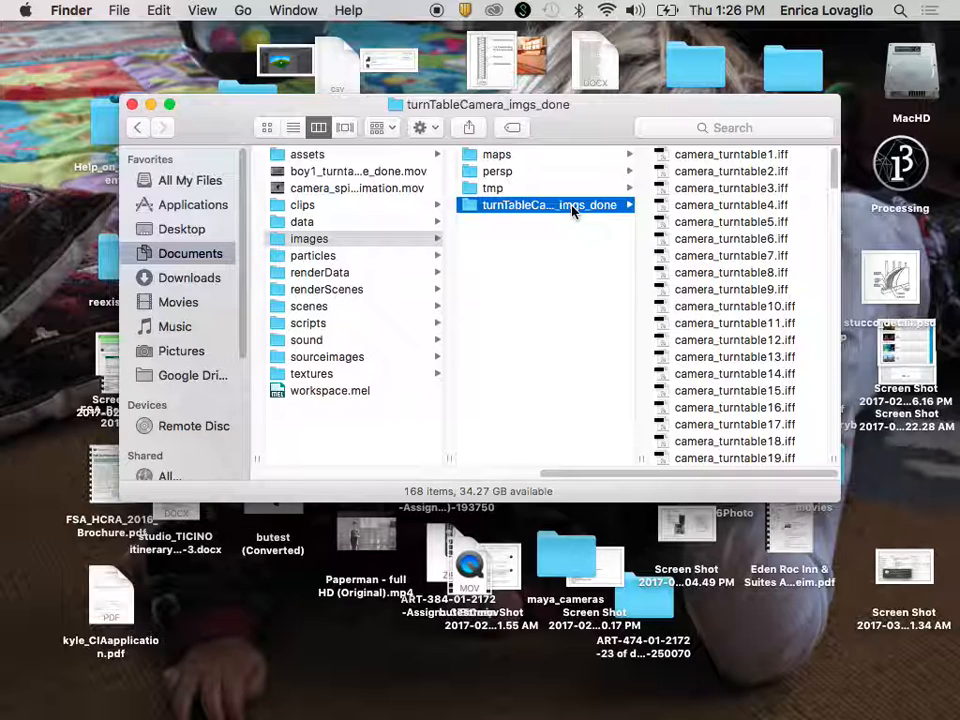
Step: Return to the images folder and reopen the renamed turnTableCamera_imgs_done folder
{"action": "left_click", "coordinate": [309, 238]}
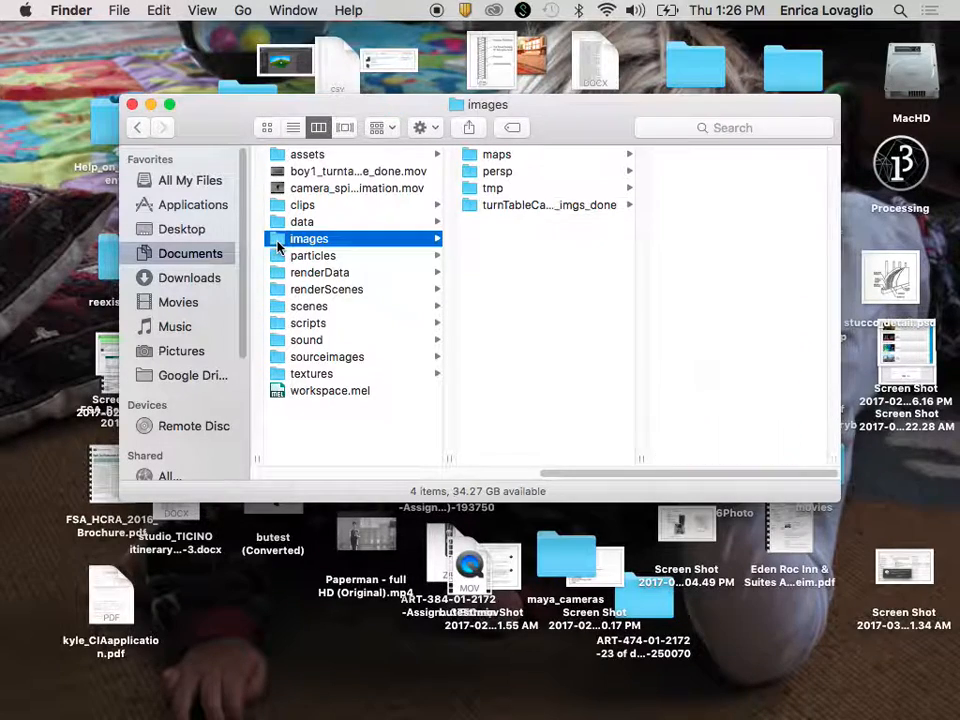
{"action": "left_click", "coordinate": [545, 205]}
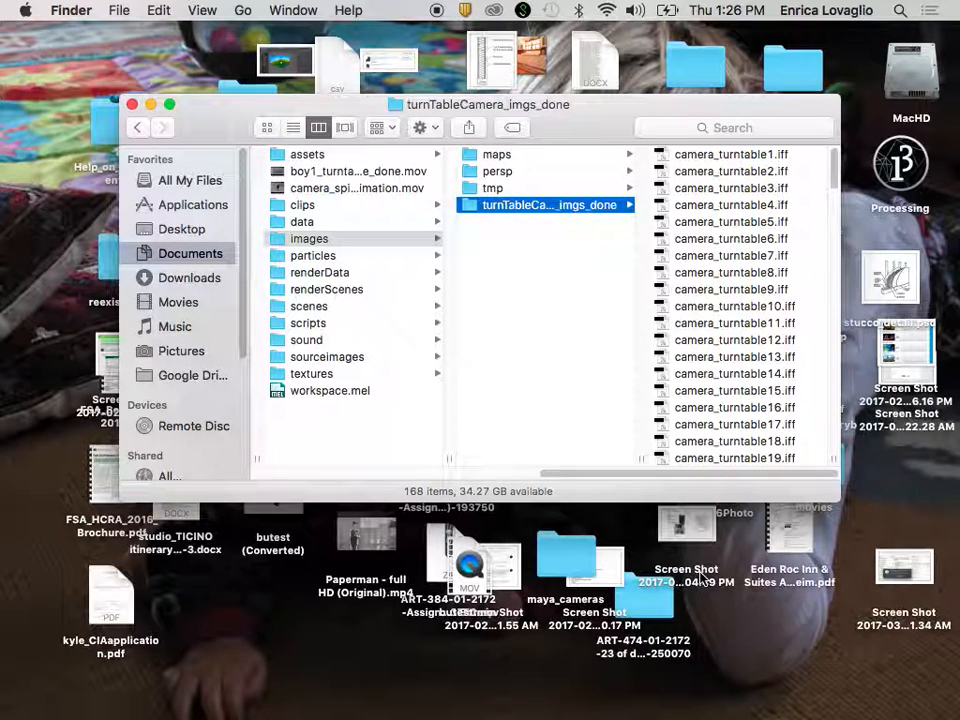
{"action": "mouse_move", "coordinate": [700, 580]}
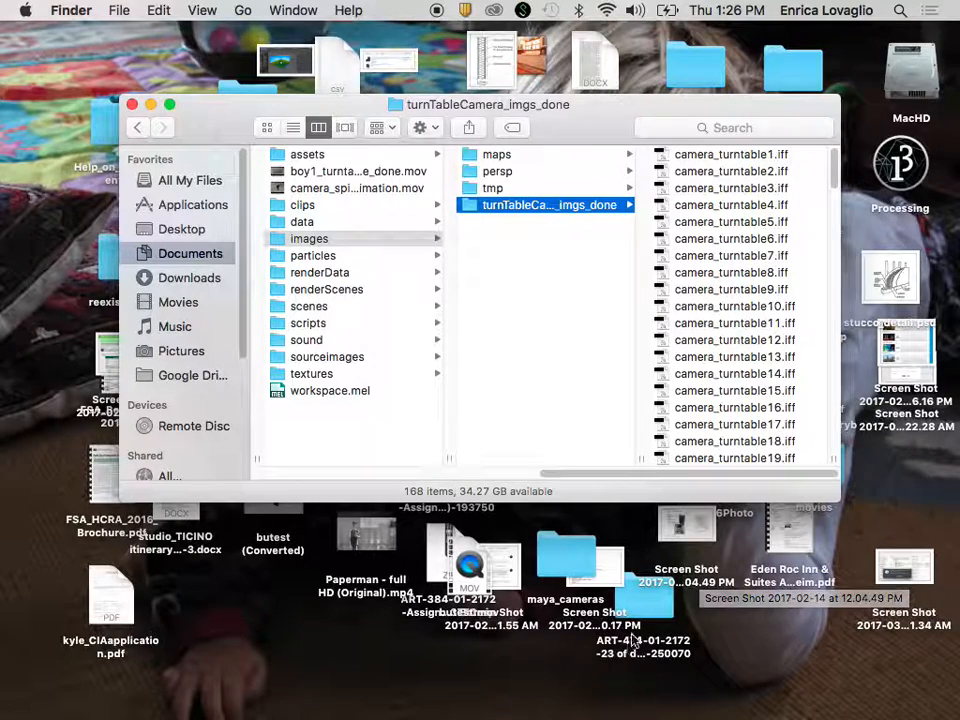
Step: Browse the scenes, images, maps, turnTableCamera_imgs_done and sourceimages folders, then return to Maya
{"action": "left_click", "coordinate": [309, 238]}
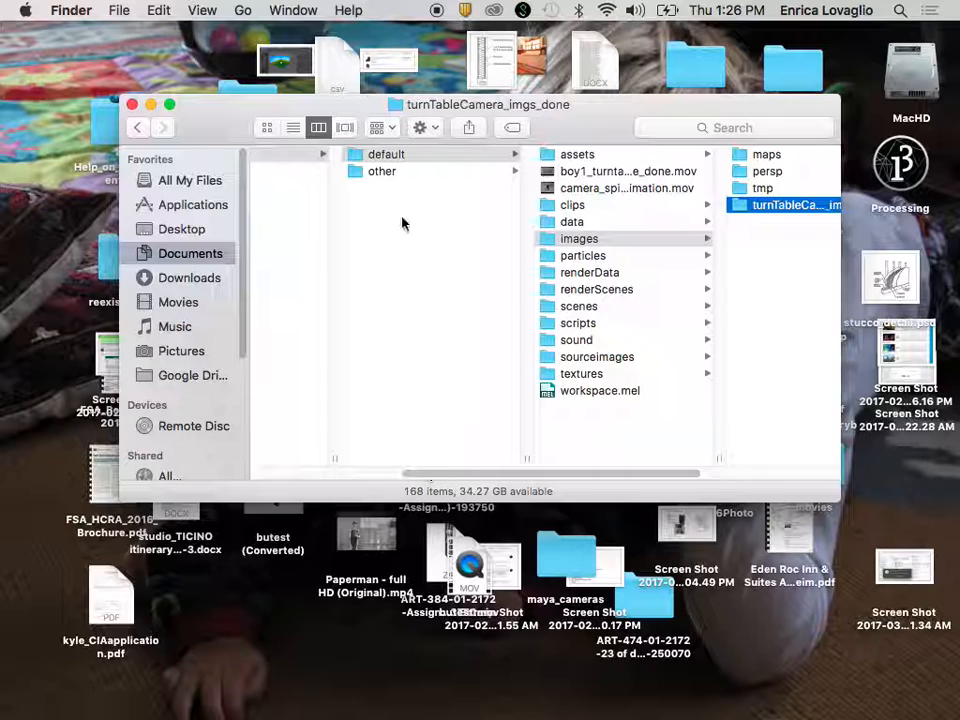
{"action": "left_click", "coordinate": [386, 154]}
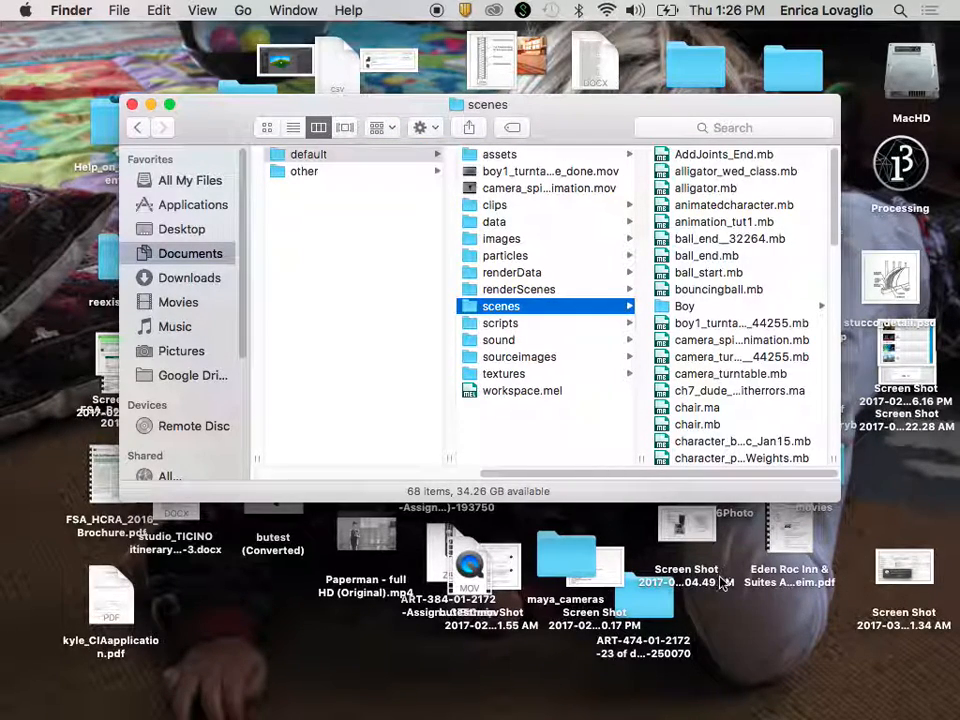
{"action": "left_click", "coordinate": [501, 238]}
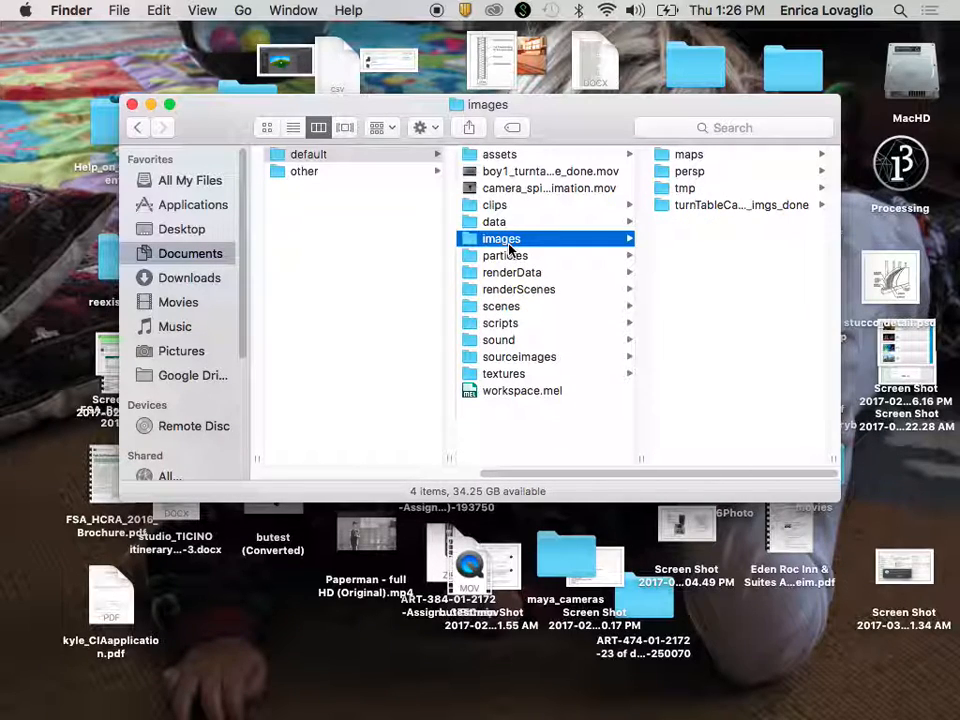
{"action": "left_click", "coordinate": [688, 154]}
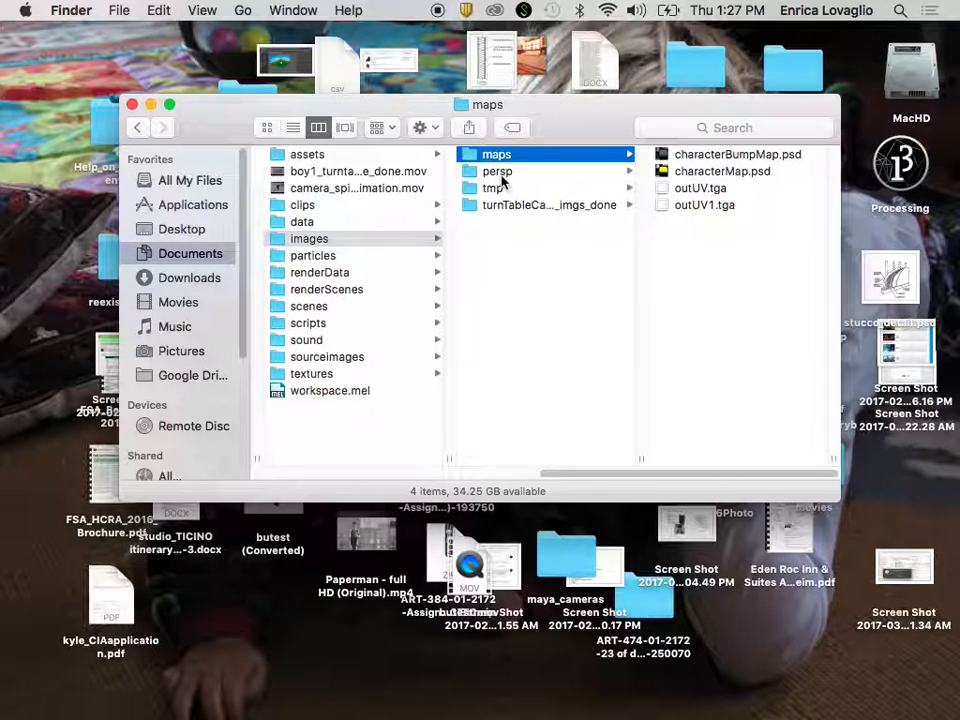
{"action": "left_click", "coordinate": [548, 205]}
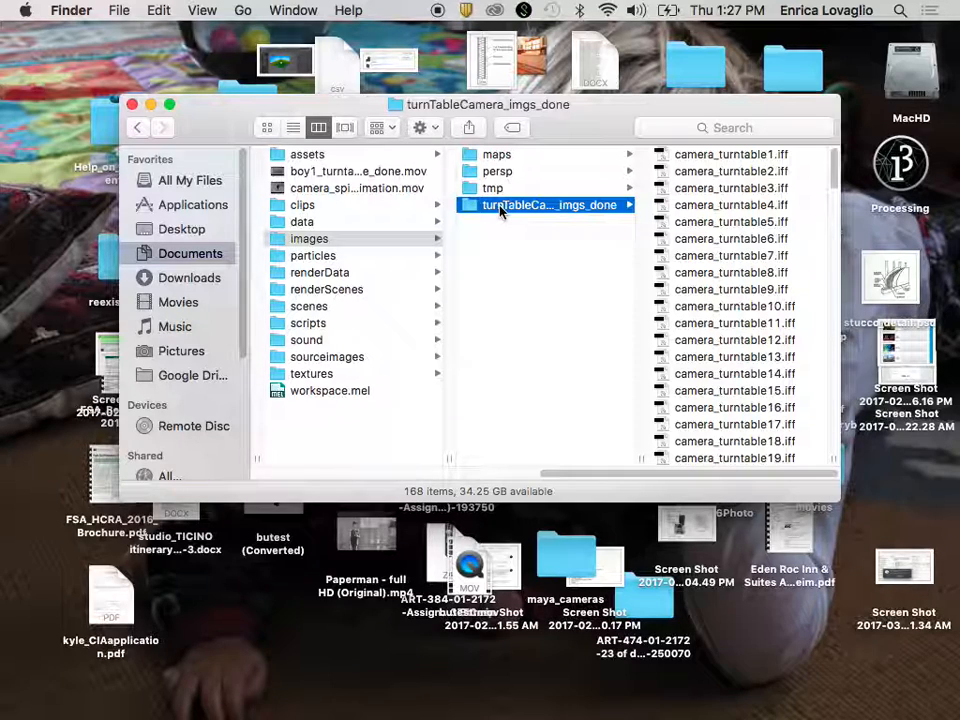
{"action": "left_click", "coordinate": [327, 357]}
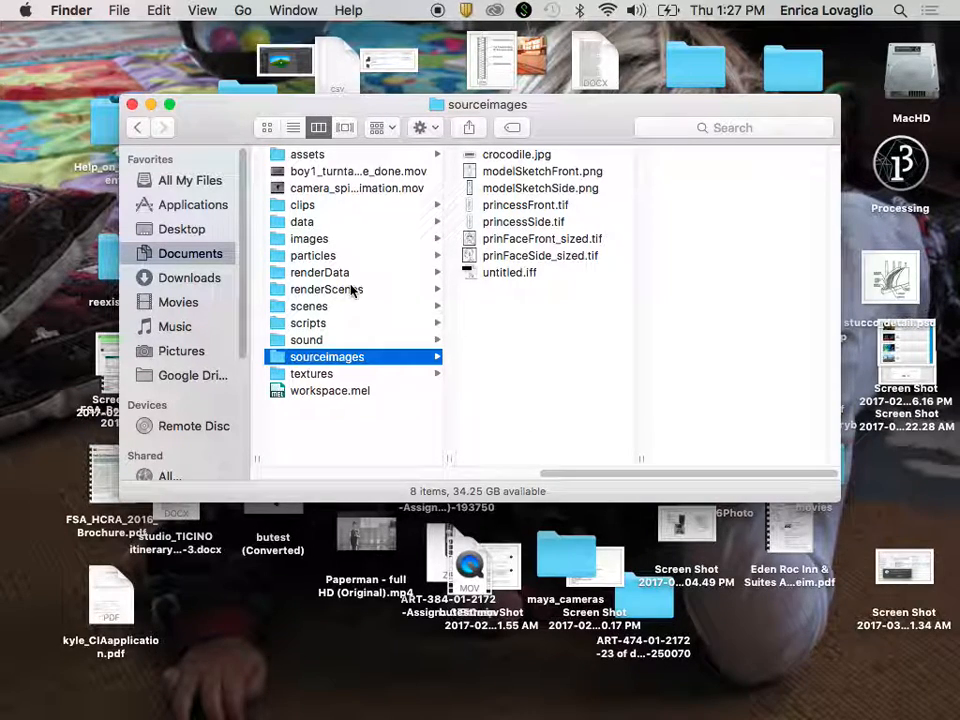
{"action": "left_click", "coordinate": [309, 238]}
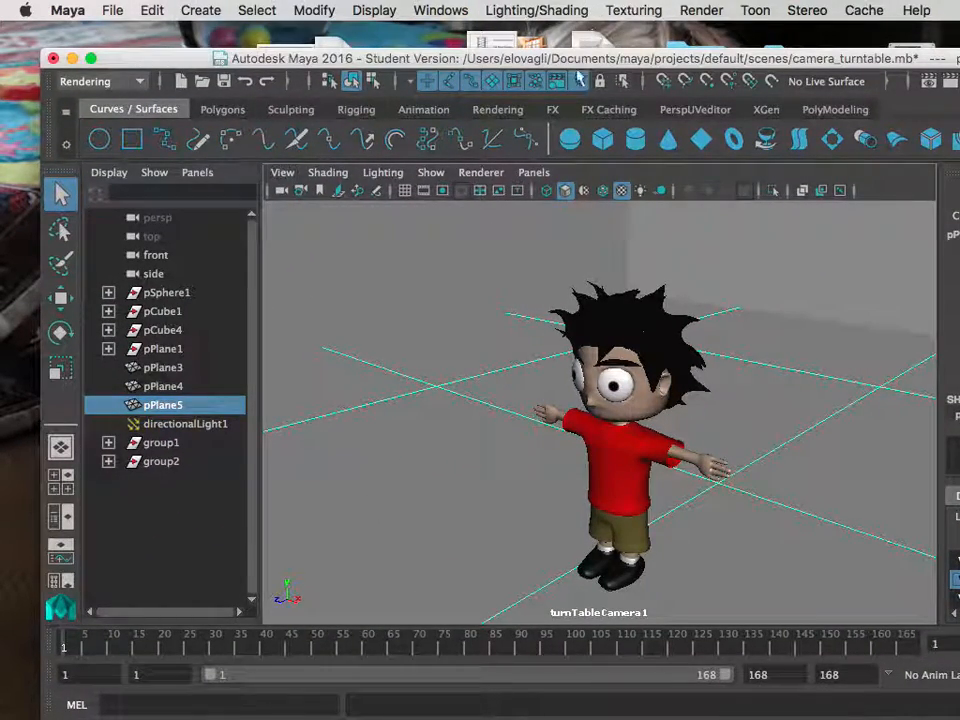
Step: Bring up Maya's Render menu to reach the mental ray Batch Render options
{"action": "left_click", "coordinate": [701, 10]}
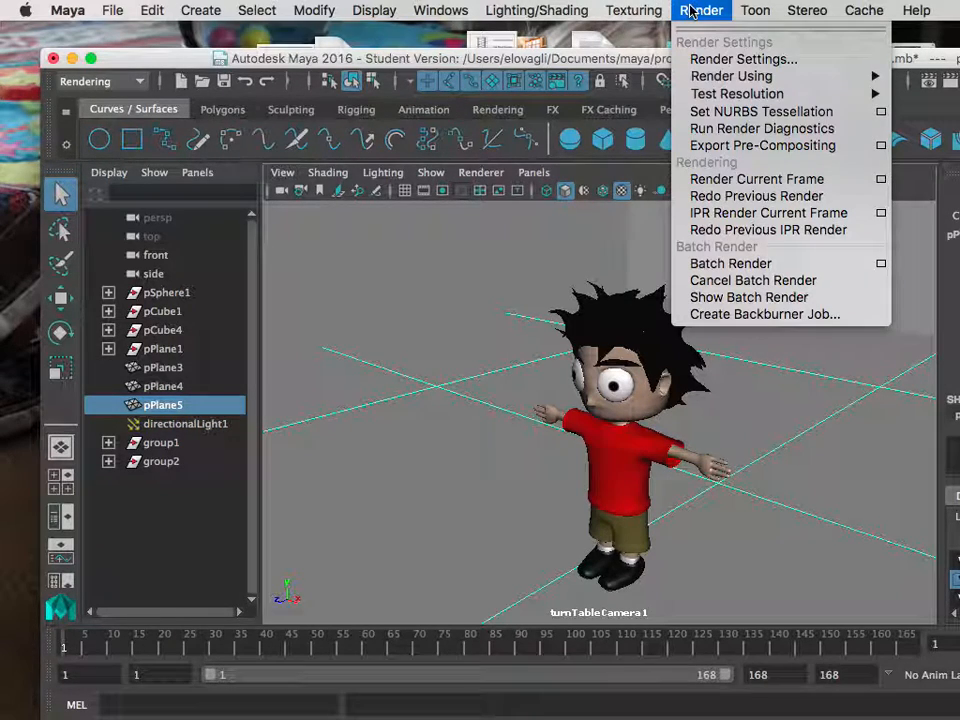
{"action": "mouse_move", "coordinate": [730, 263]}
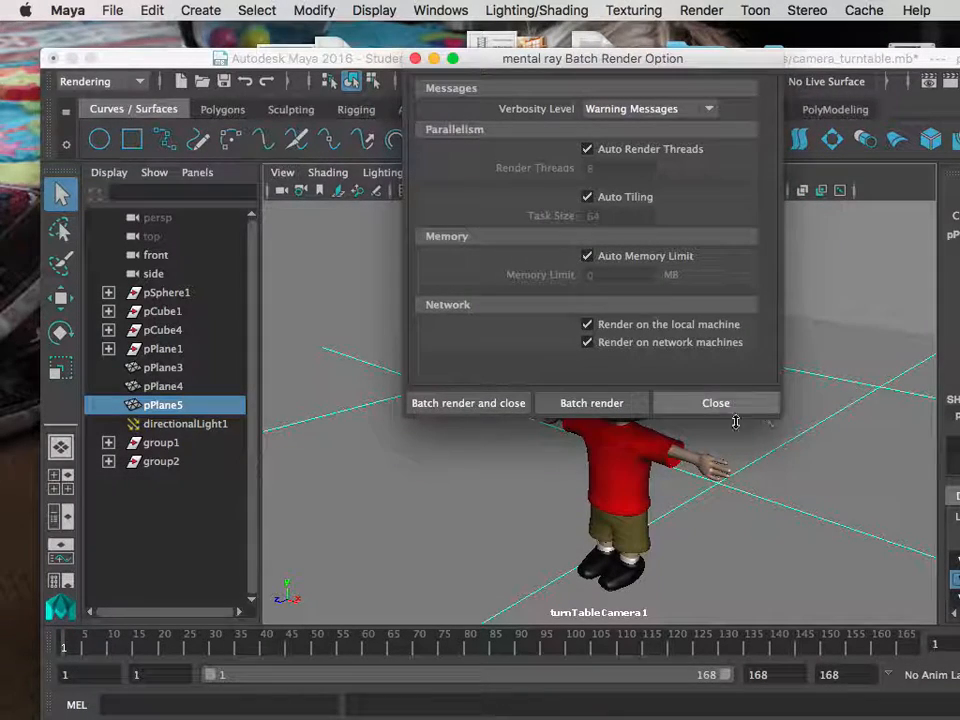
{"action": "mouse_move", "coordinate": [480, 417]}
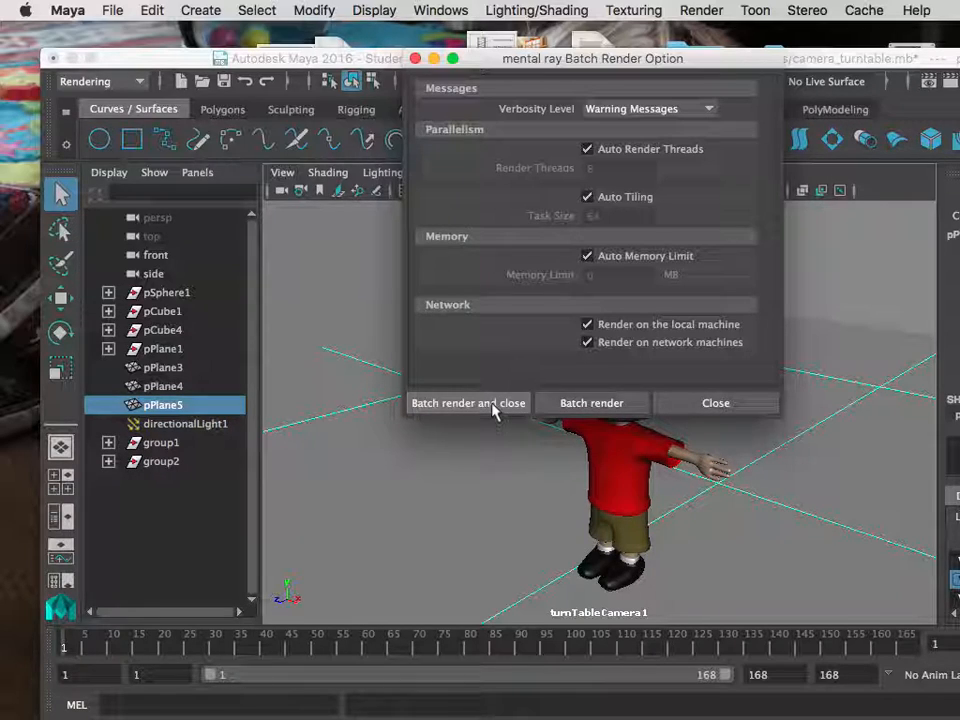
{"action": "mouse_move", "coordinate": [591, 403]}
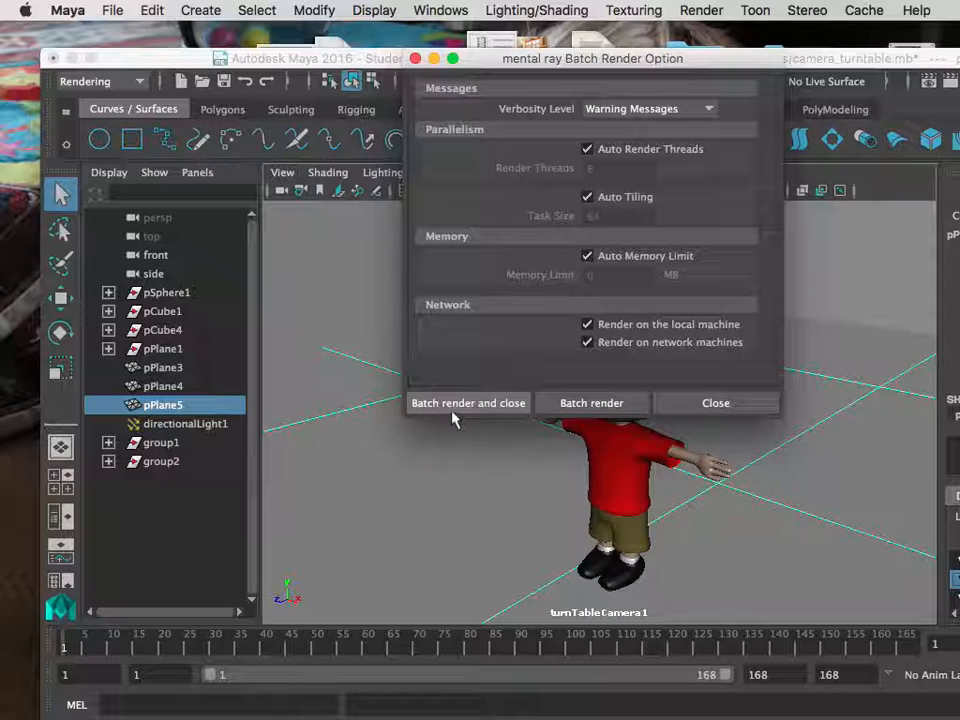
Step: Start the mental ray batch render, accept the Student Version warning, and check the images folder
{"action": "left_click", "coordinate": [468, 403]}
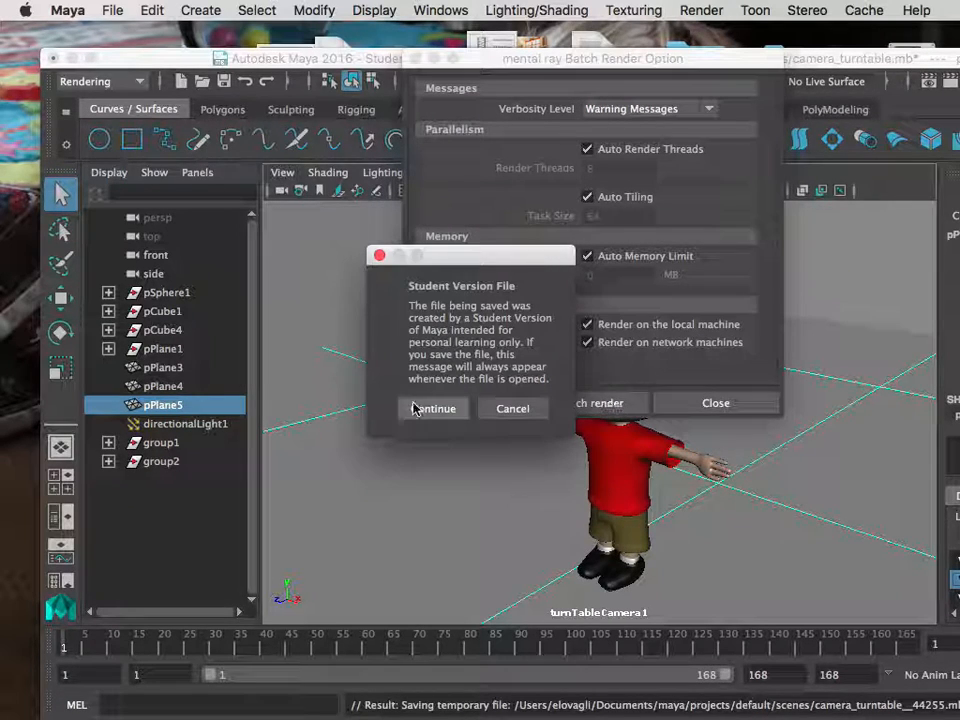
{"action": "left_click", "coordinate": [433, 408]}
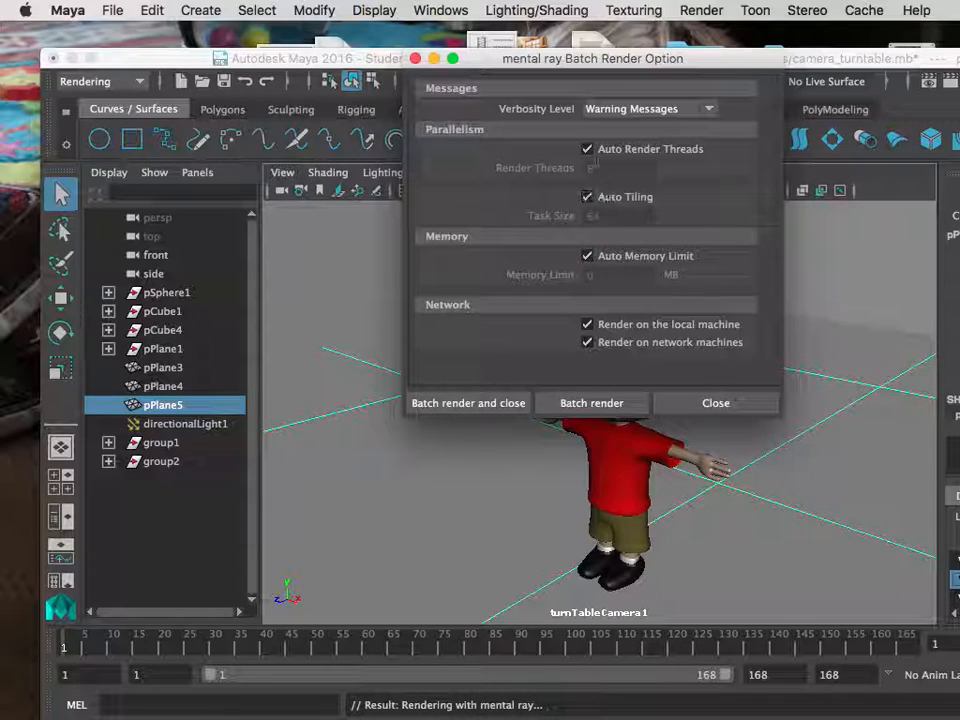
{"action": "left_click", "coordinate": [715, 402]}
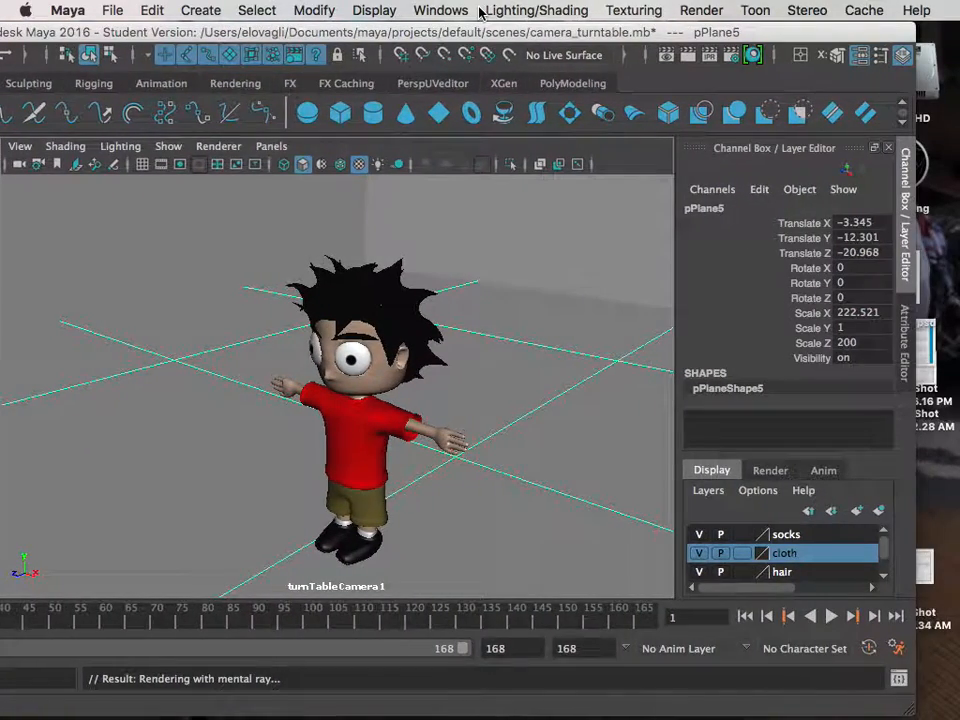
{"action": "left_click", "coordinate": [899, 679]}
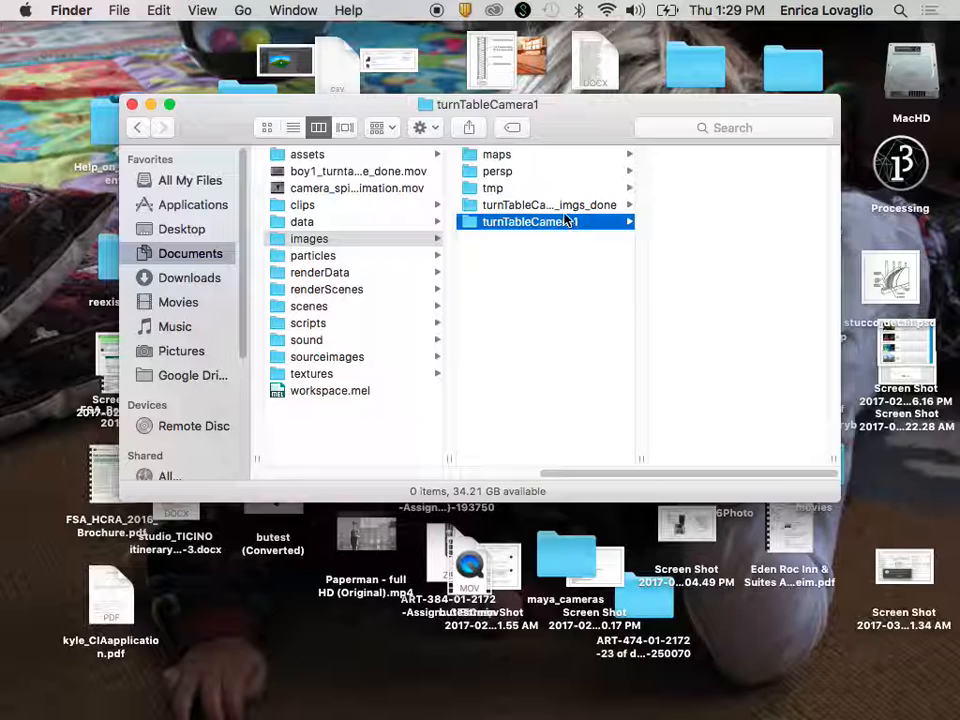
Step: View the 168 camera_turntable .iff frames in turnTableCamera_imgs_done
{"action": "left_click", "coordinate": [548, 204]}
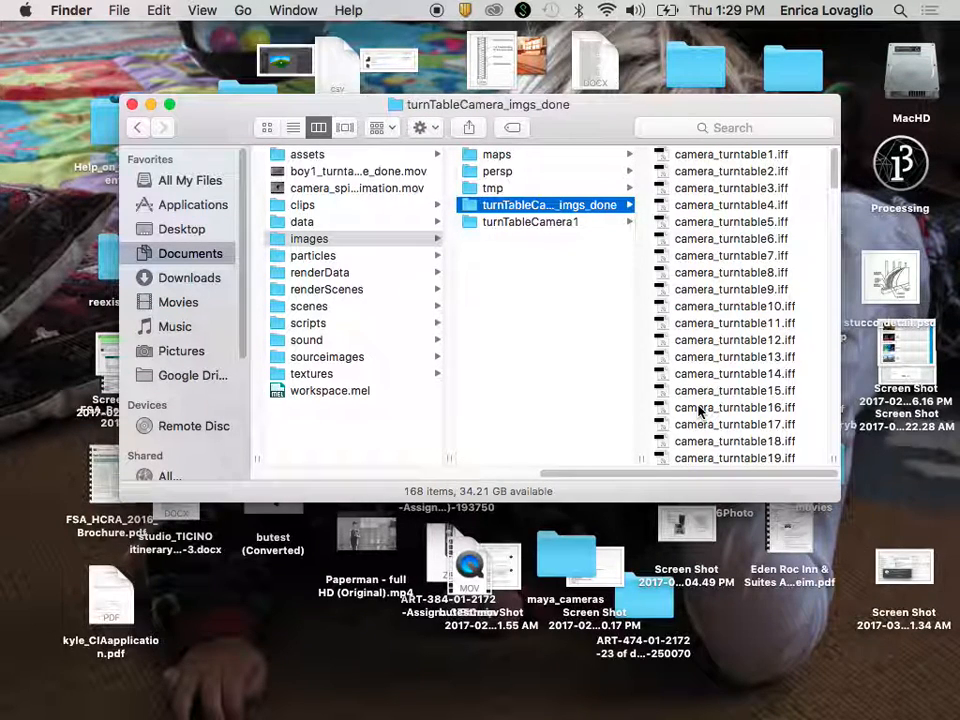
{"action": "mouse_move", "coordinate": [753, 704]}
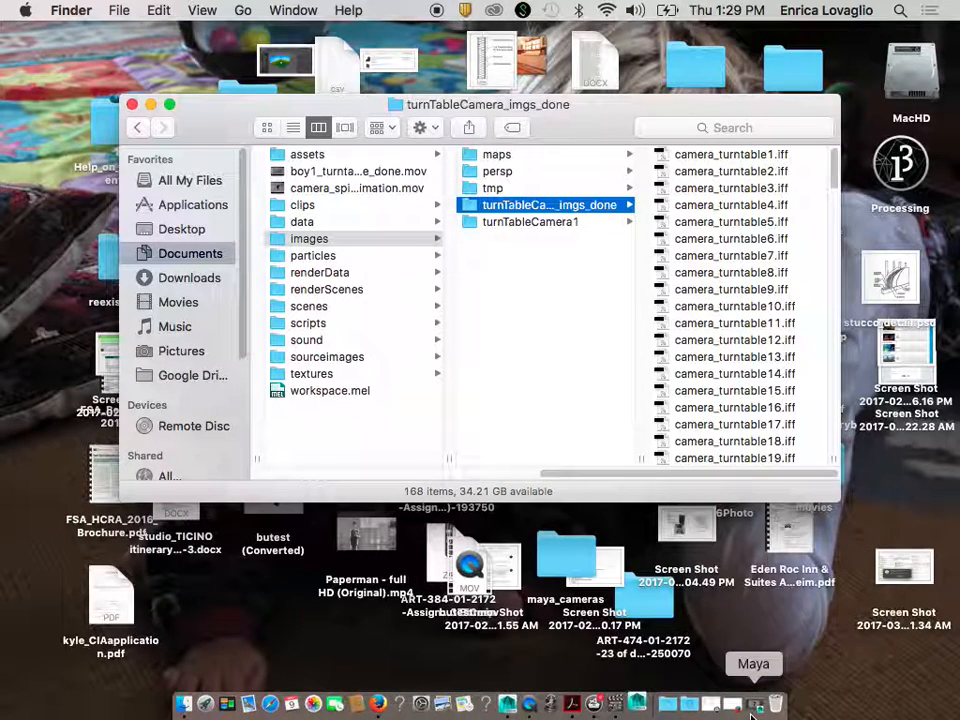
{"action": "mouse_move", "coordinate": [636, 705]}
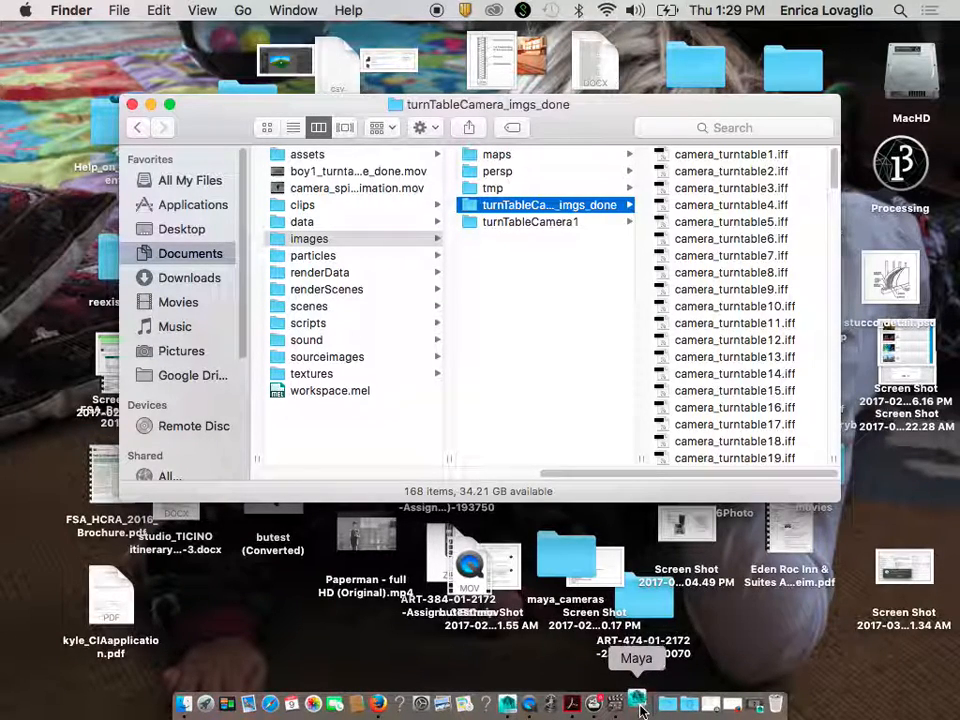
{"action": "mouse_move", "coordinate": [507, 703]}
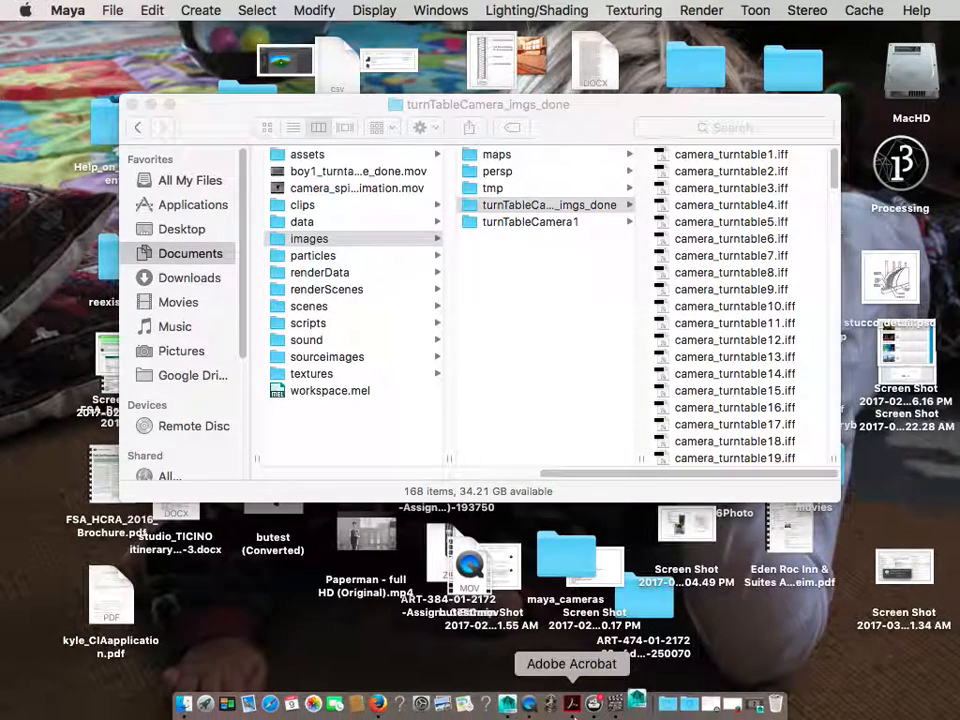
{"action": "mouse_move", "coordinate": [550, 703]}
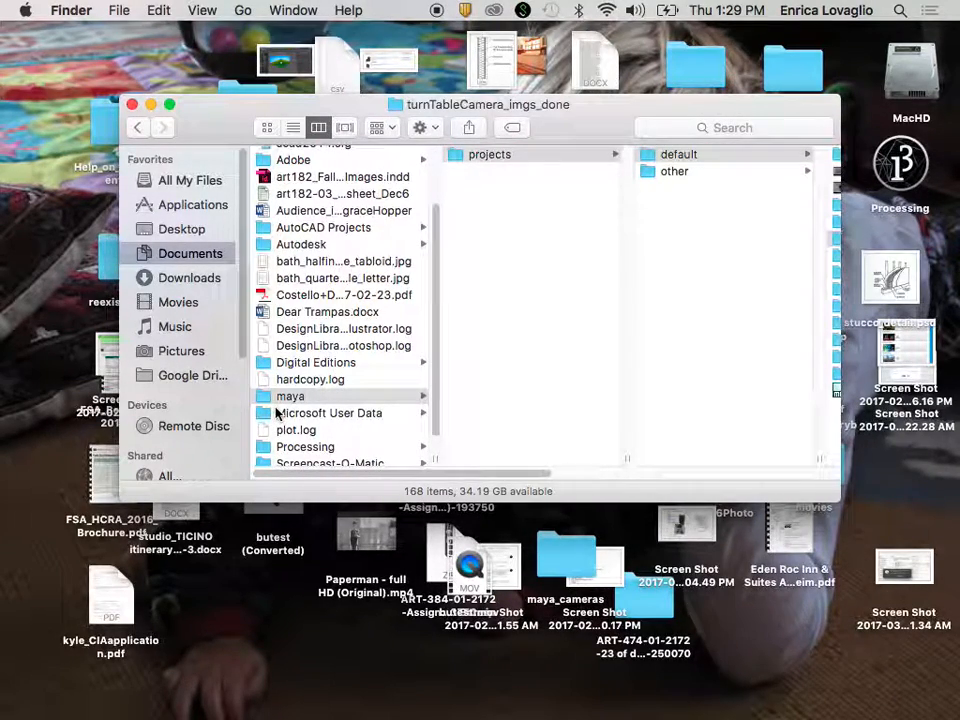
{"action": "mouse_move", "coordinate": [370, 402]}
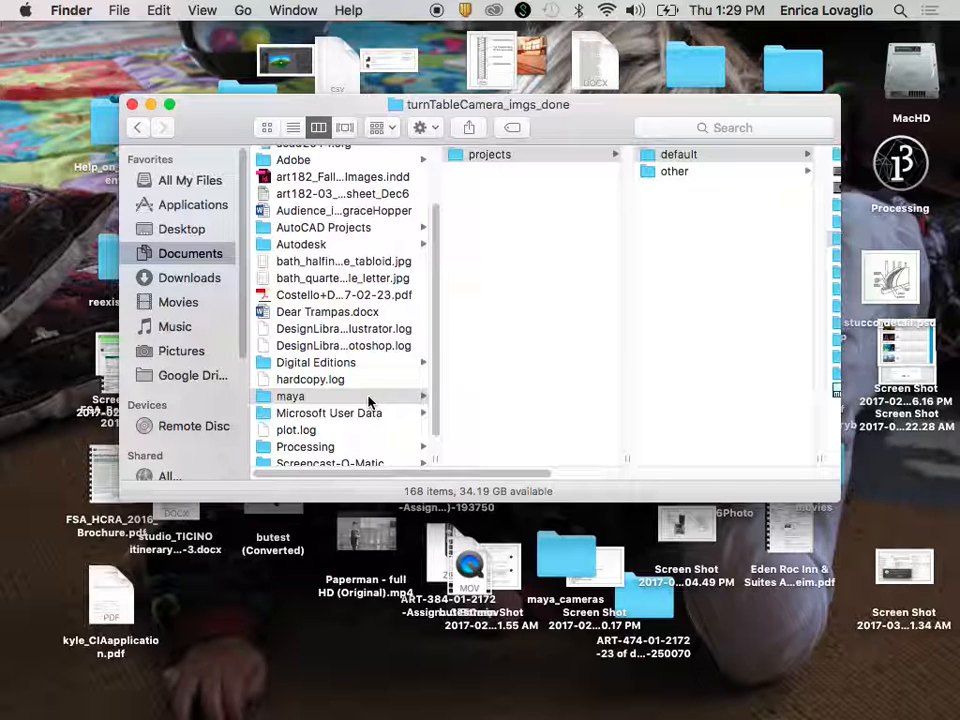
Step: Launch FCheck from Applications > Autodesk > maya2016
{"action": "left_click", "coordinate": [192, 204]}
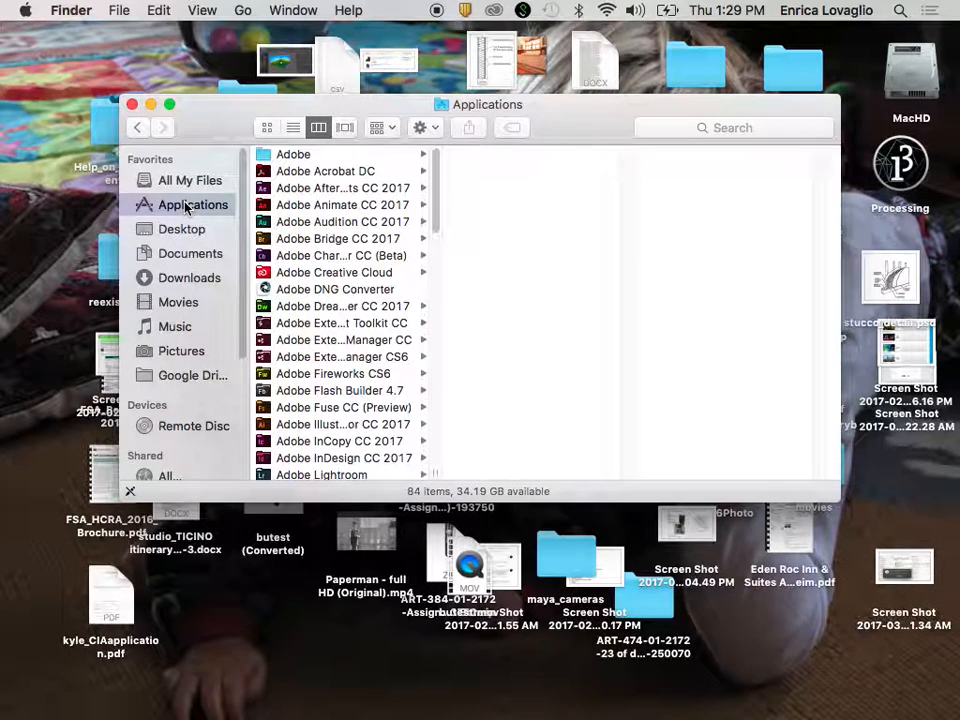
{"action": "scroll", "scroll_direction": "down", "scroll_amount": 3}
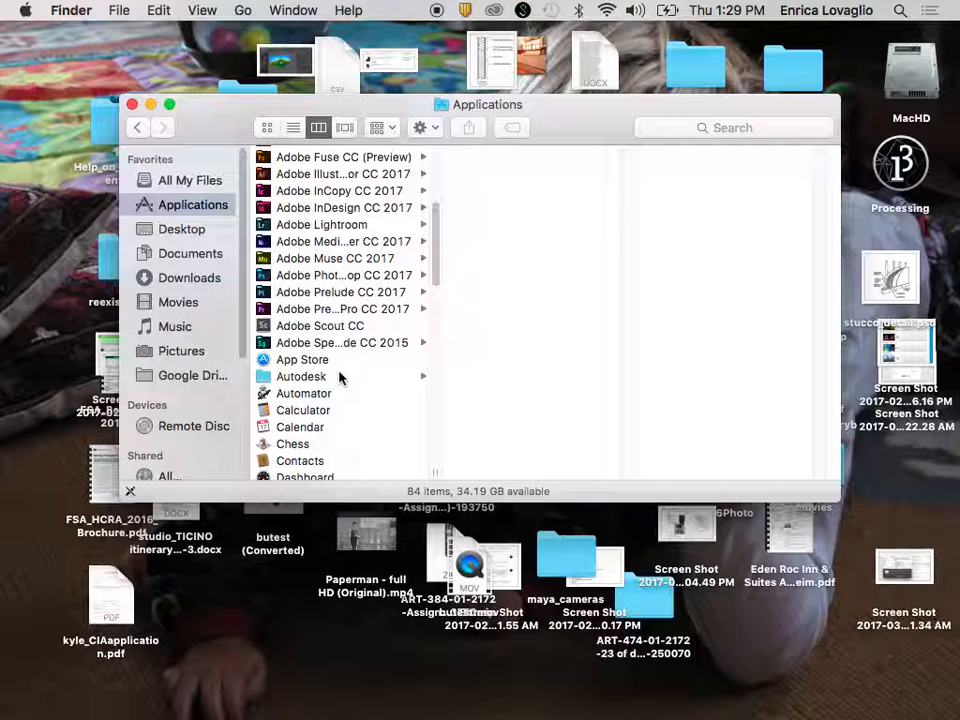
{"action": "left_click", "coordinate": [301, 376]}
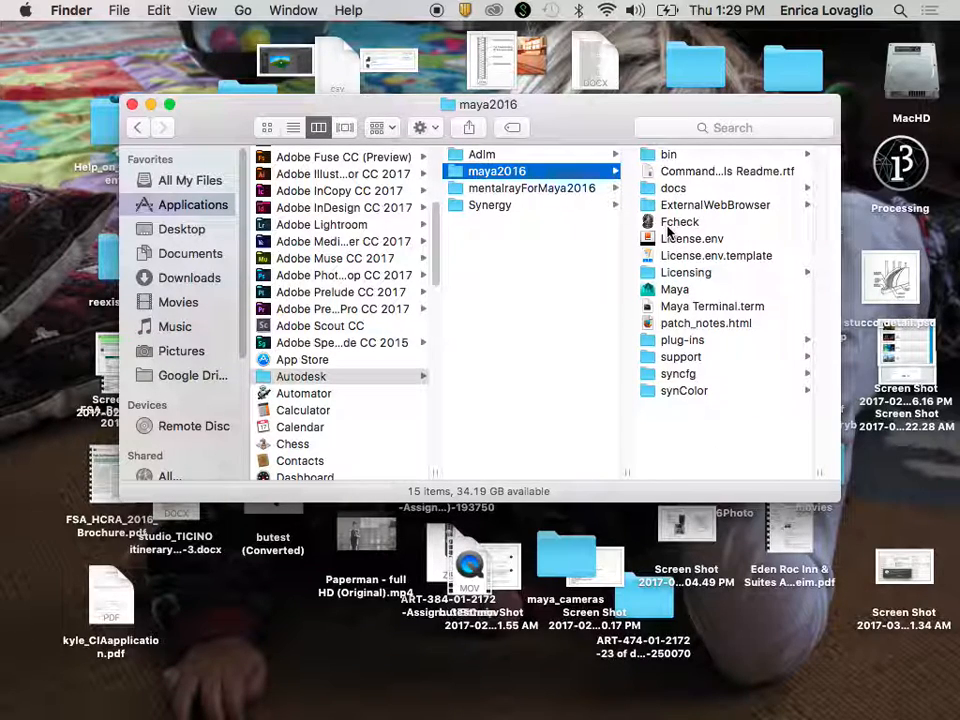
{"action": "double_click", "coordinate": [679, 221]}
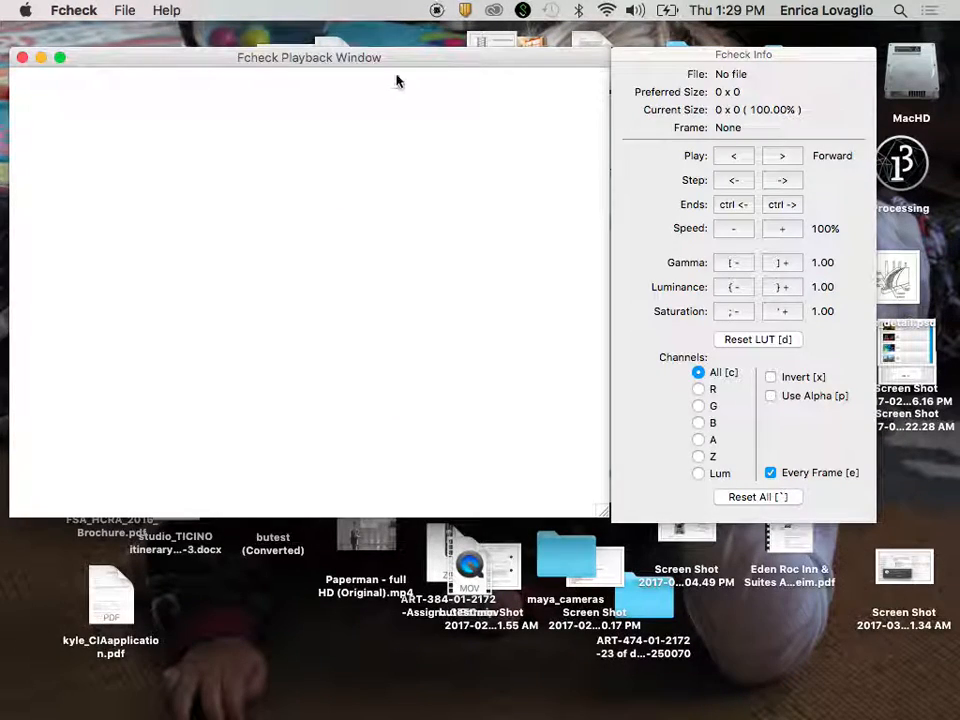
{"action": "mouse_move", "coordinate": [395, 68]}
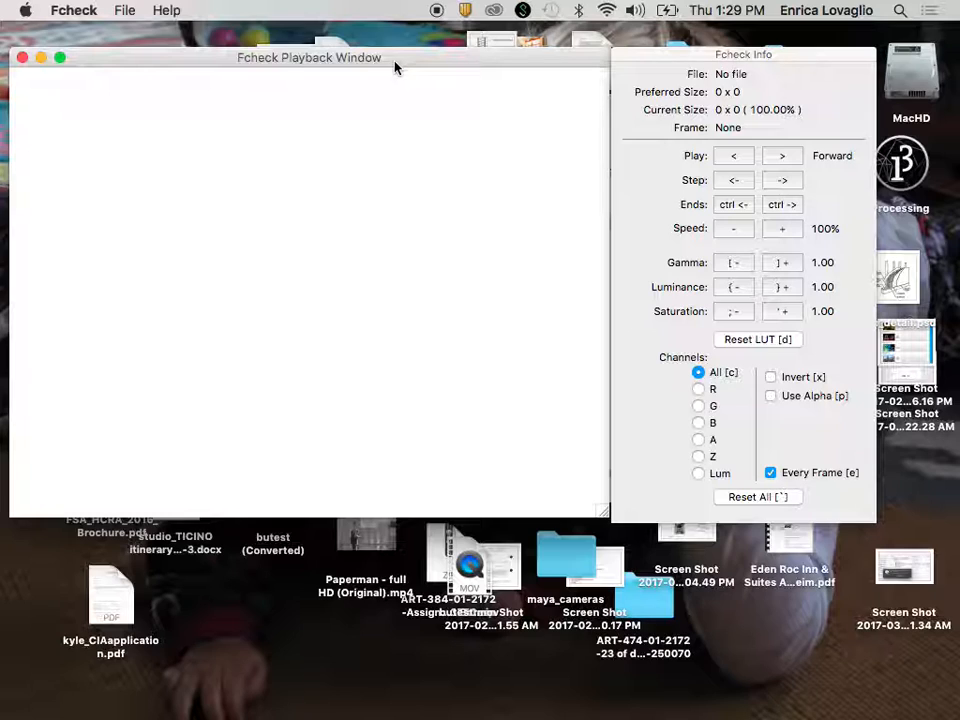
Step: Load camera_turntable1.iff from default > images > turnTableCamera_imgs_done as an image sequence
{"action": "left_click", "coordinate": [124, 10]}
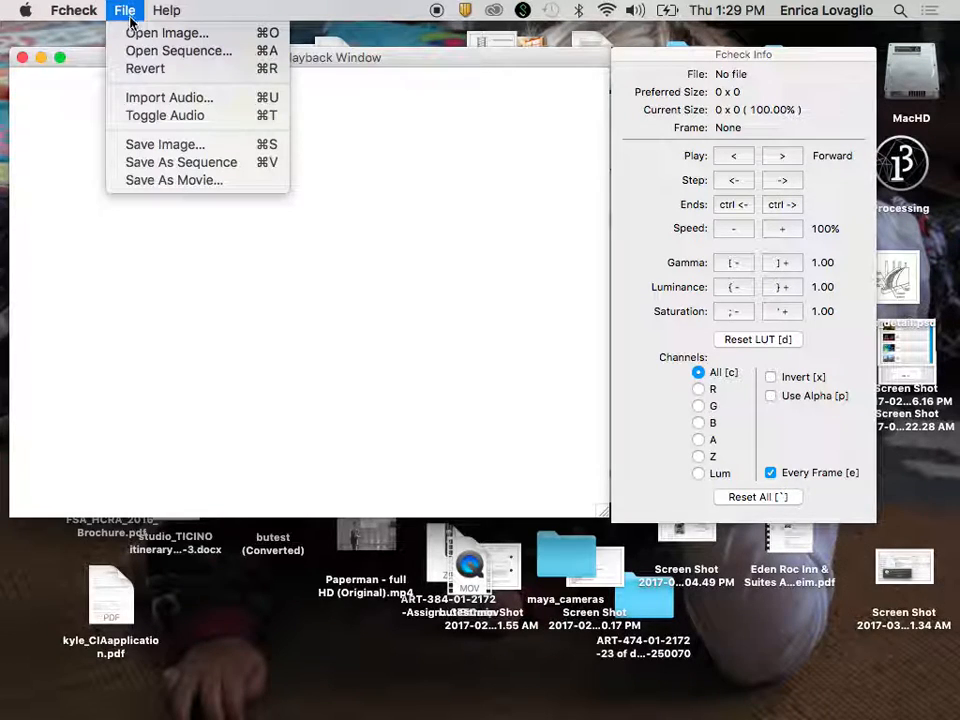
{"action": "left_click", "coordinate": [178, 50]}
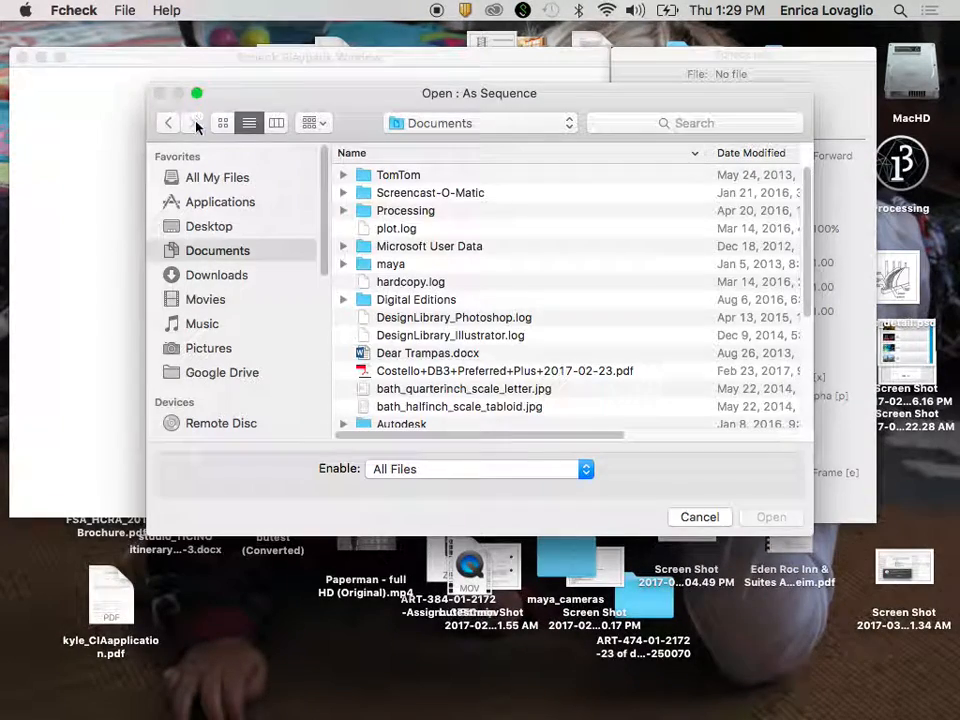
{"action": "left_click", "coordinate": [390, 263]}
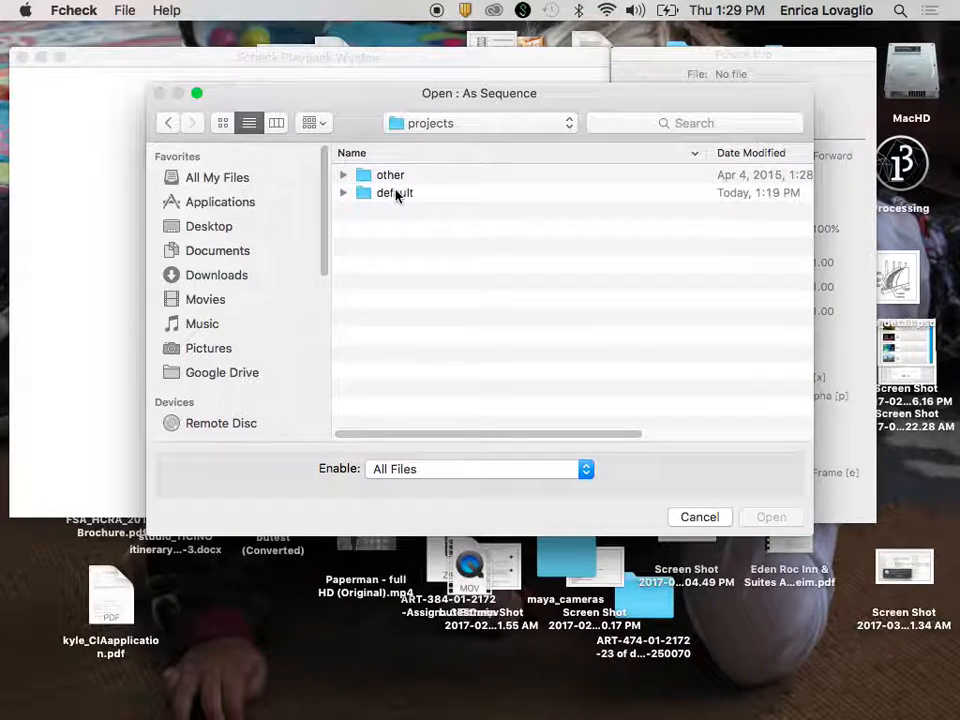
{"action": "double_click", "coordinate": [394, 192]}
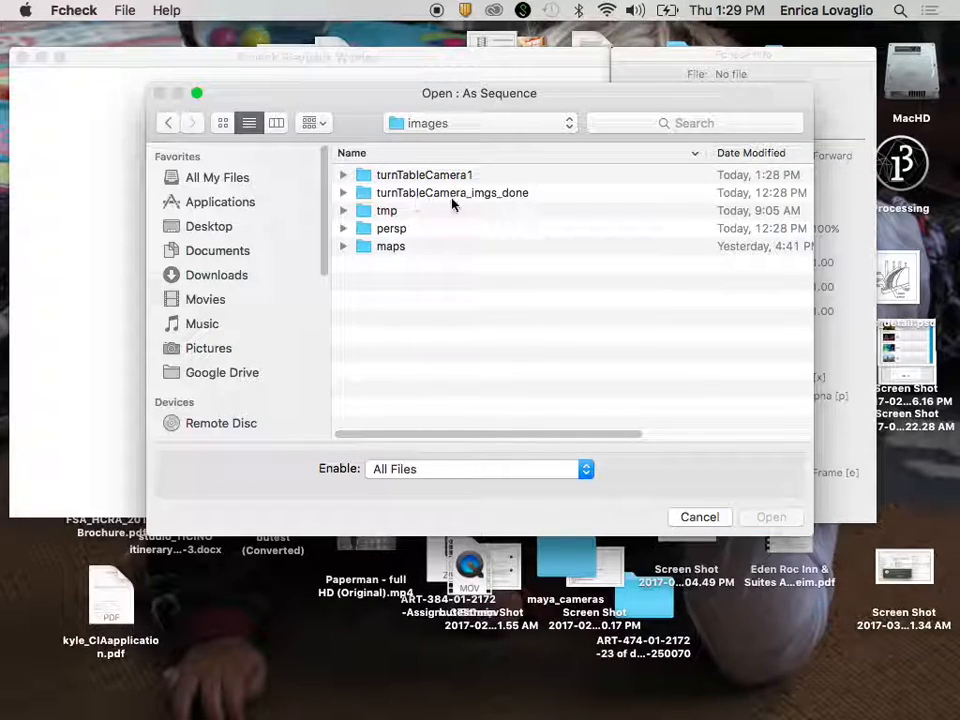
{"action": "double_click", "coordinate": [453, 192]}
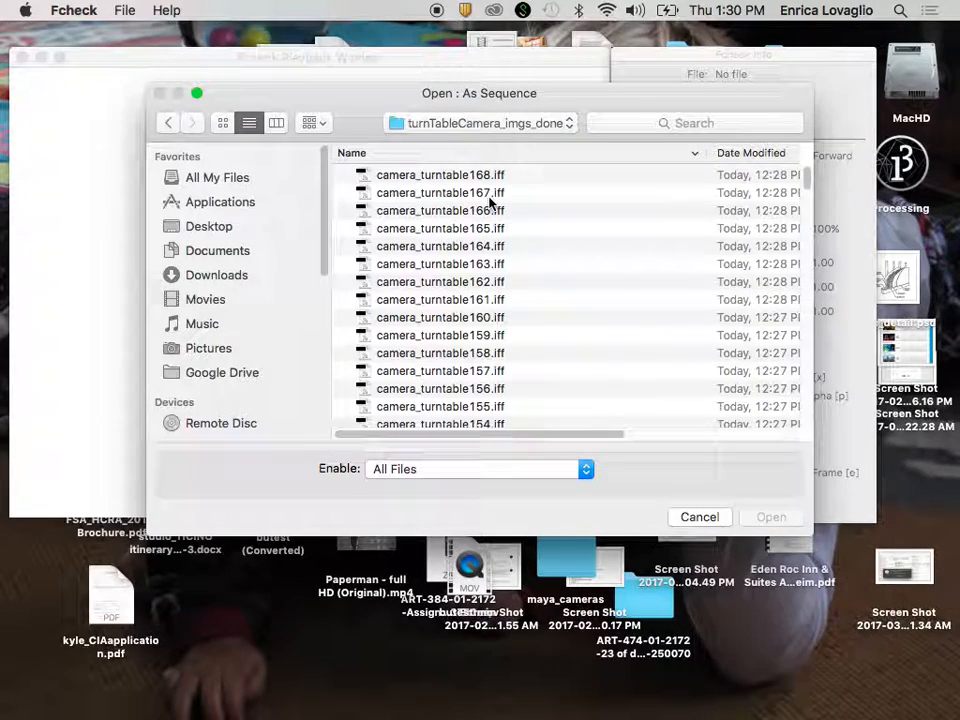
{"action": "scroll", "scroll_direction": "down", "scroll_amount": 3}
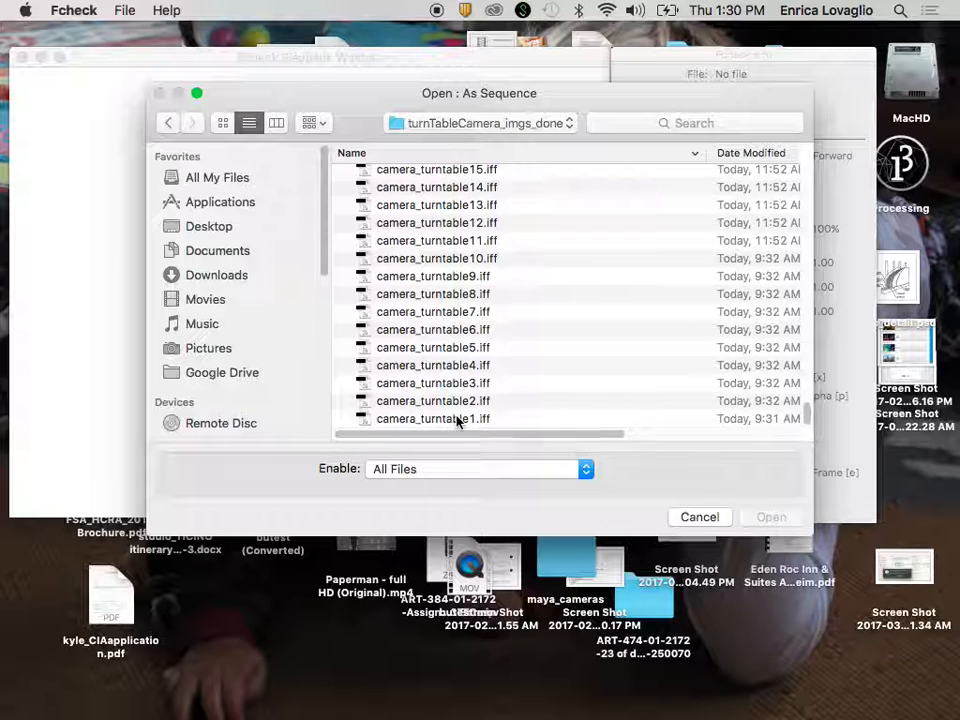
{"action": "left_click", "coordinate": [433, 418]}
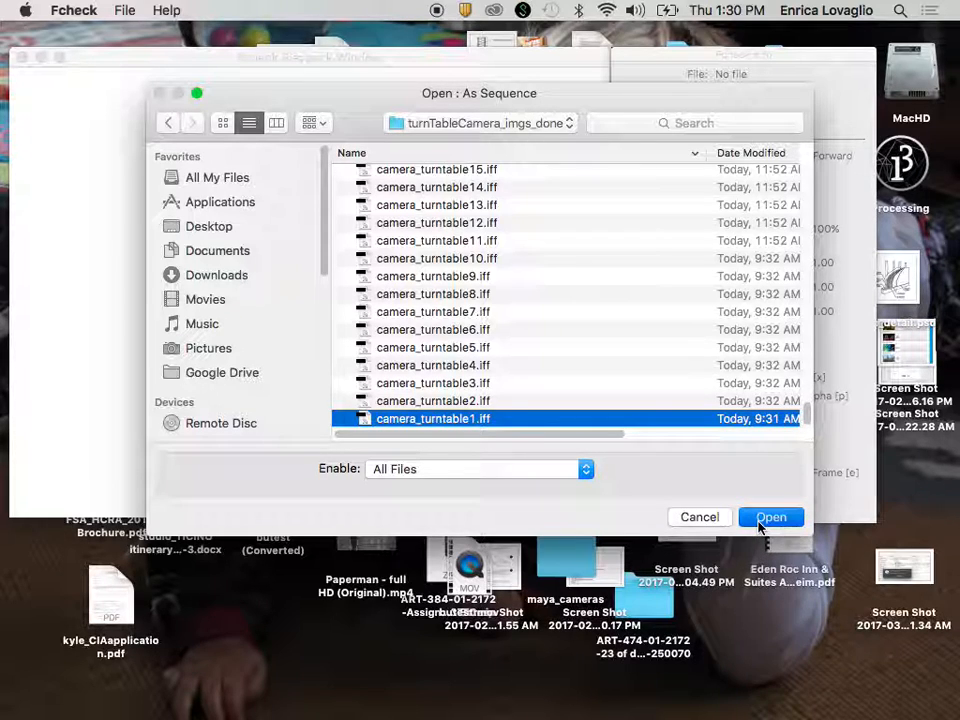
{"action": "left_click", "coordinate": [770, 517]}
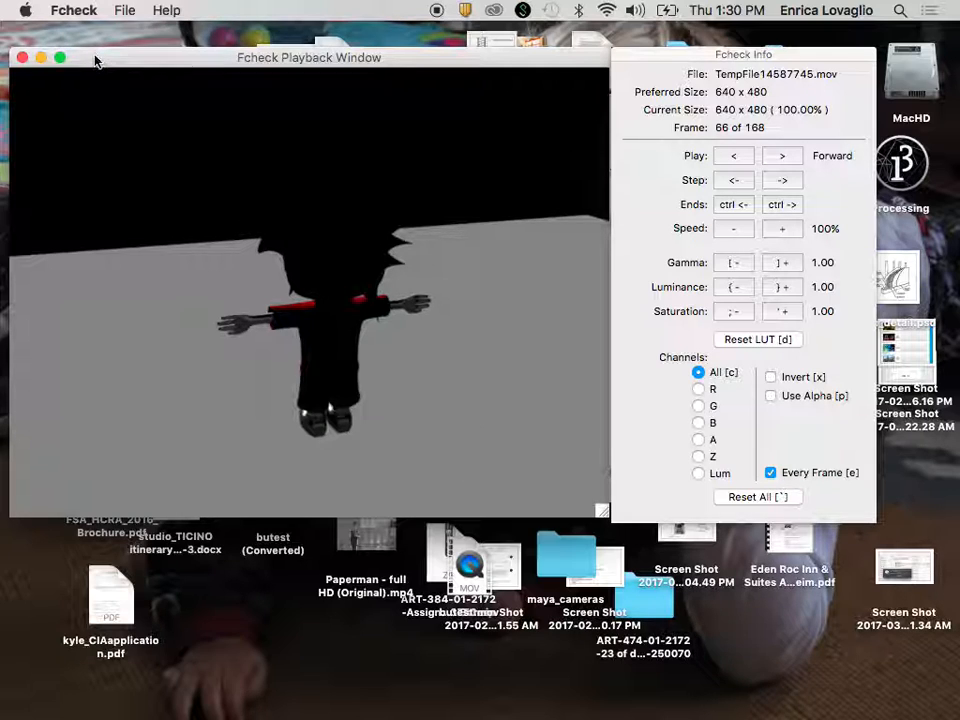
Step: Choose File > Save As Movie for the 168-frame turntable sequence
{"action": "left_click", "coordinate": [124, 10]}
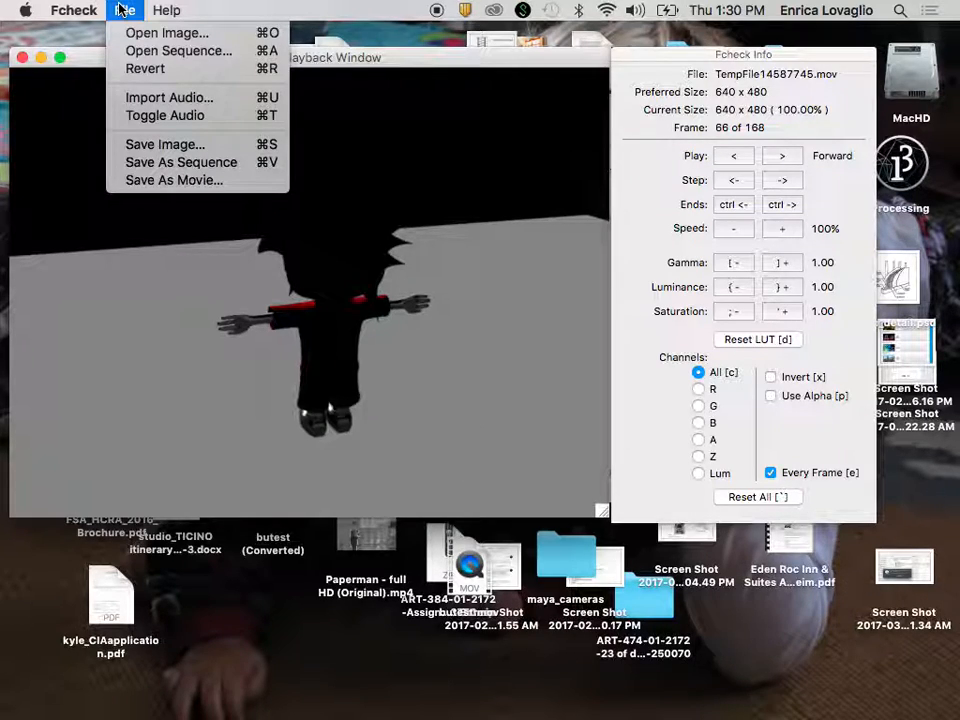
{"action": "mouse_move", "coordinate": [173, 180]}
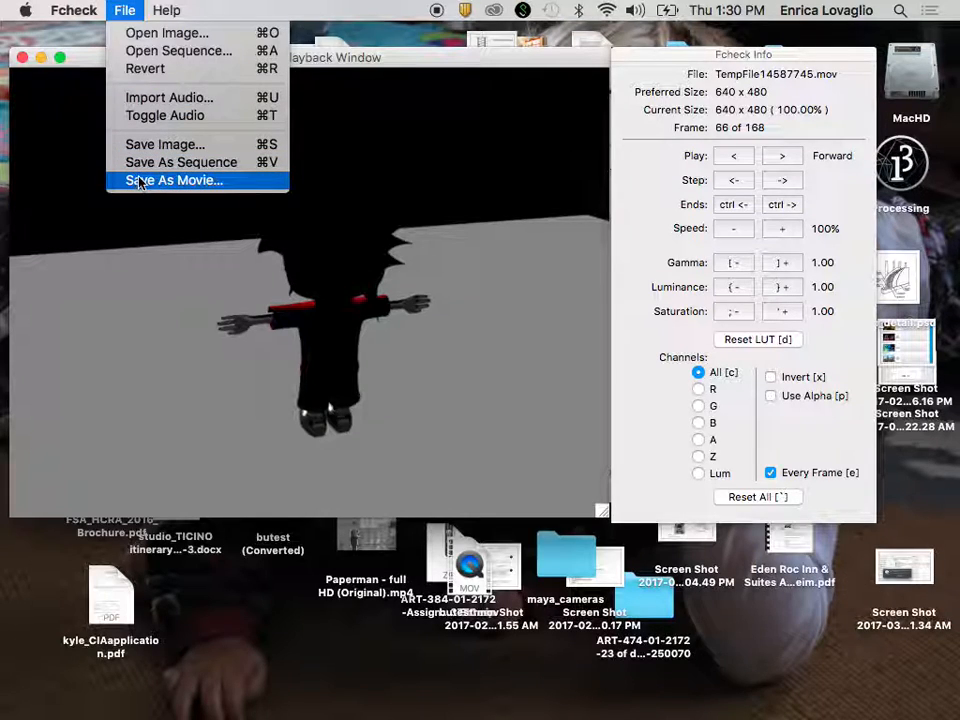
{"action": "left_click", "coordinate": [174, 180]}
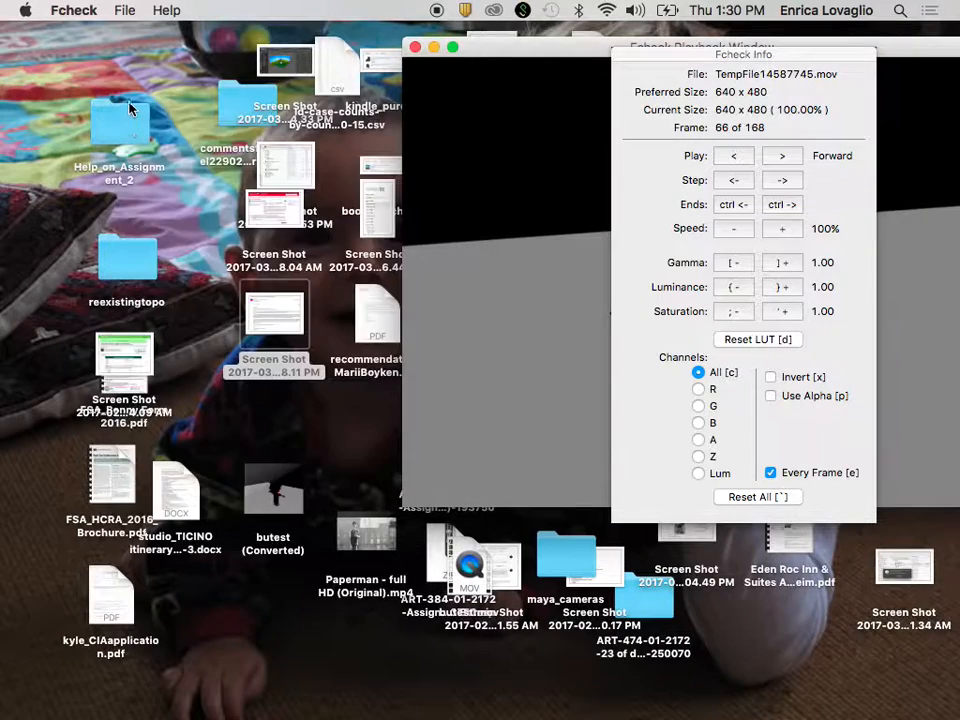
Step: Play the earlier butest (Converted) movie from the desktop in QuickTime Player
{"action": "double_click", "coordinate": [272, 490]}
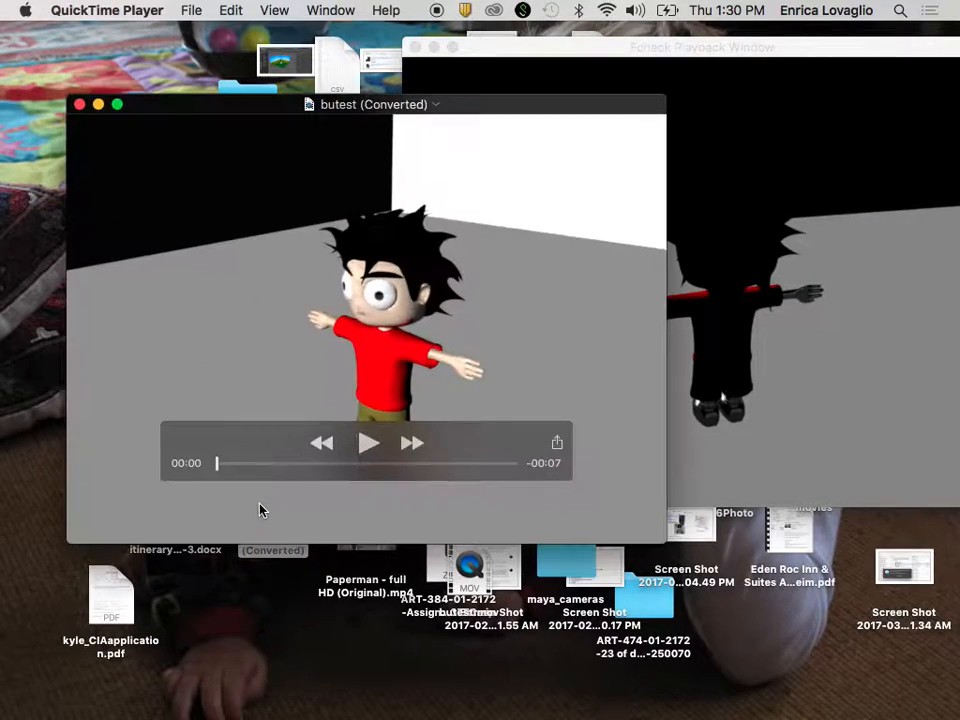
{"action": "left_click", "coordinate": [367, 442]}
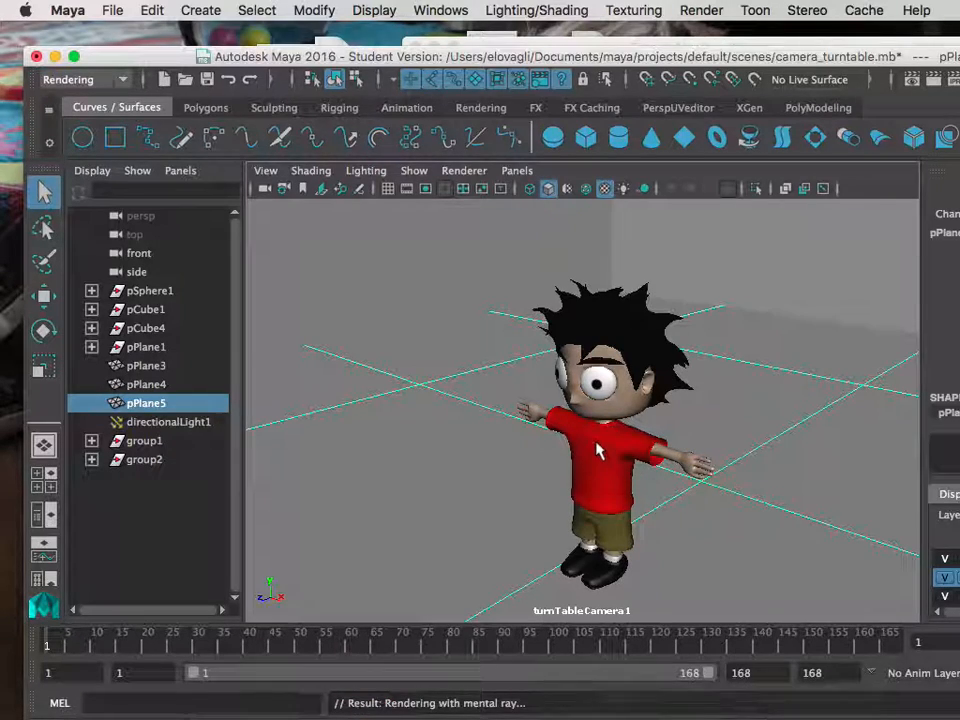
{"action": "mouse_move", "coordinate": [538, 704]}
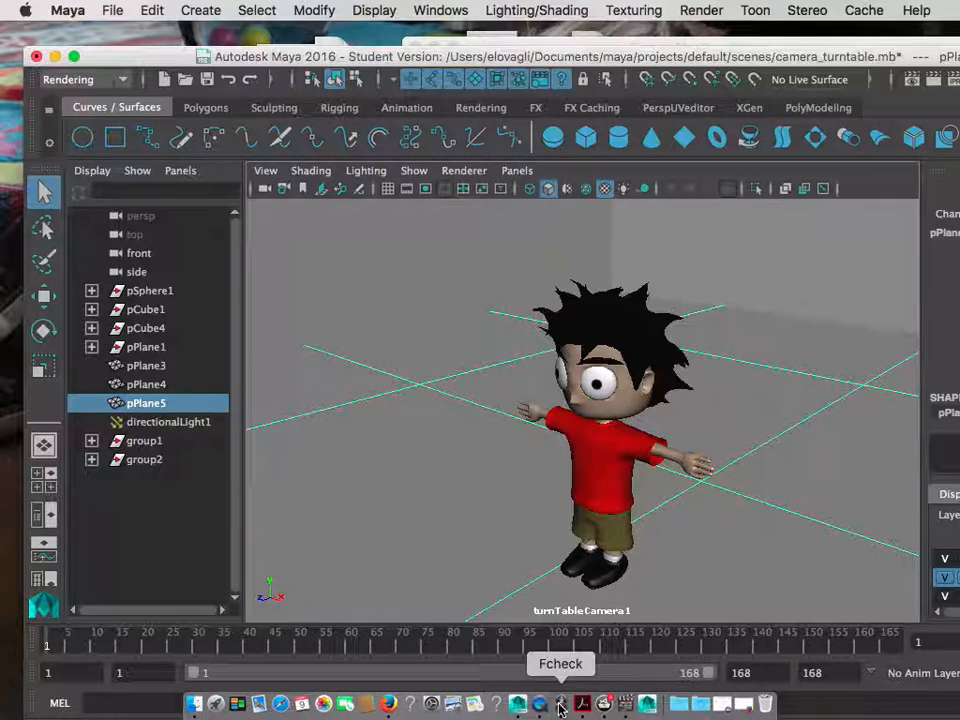
Step: Switch back to FCheck from the Dock, turntable sequence still at frame 66
{"action": "left_click", "coordinate": [561, 703]}
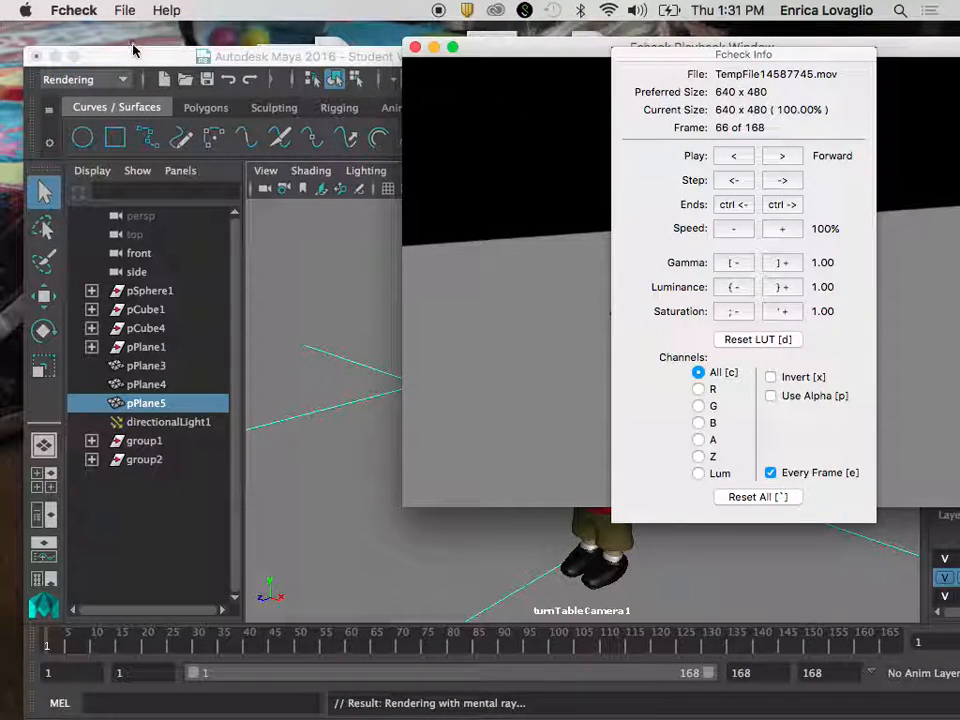
{"action": "mouse_move", "coordinate": [567, 55]}
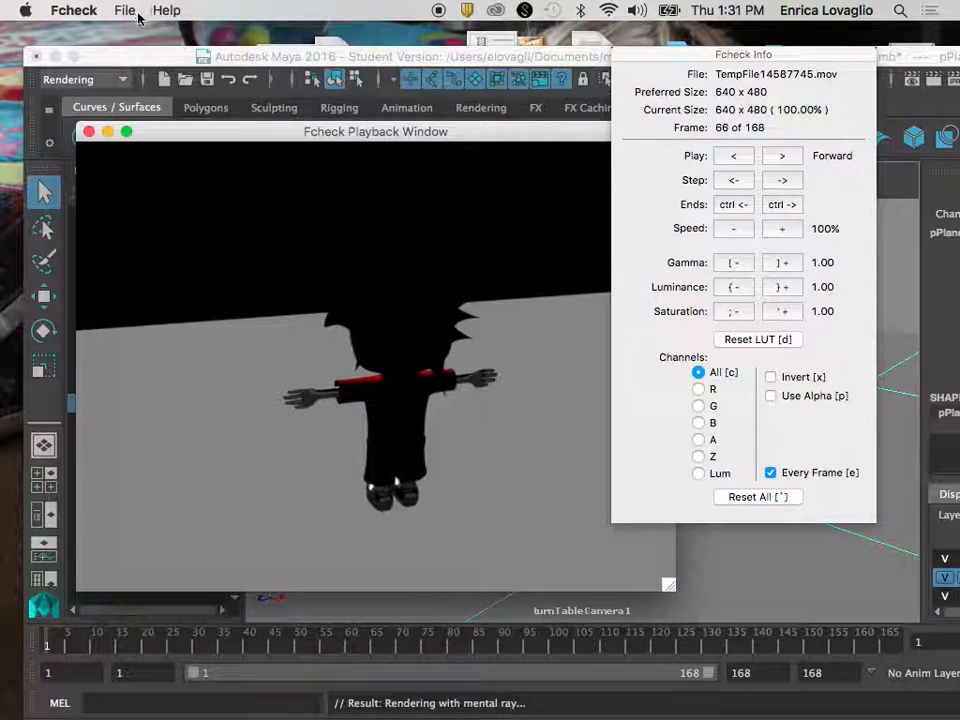
Step: Save the sequence as test.mov on the Desktop, keeping color and size transformations
{"action": "left_click", "coordinate": [125, 10]}
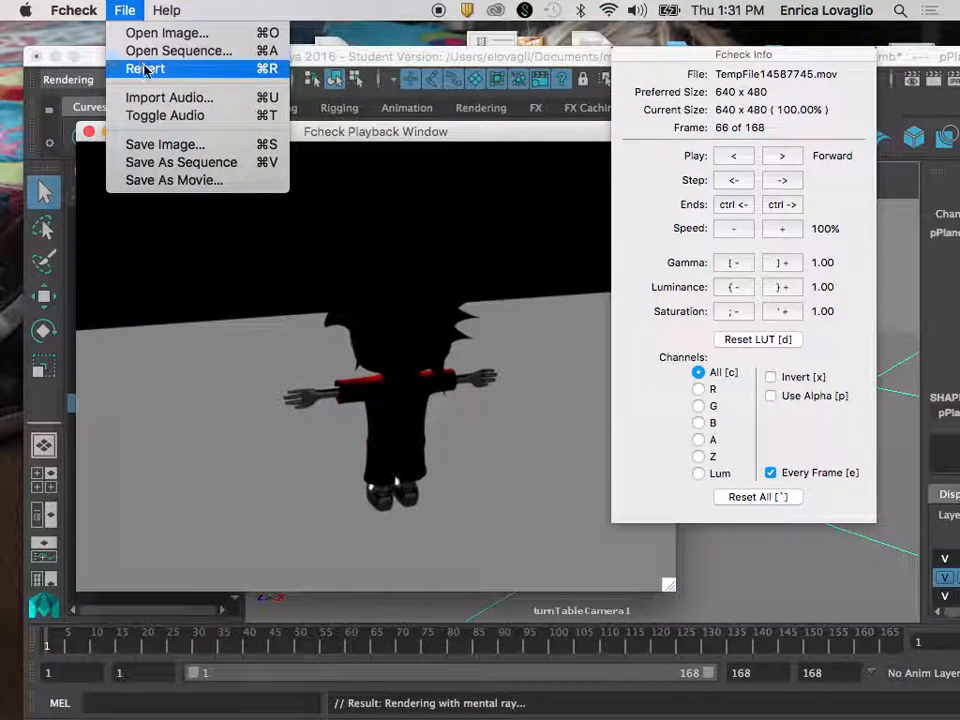
{"action": "left_click", "coordinate": [181, 161]}
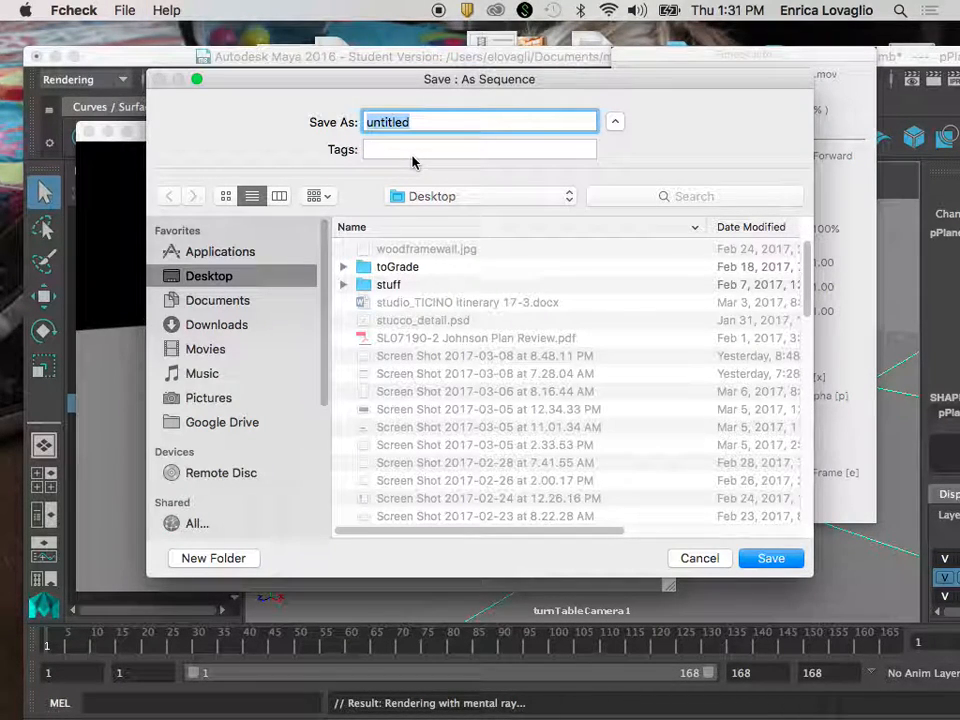
{"action": "type", "text": "test"}
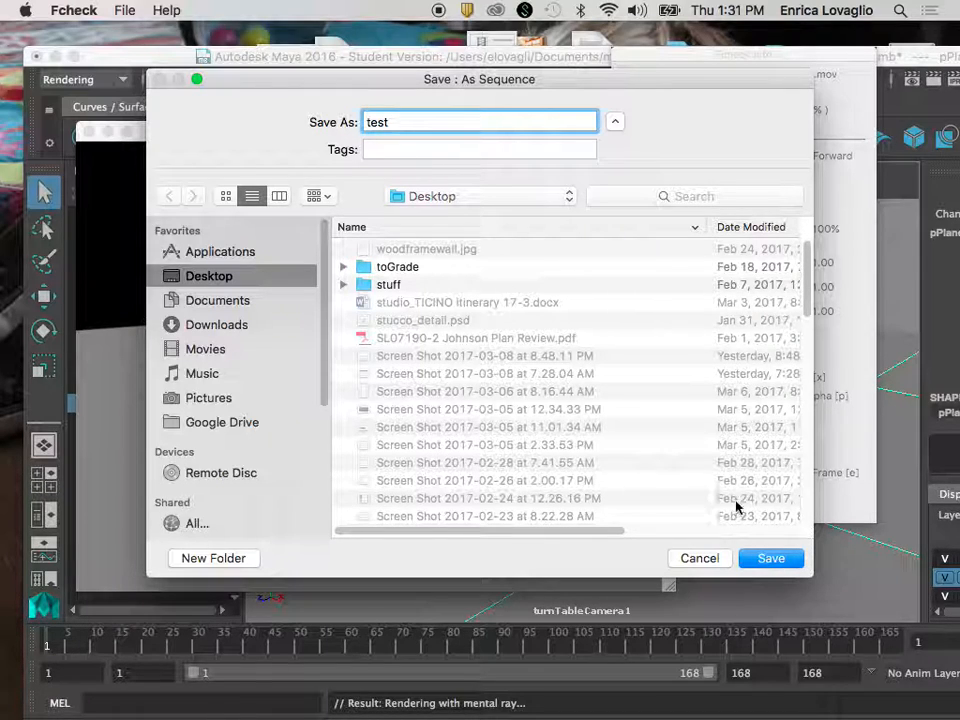
{"action": "left_click", "coordinate": [770, 558]}
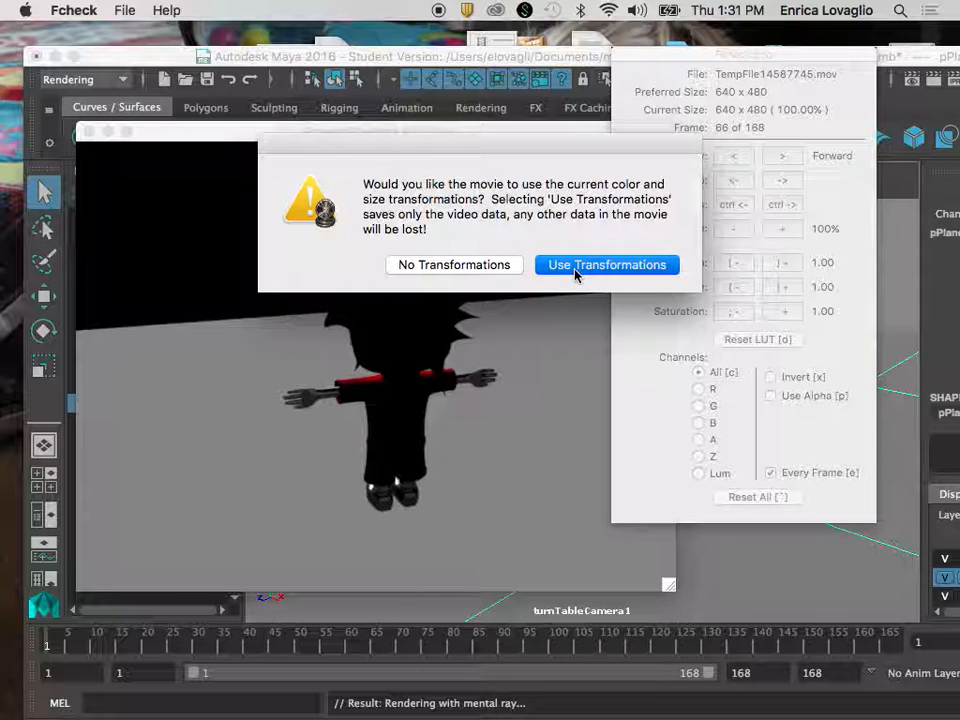
{"action": "left_click", "coordinate": [607, 264]}
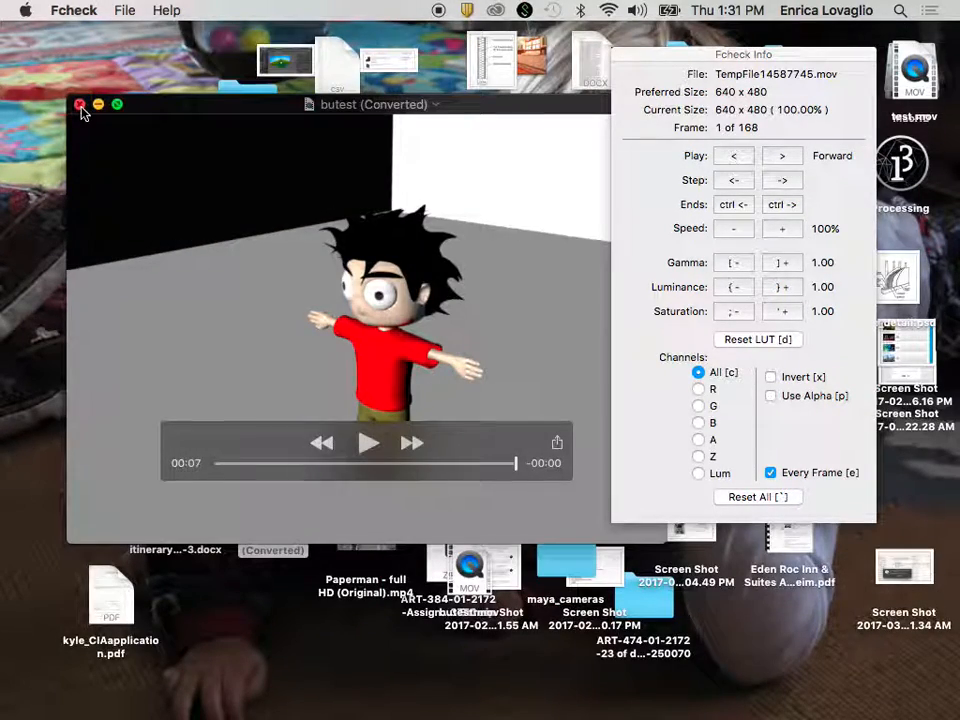
Step: Close the butest movie window and play test.mov from the desktop in QuickTime
{"action": "left_click", "coordinate": [81, 104]}
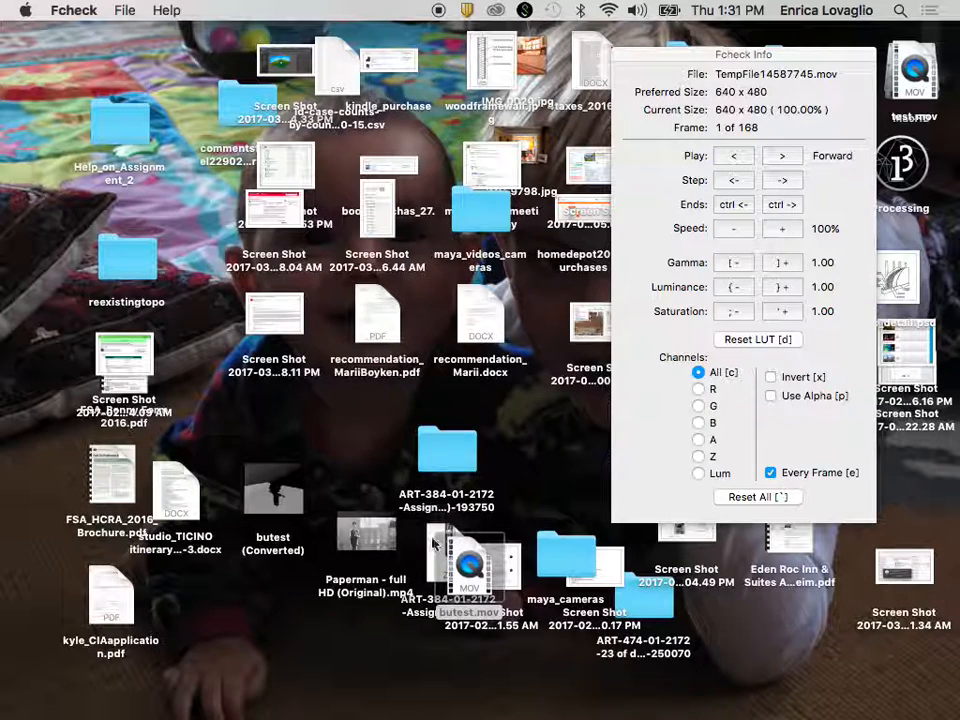
{"action": "left_click", "coordinate": [355, 425]}
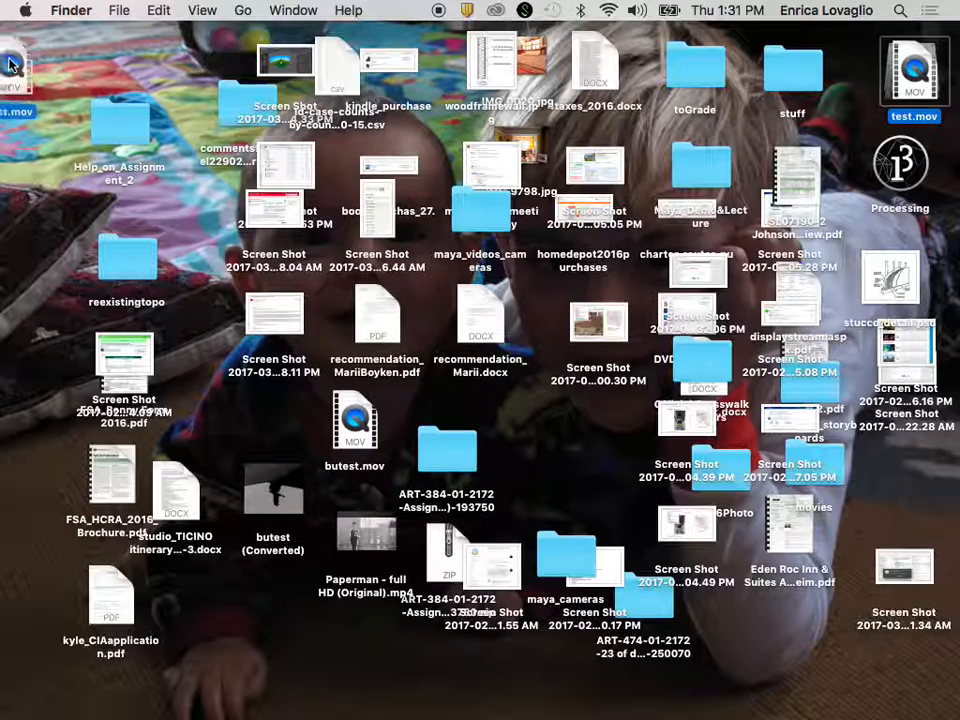
{"action": "double_click", "coordinate": [914, 70]}
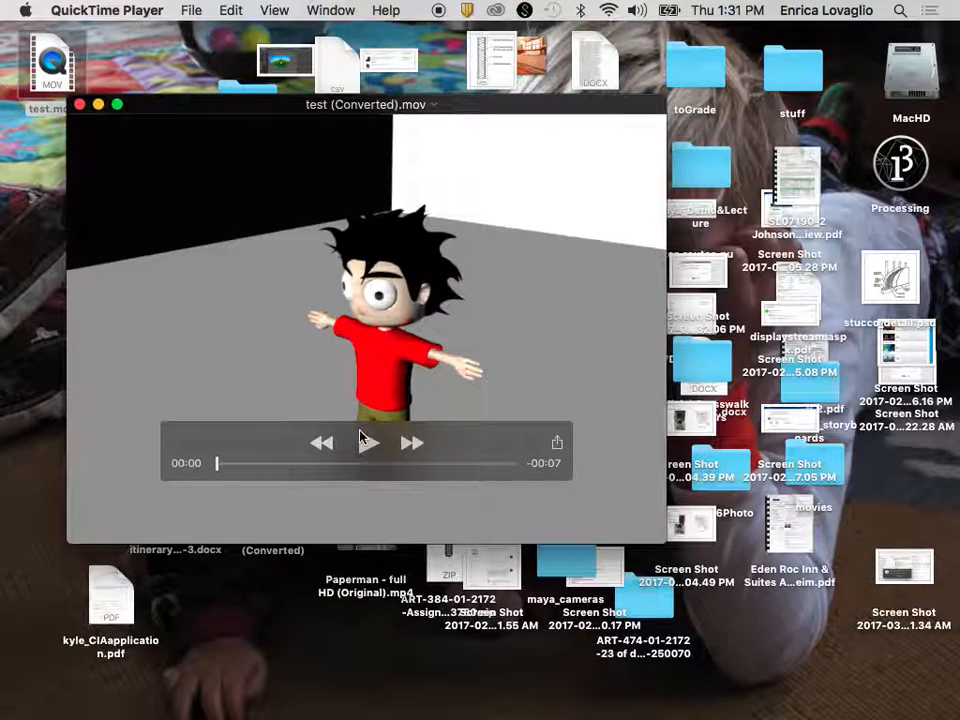
Step: Play, pause and replay test (Converted).mov to review the full character turntable
{"action": "left_click", "coordinate": [367, 443]}
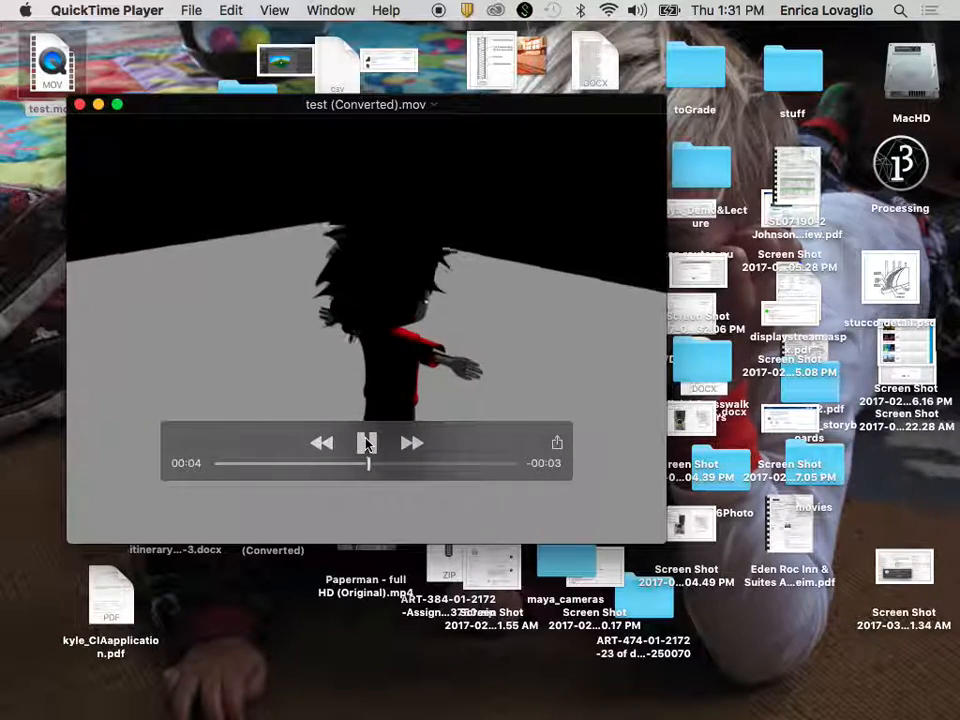
{"action": "left_click", "coordinate": [367, 443]}
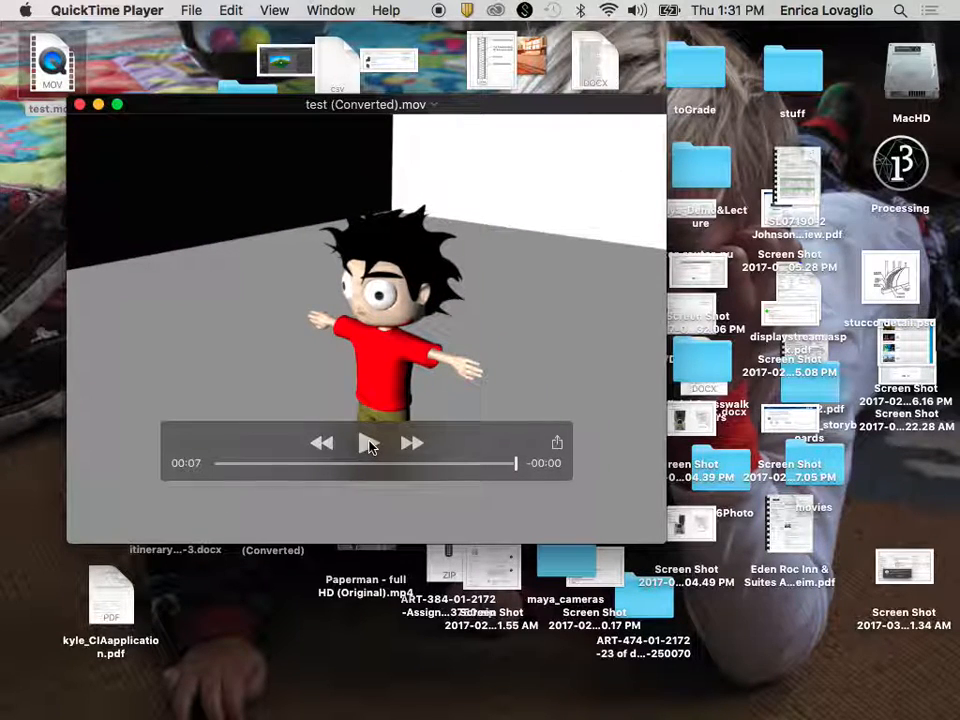
{"action": "left_click", "coordinate": [367, 443]}
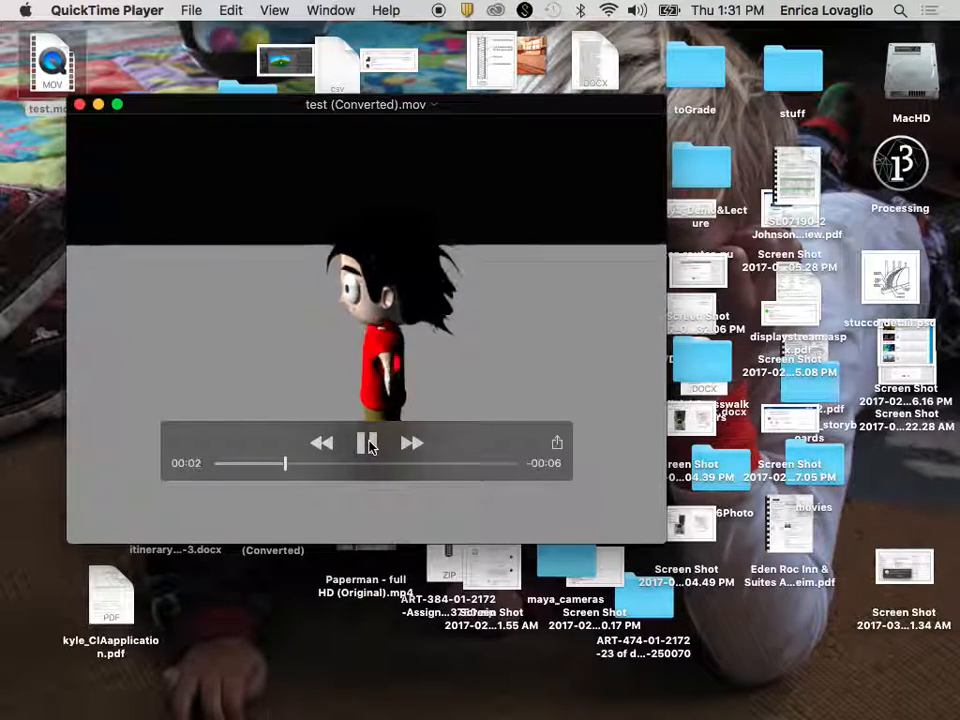